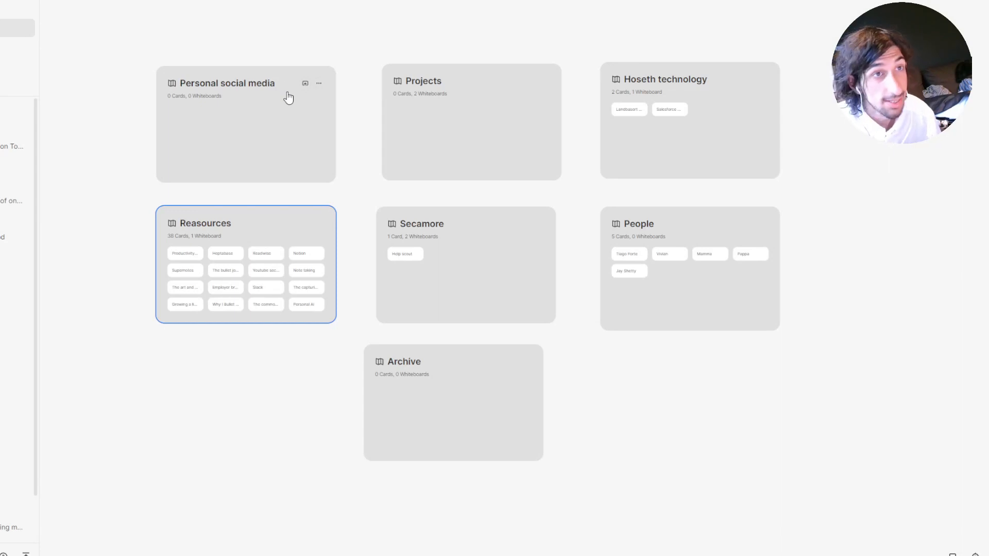
mouse_move(369, 76)
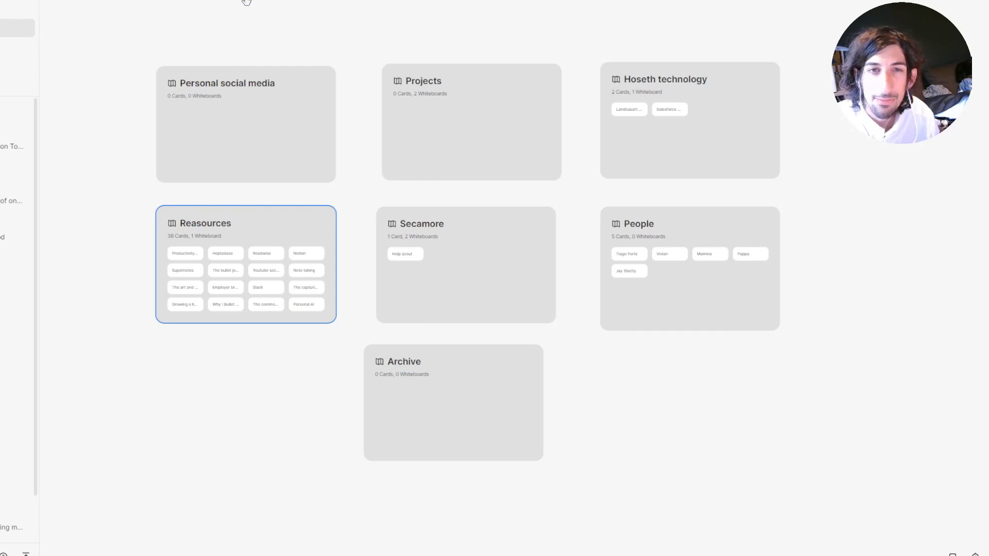
mouse_move(232, 11)
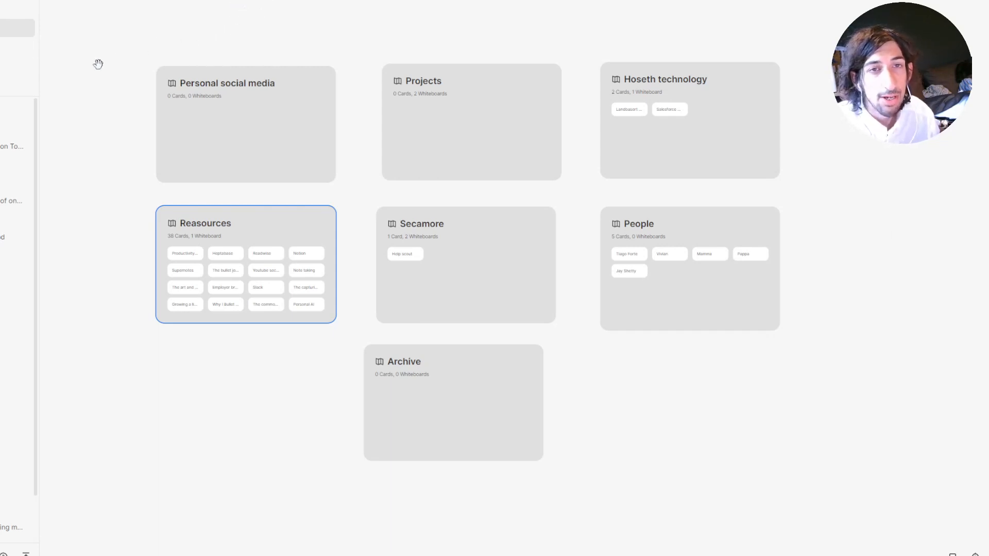
mouse_move(145, 63)
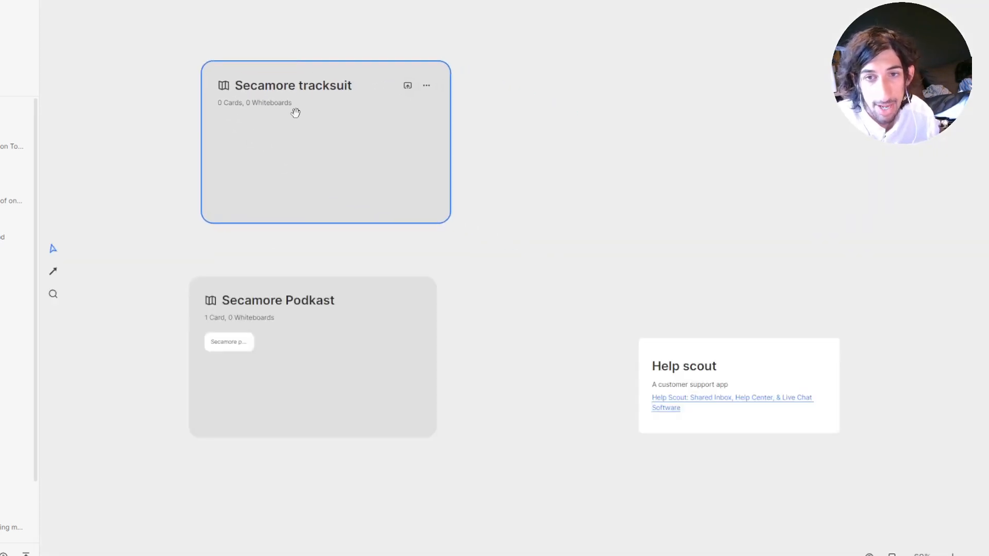
Step: Select the Secamore Podkast whiteboard card on the Secamore whiteboard
click(312, 344)
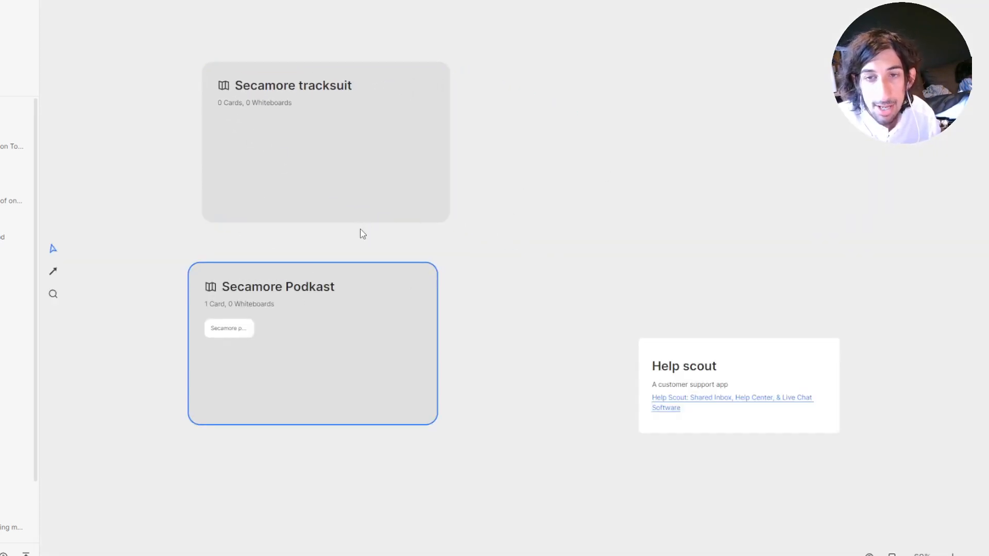
mouse_move(300, 250)
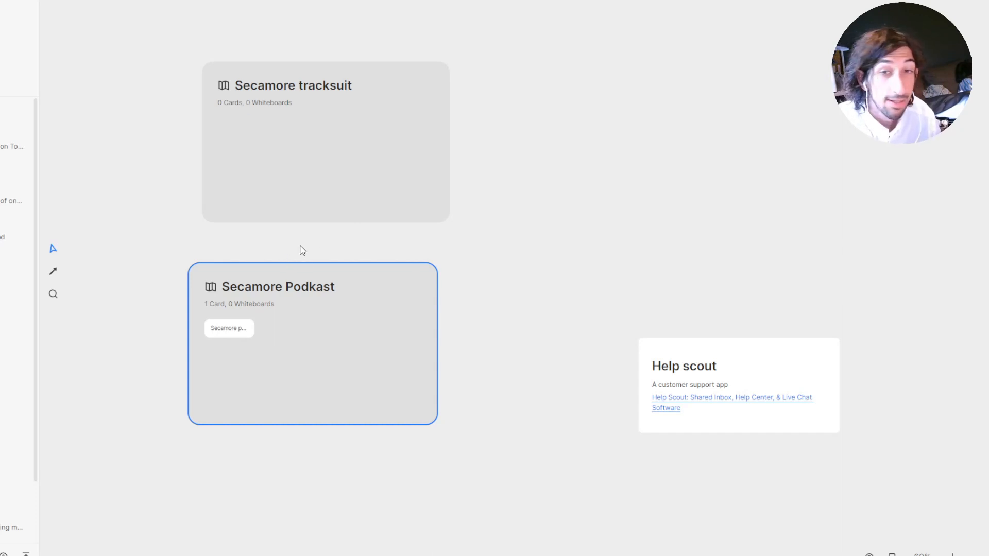
mouse_move(362, 81)
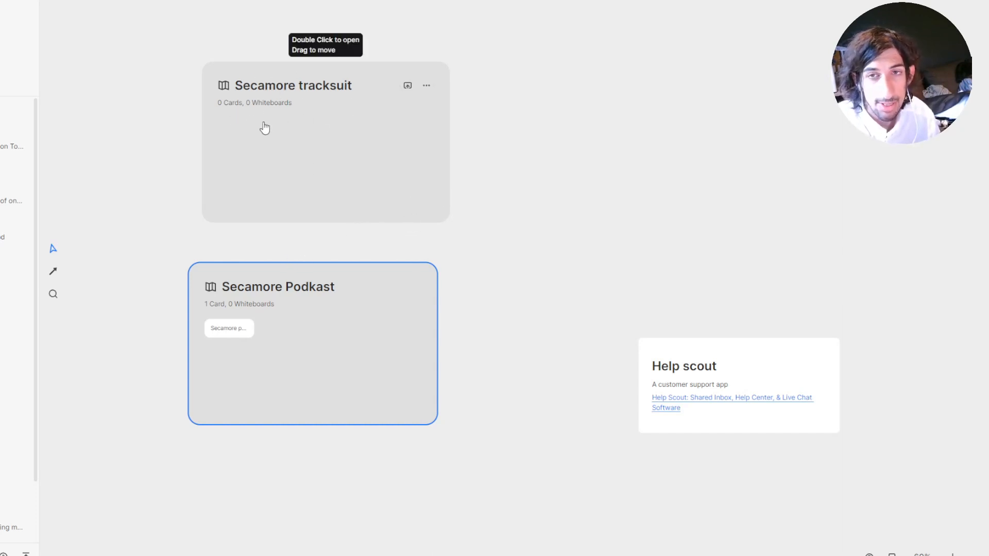
mouse_move(241, 301)
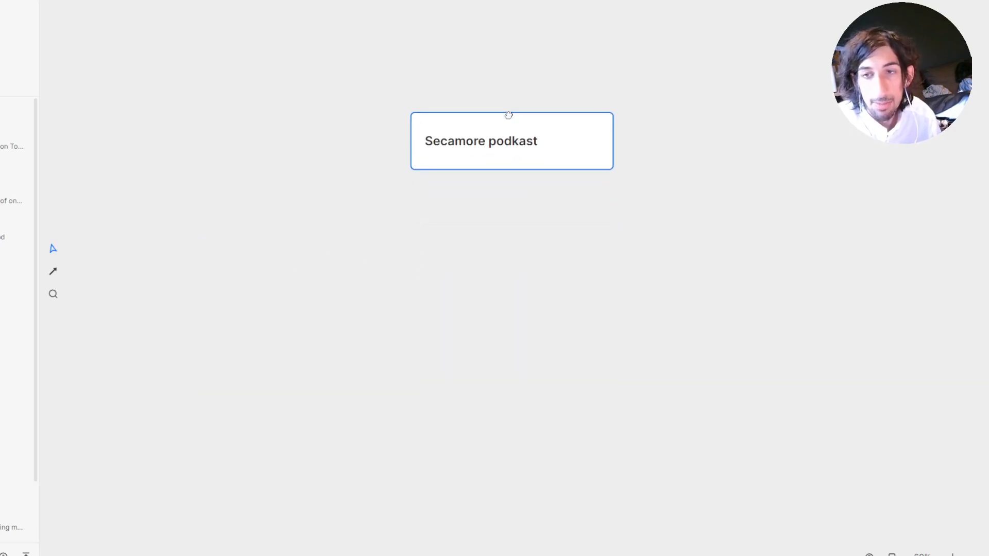
mouse_move(287, 261)
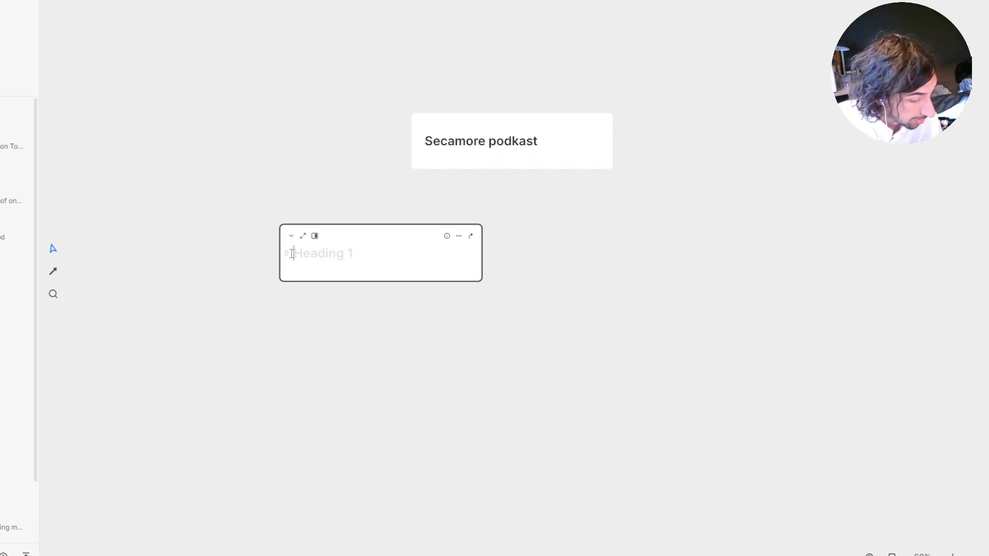
Step: Write a card headed 'How to start a clothing brand' with bullet 'You first need a good idea'
text(How to s)
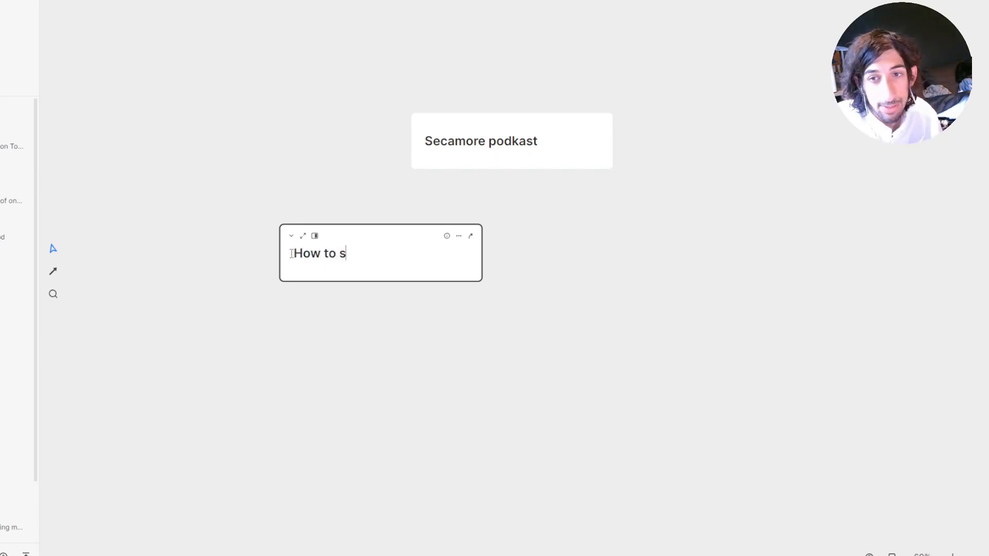
text(taart a)
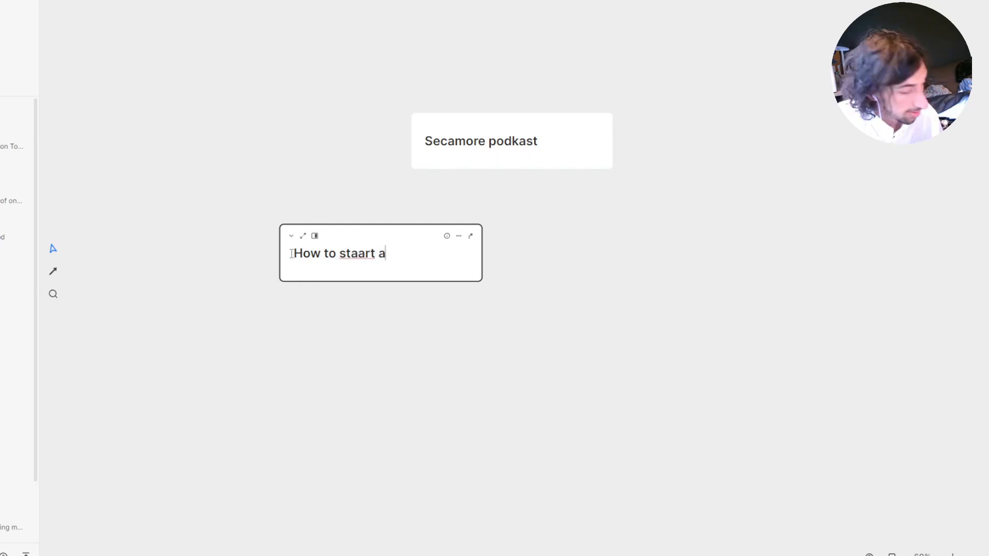
text(clothing brai)
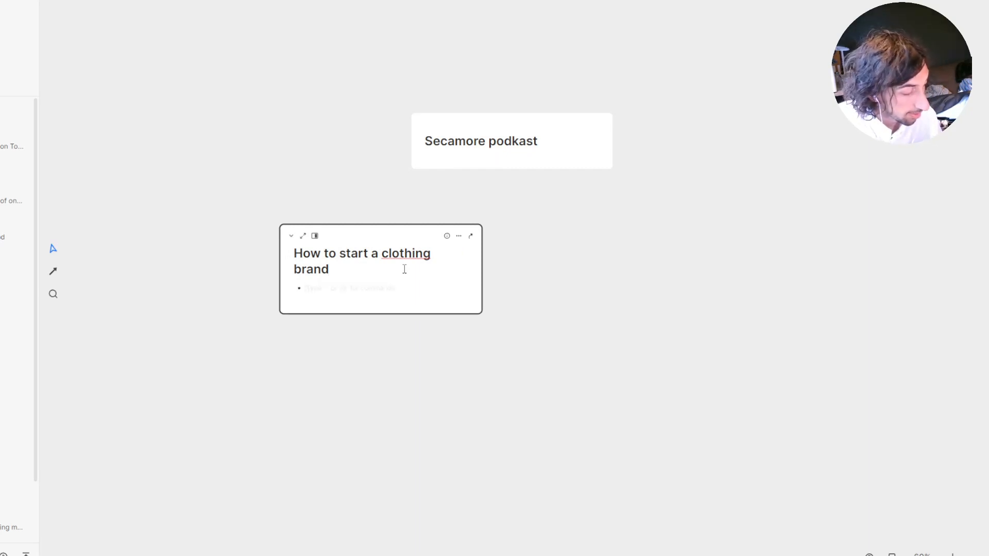
text(You first need a good ide)
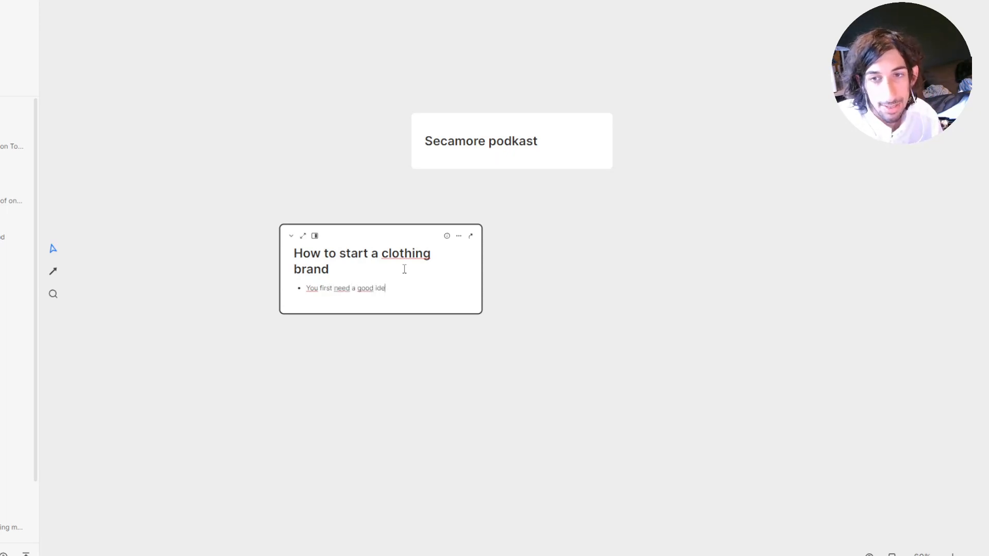
text(a)
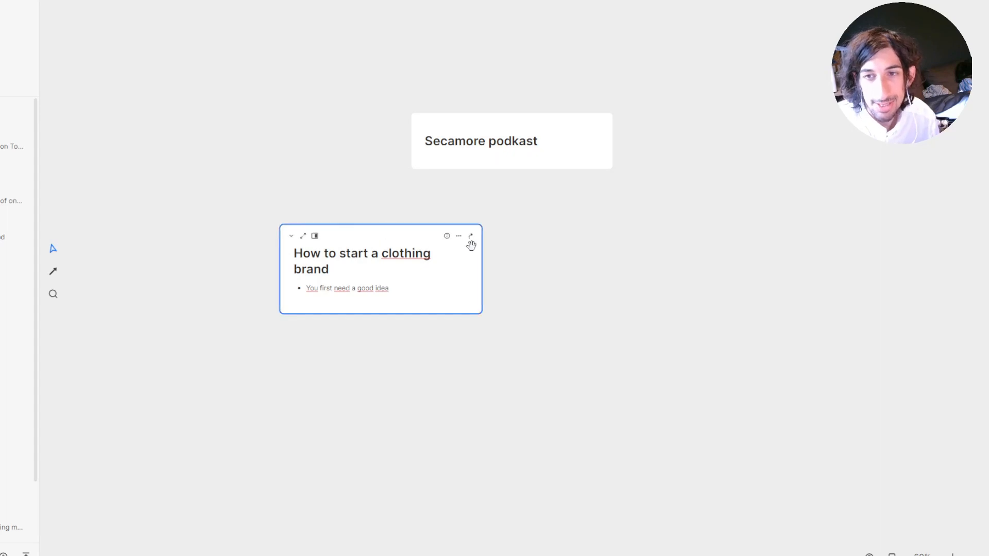
Step: Create and apply a new 'Social media idea' tag to the clothing brand card
click(448, 236)
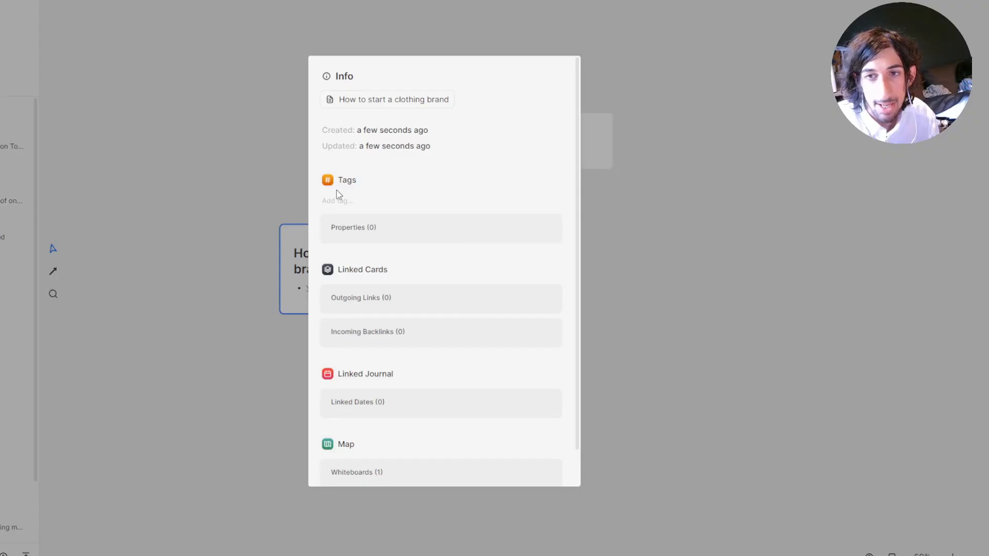
text(s)
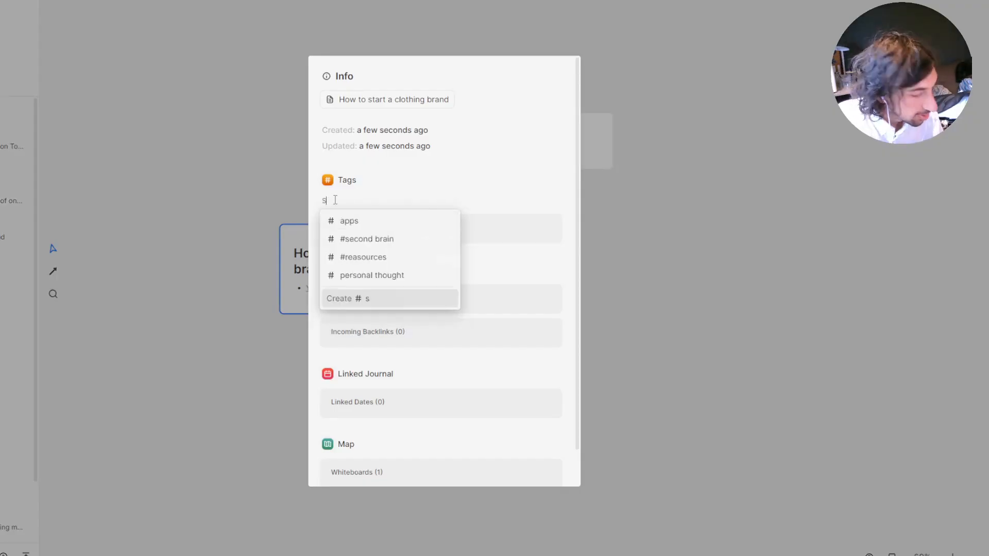
text(Social media idea)
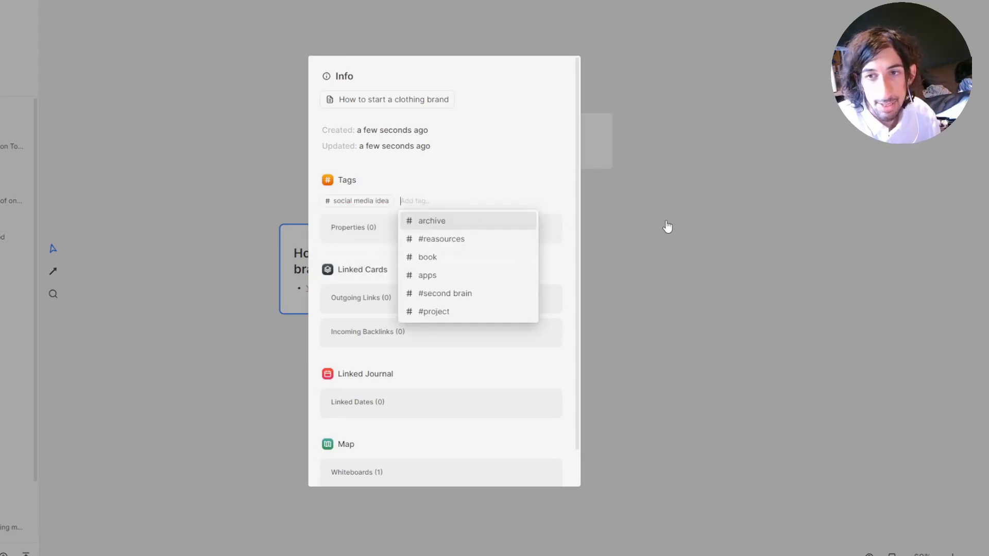
click(668, 227)
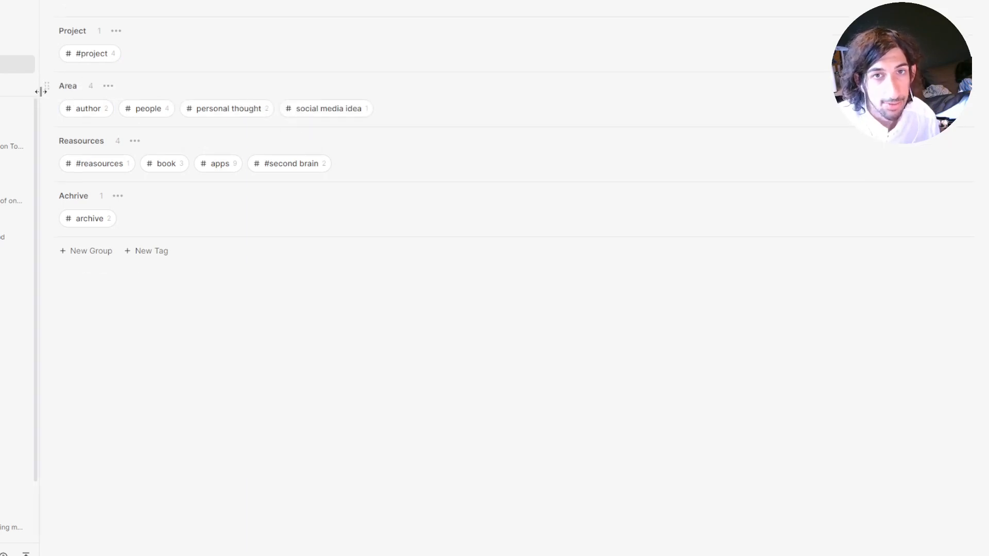
mouse_move(306, 116)
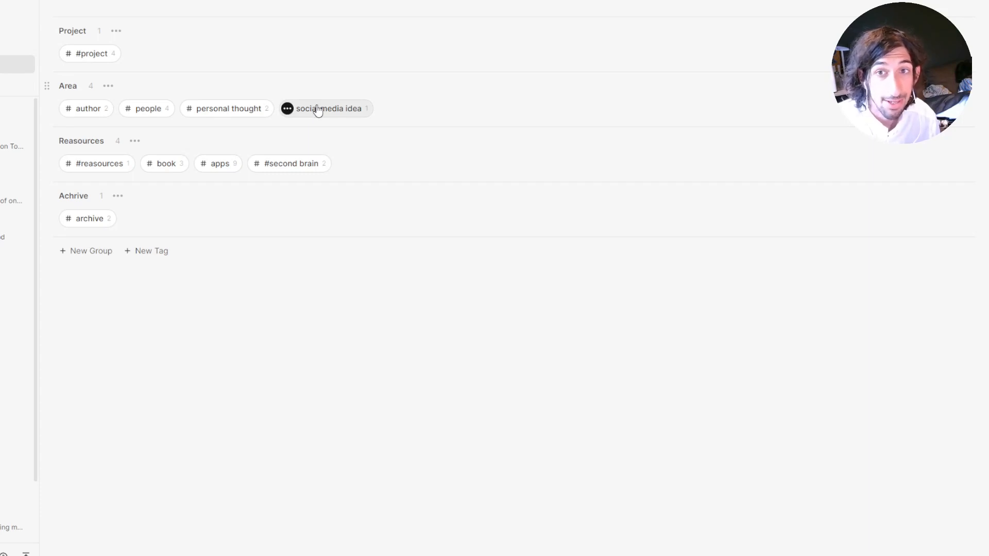
Step: Open the 'social media idea' tag table from the Area group
click(325, 108)
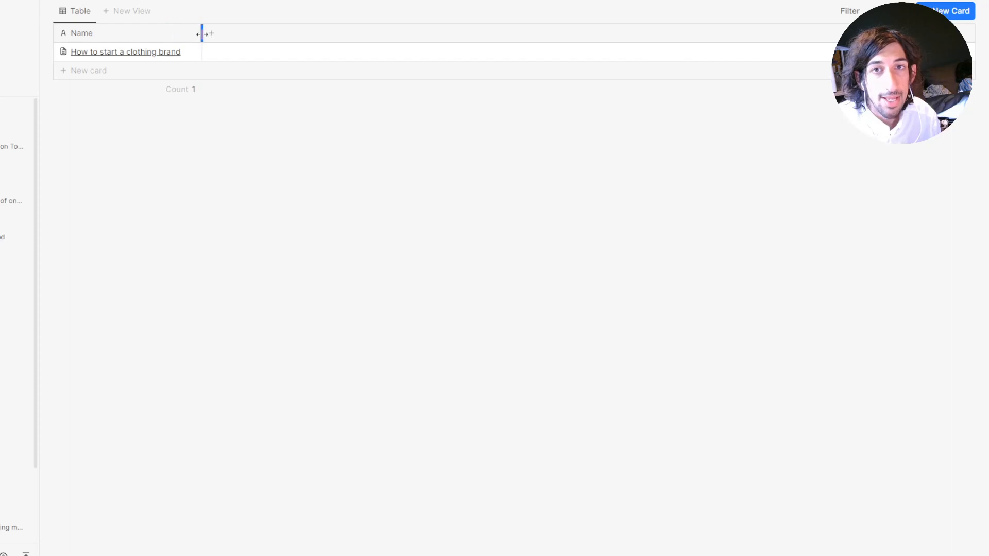
Step: Add a multi-select 'Social media' property and set it to Podcast for the card
click(211, 33)
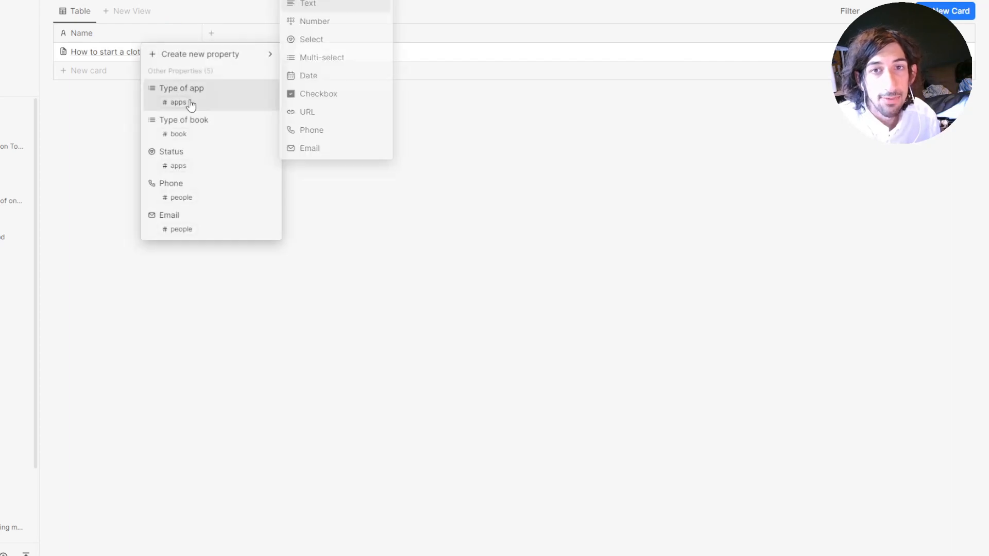
mouse_move(233, 46)
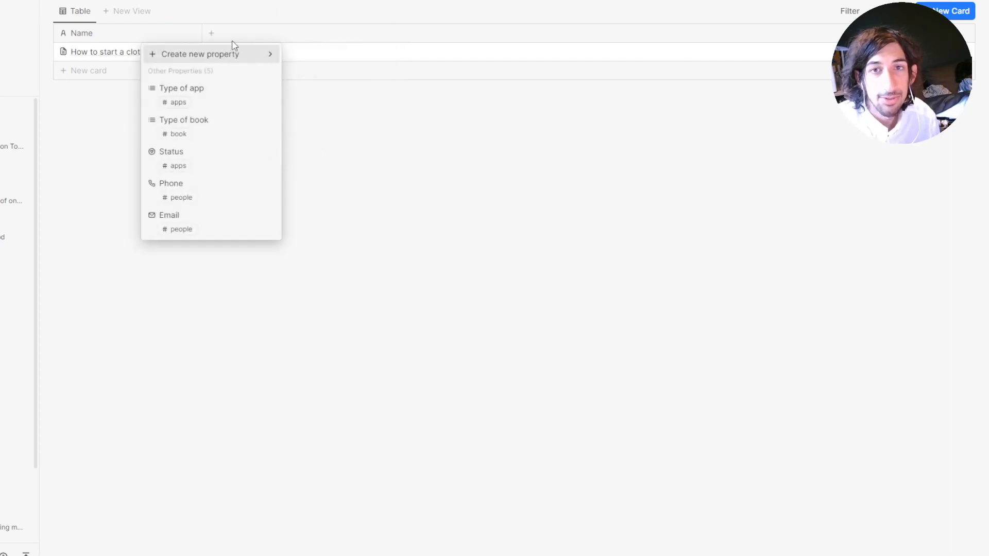
mouse_move(179, 158)
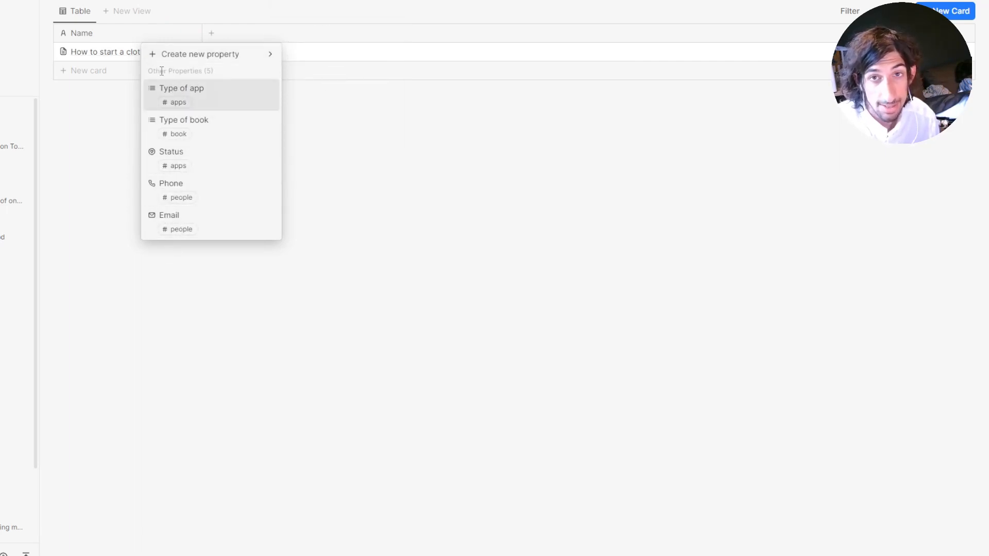
mouse_move(185, 106)
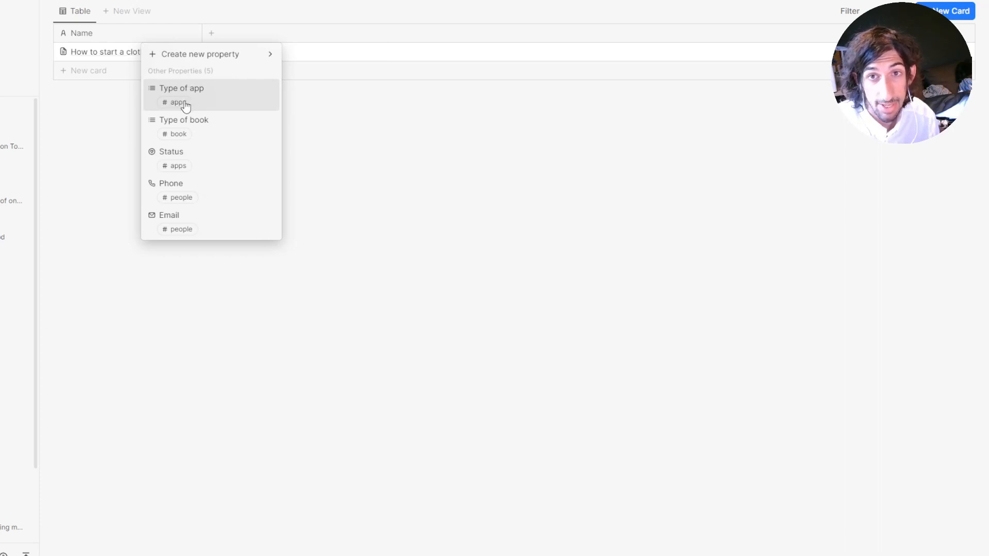
mouse_move(188, 127)
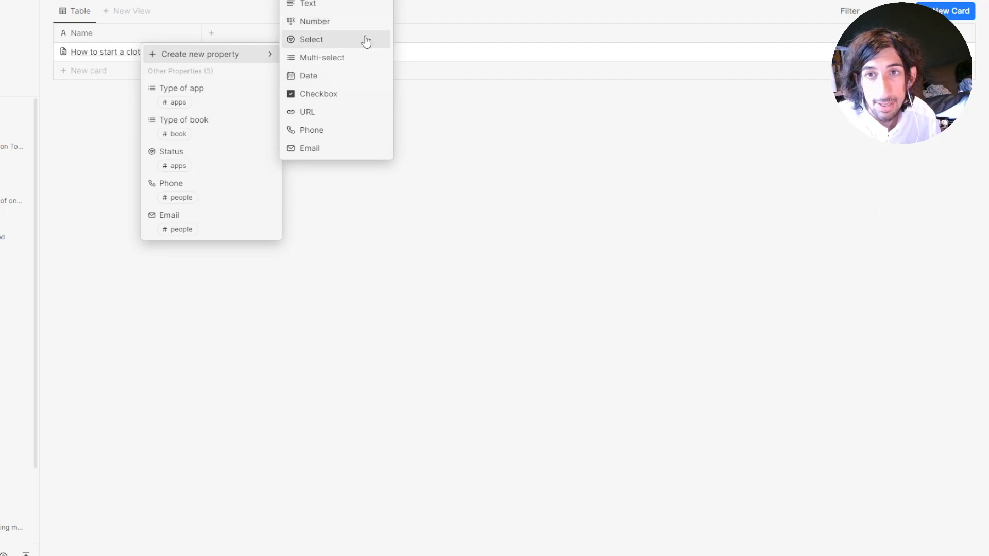
click(322, 57)
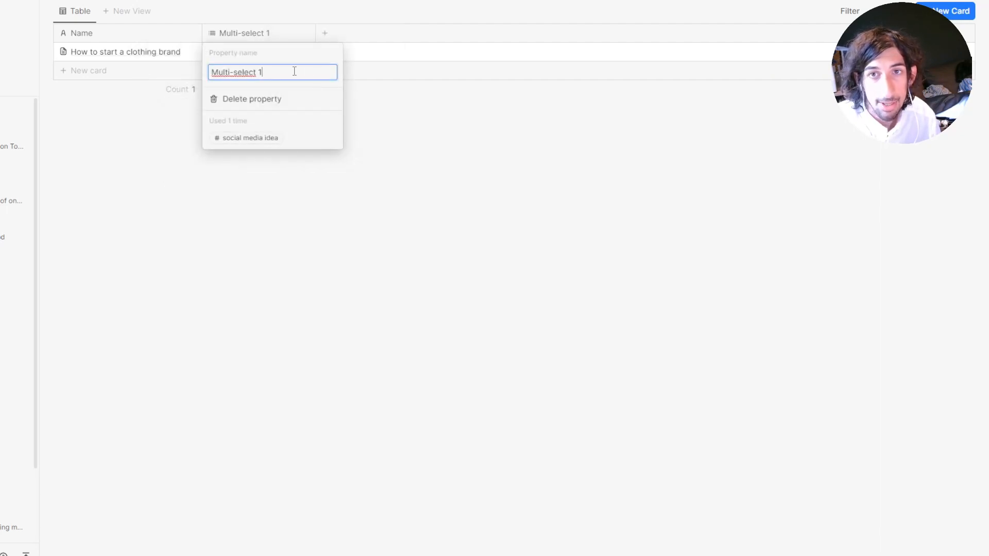
text(Social media)
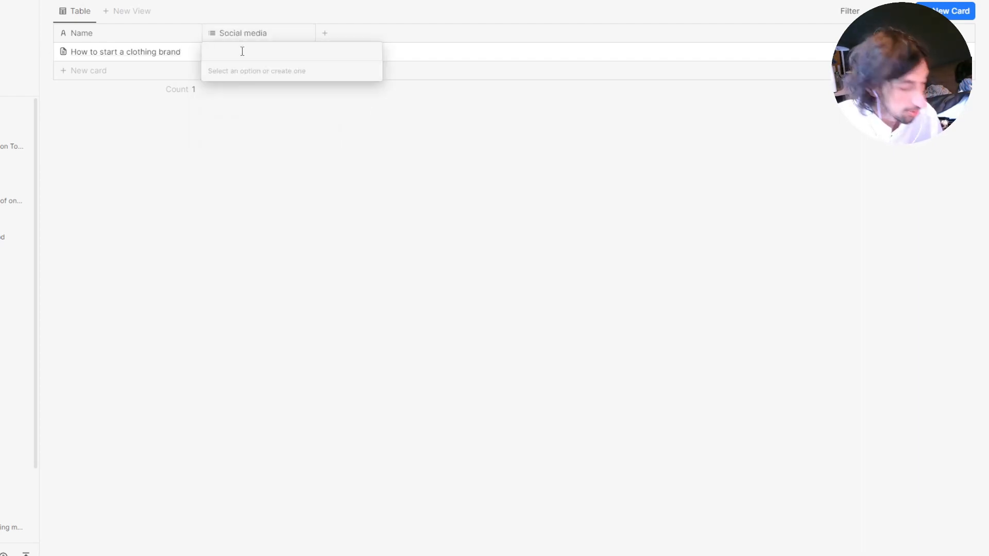
text(Podca)
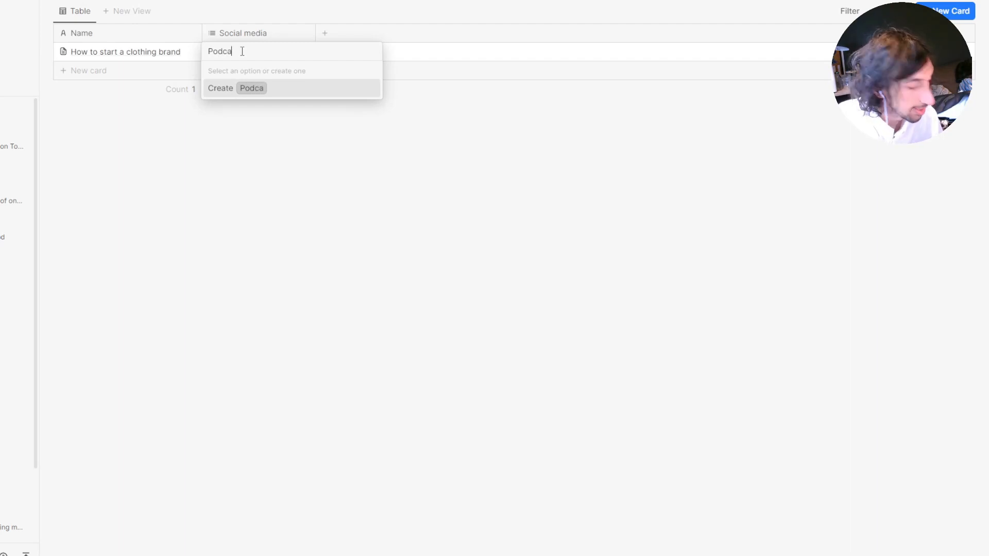
click(236, 88)
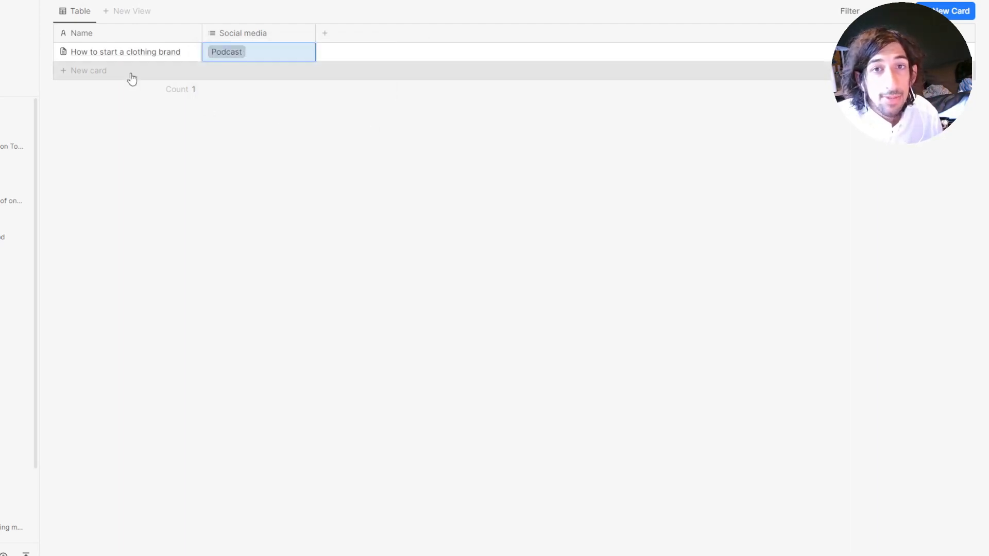
mouse_move(311, 34)
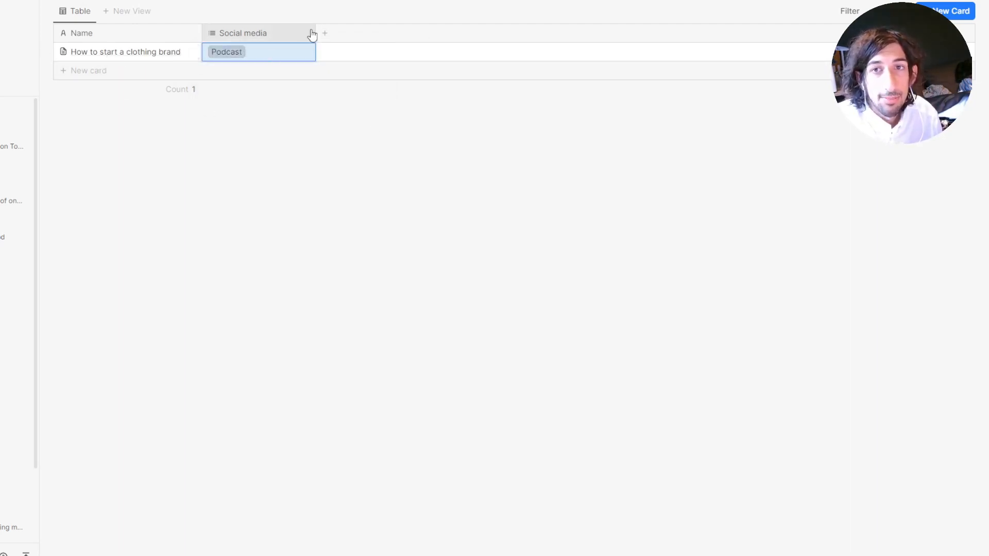
Step: Add a select property named 'which brand' with a Personal option
click(325, 33)
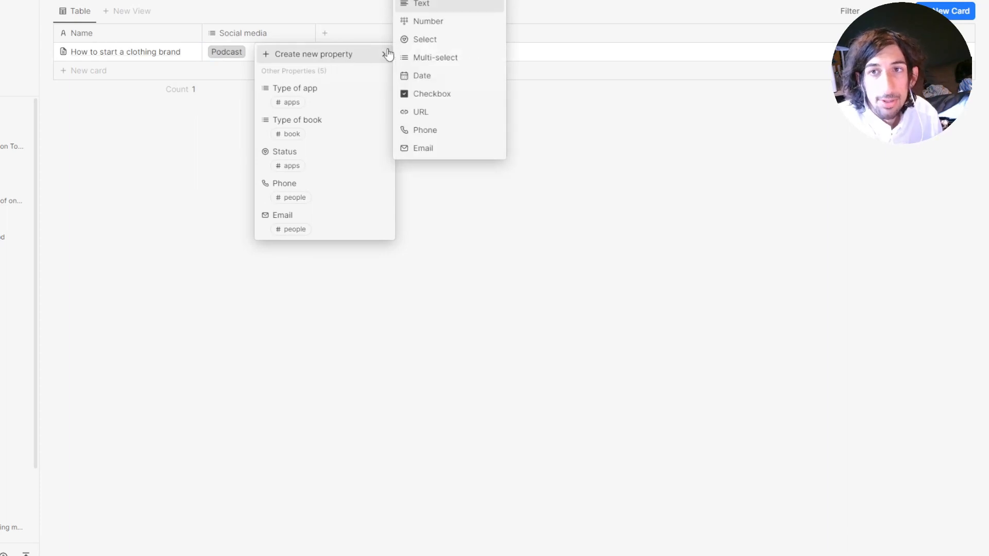
click(425, 40)
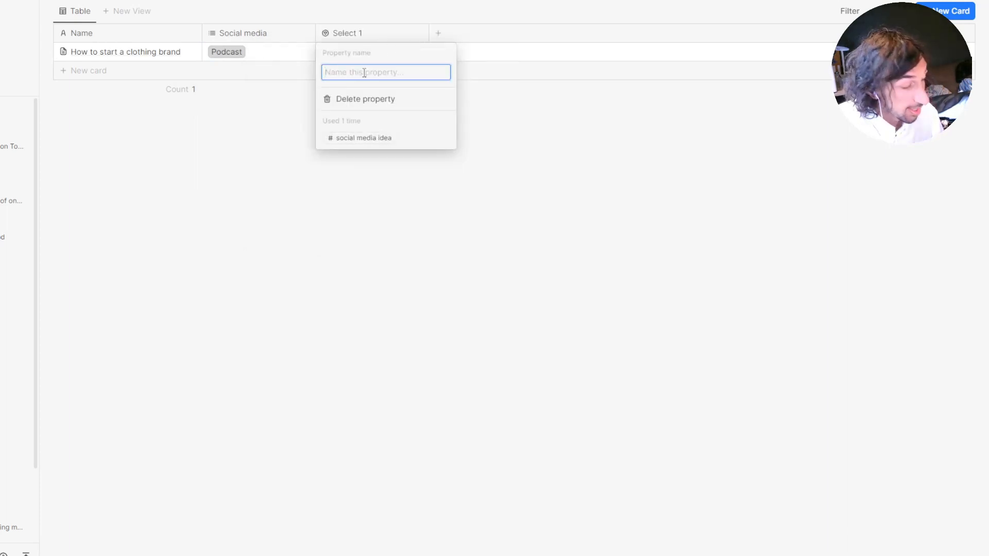
text(which)
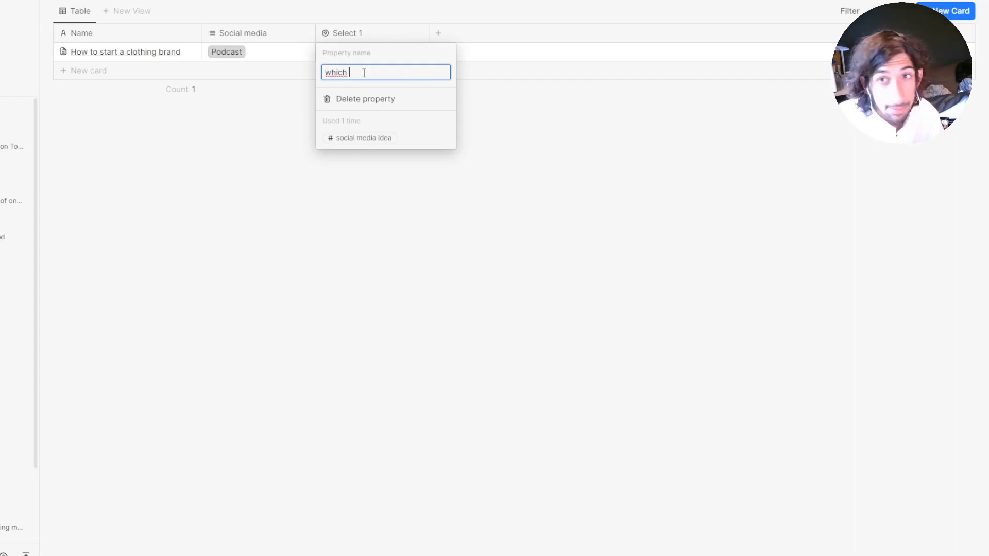
text(brand)
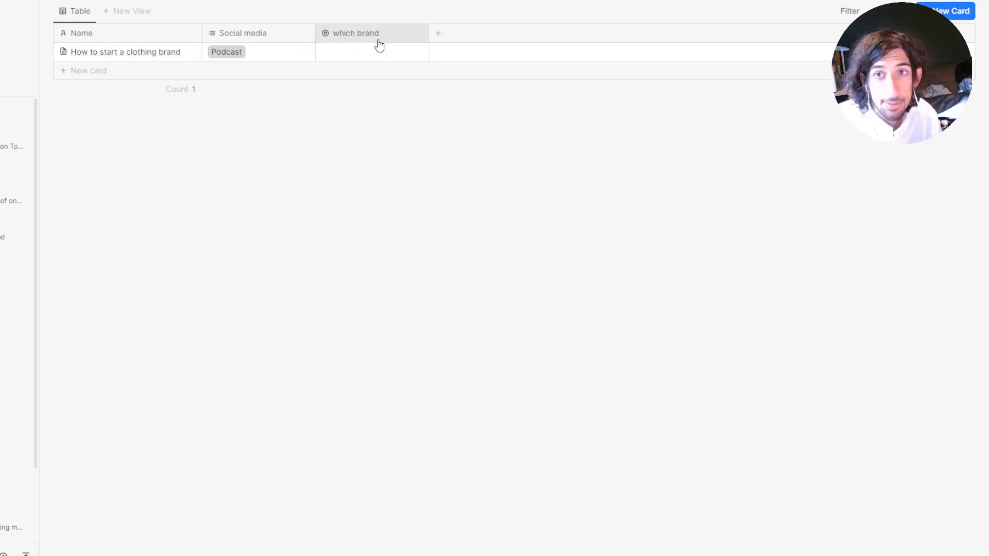
text(Perso)
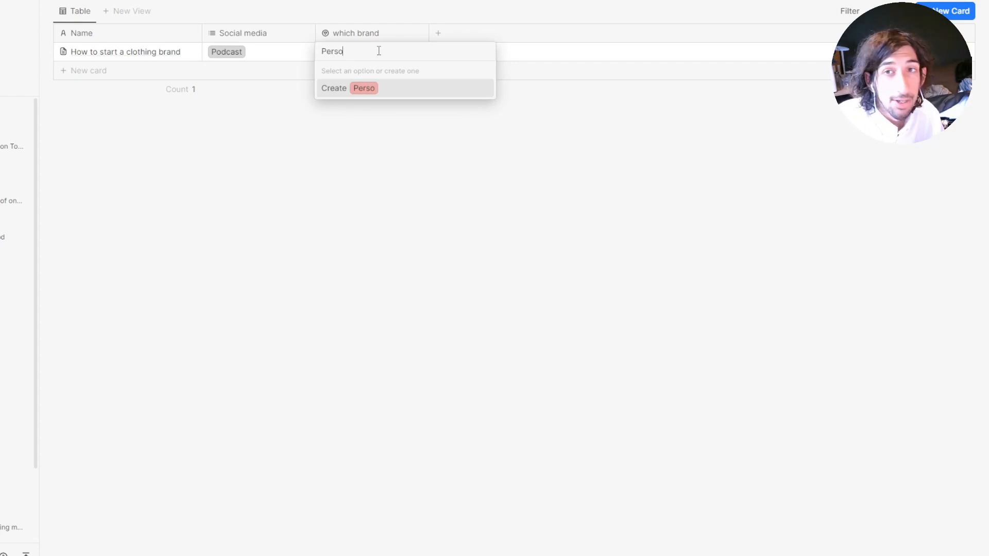
click(348, 88)
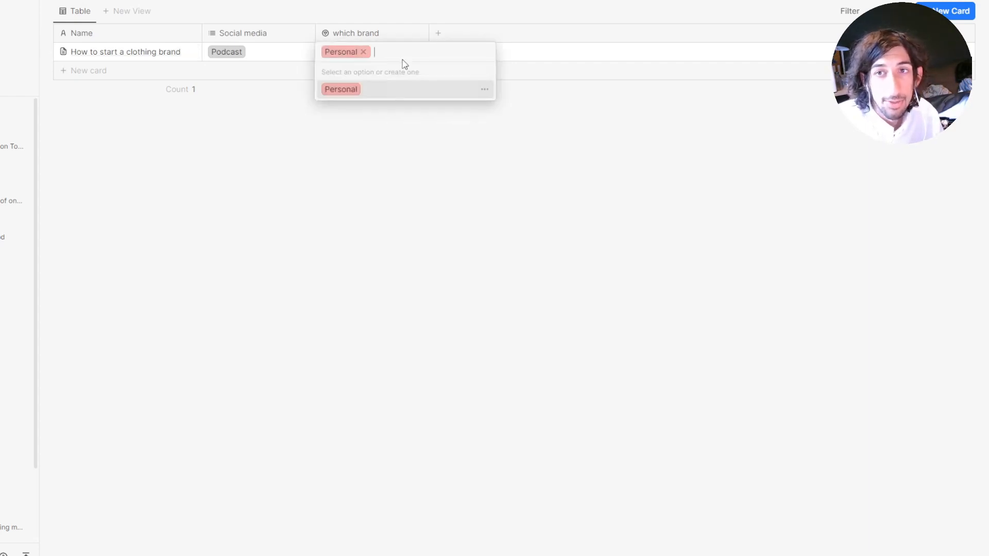
Step: Add a blue 'Clothing brand' option and set the card's brand to Personal
text(Cl)
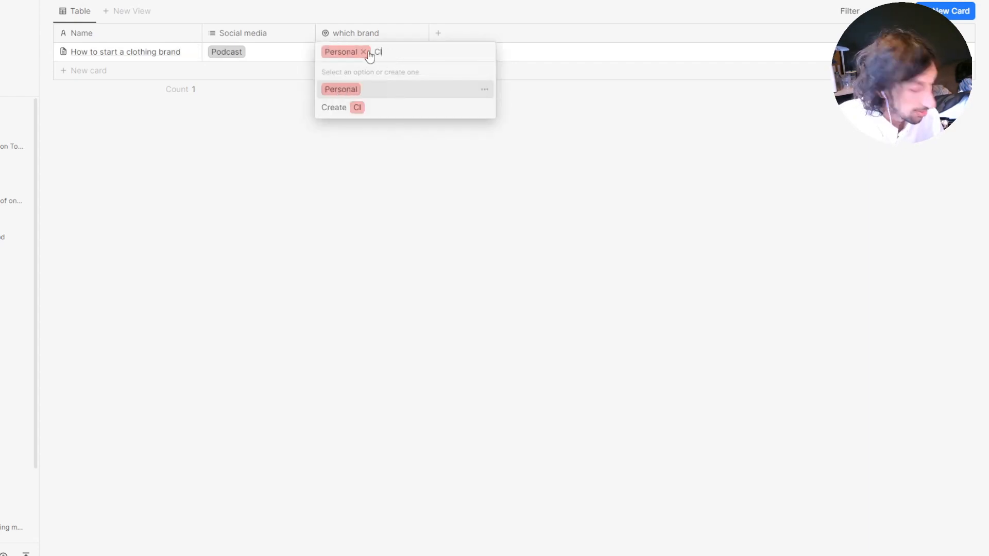
text(Clothing bra)
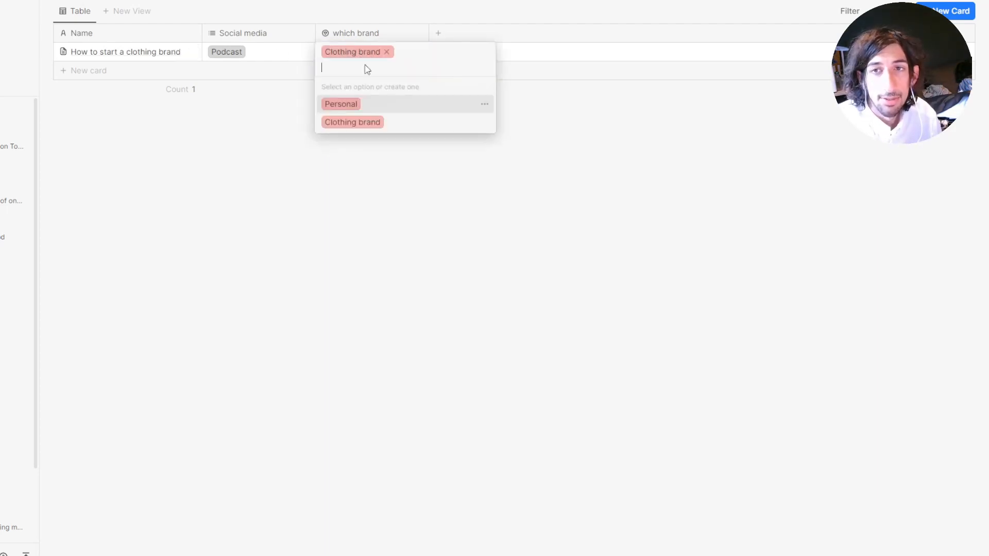
click(484, 124)
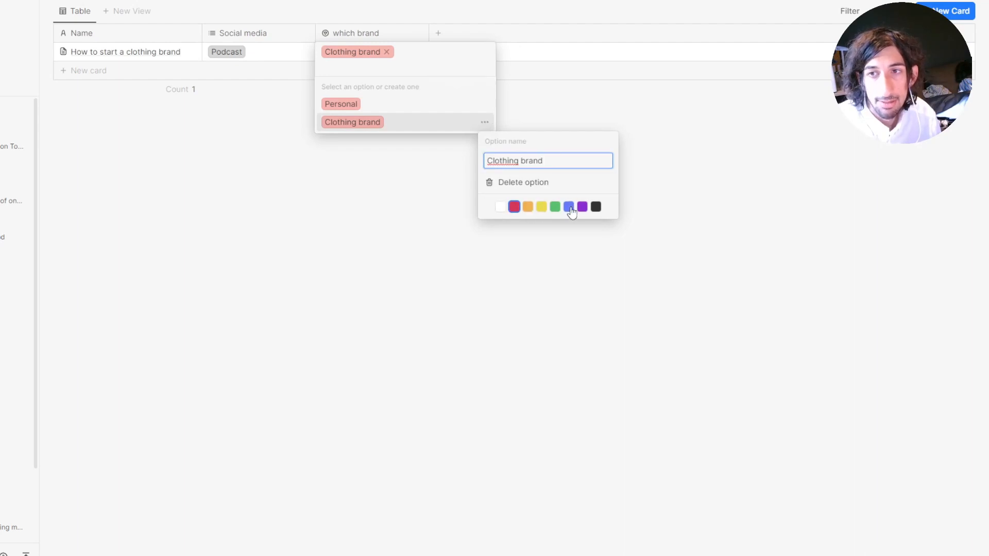
click(341, 104)
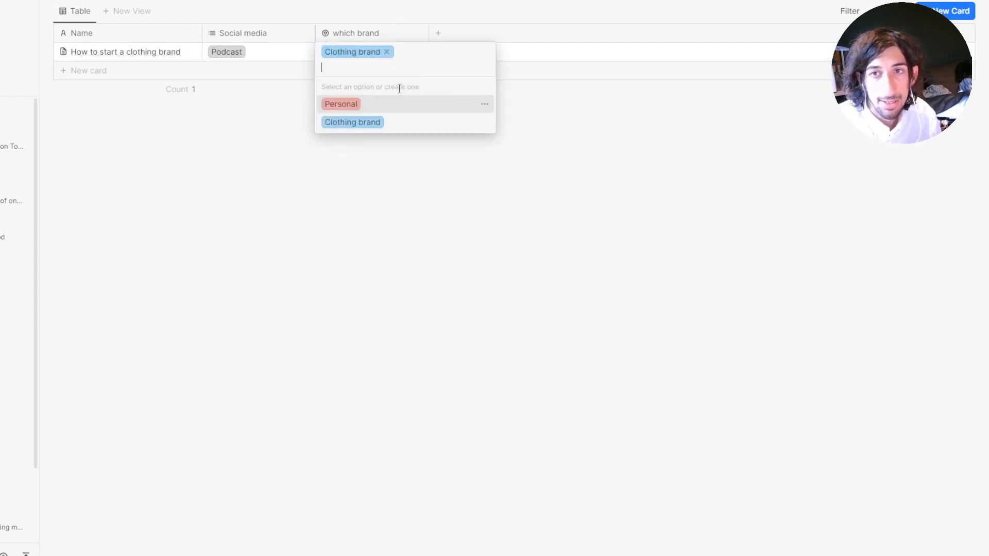
click(341, 104)
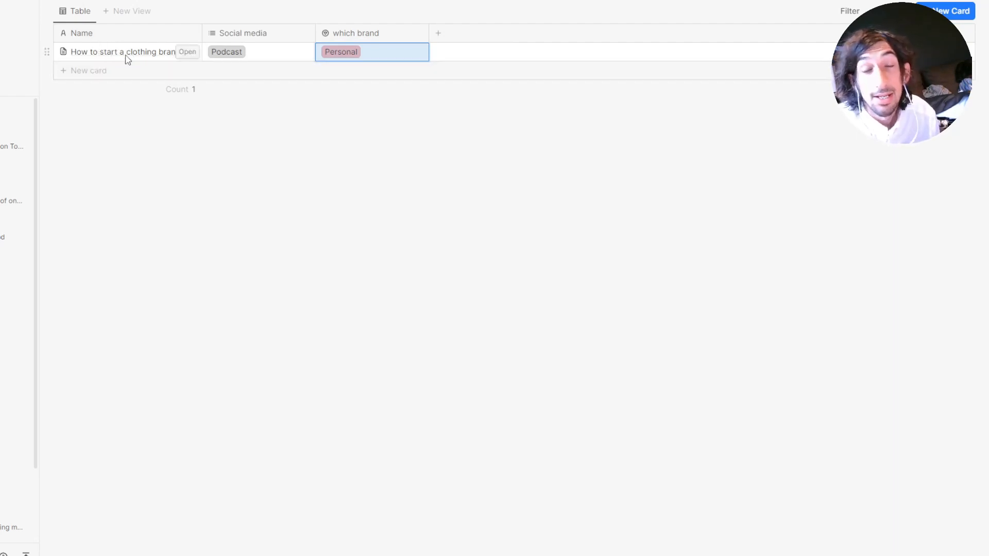
mouse_move(265, 64)
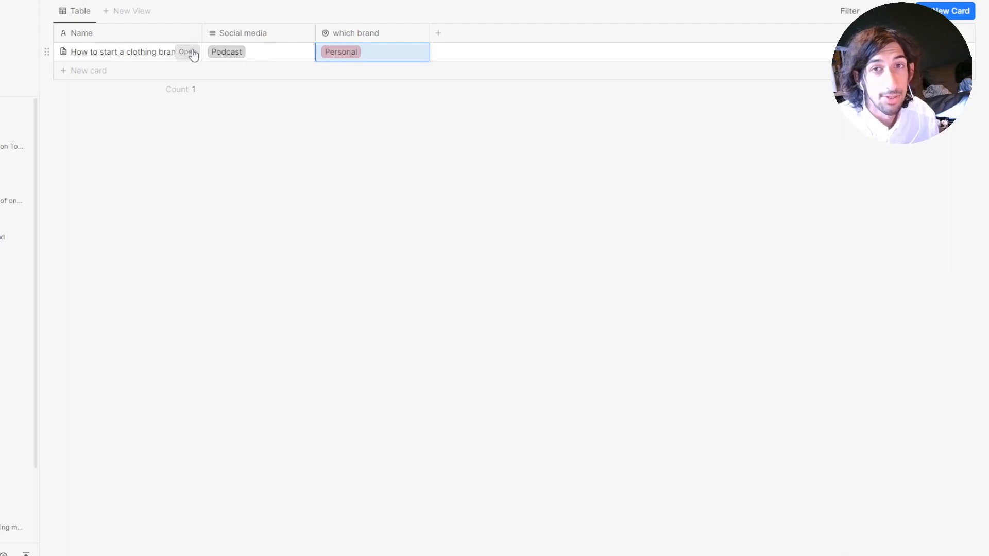
click(187, 51)
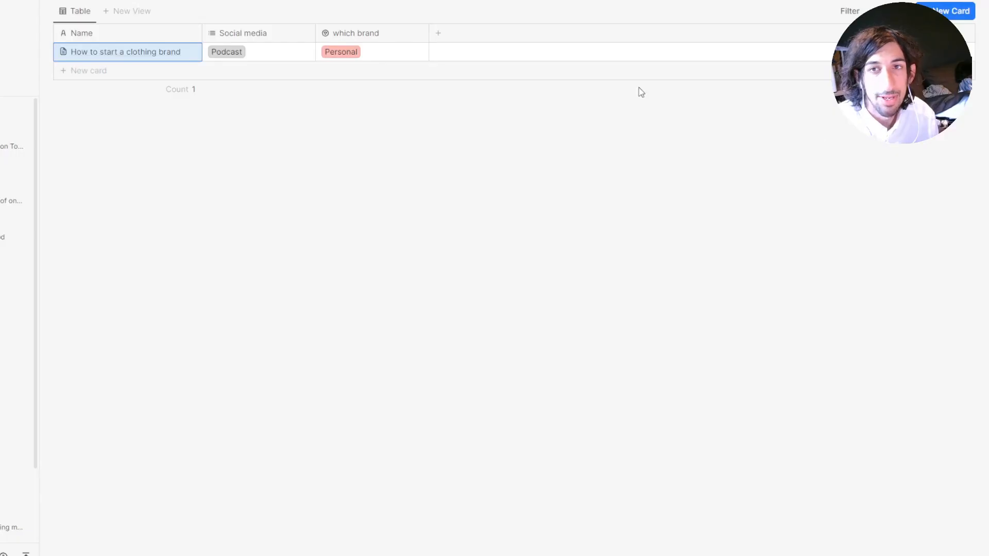
click(438, 33)
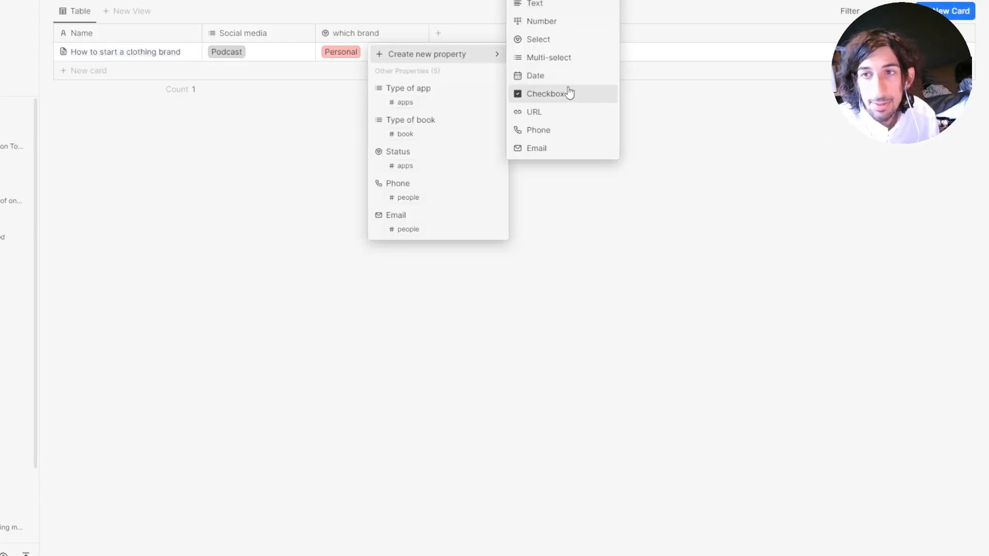
Step: Add a checkbox column to the table and name it 'Done'
click(546, 93)
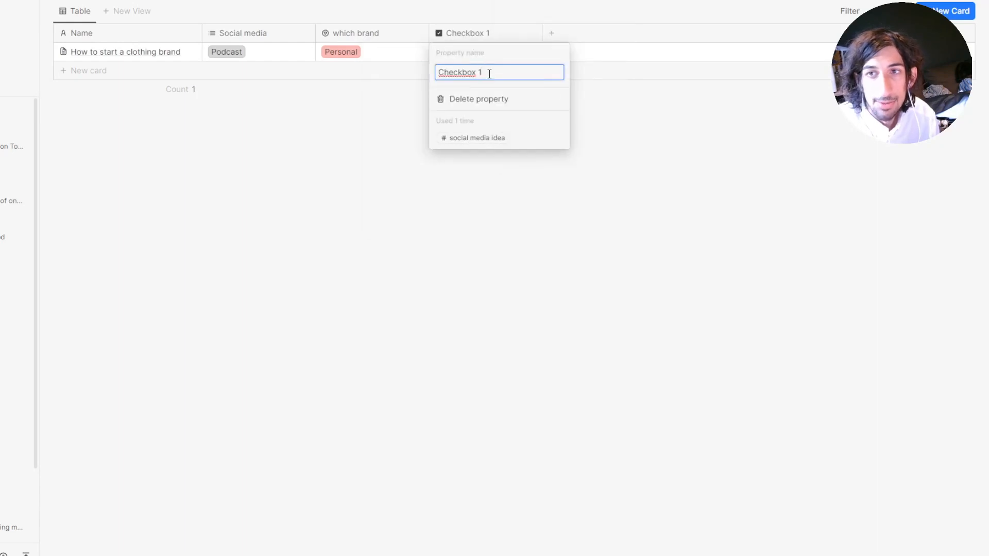
text(used)
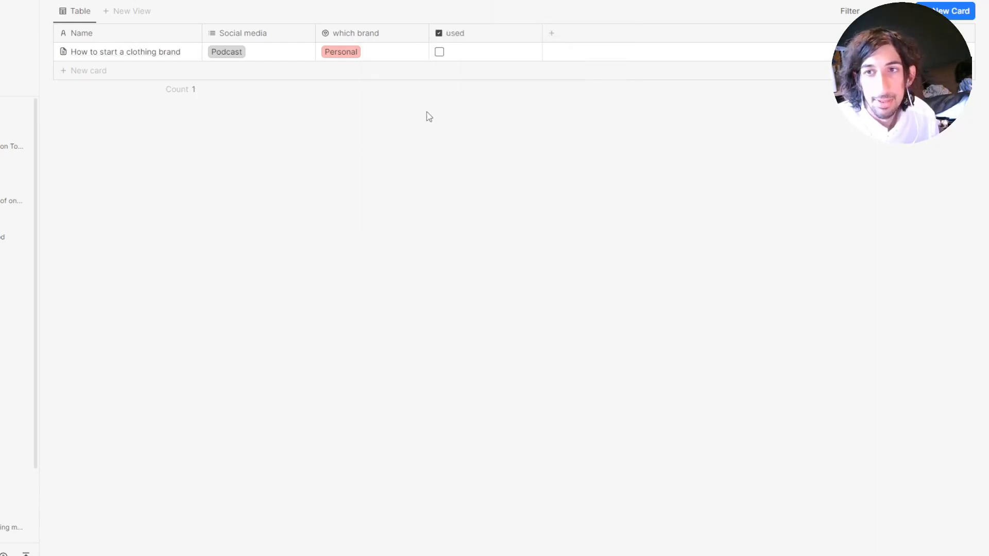
click(455, 33)
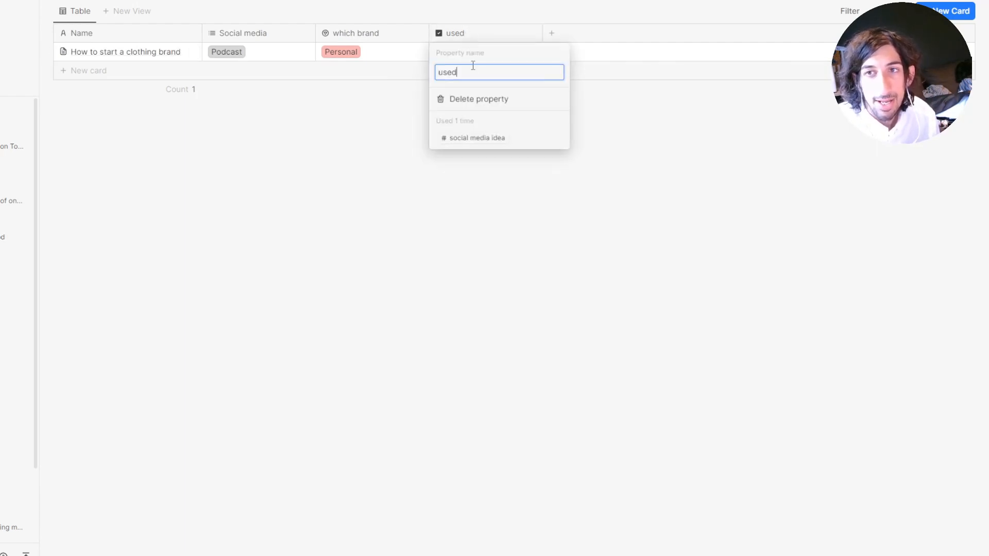
text(Done)
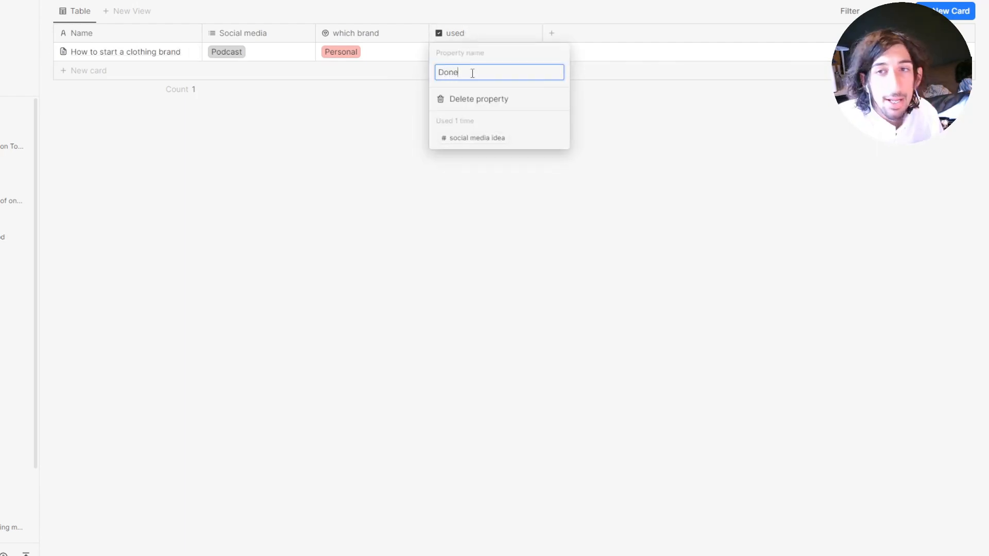
click(411, 49)
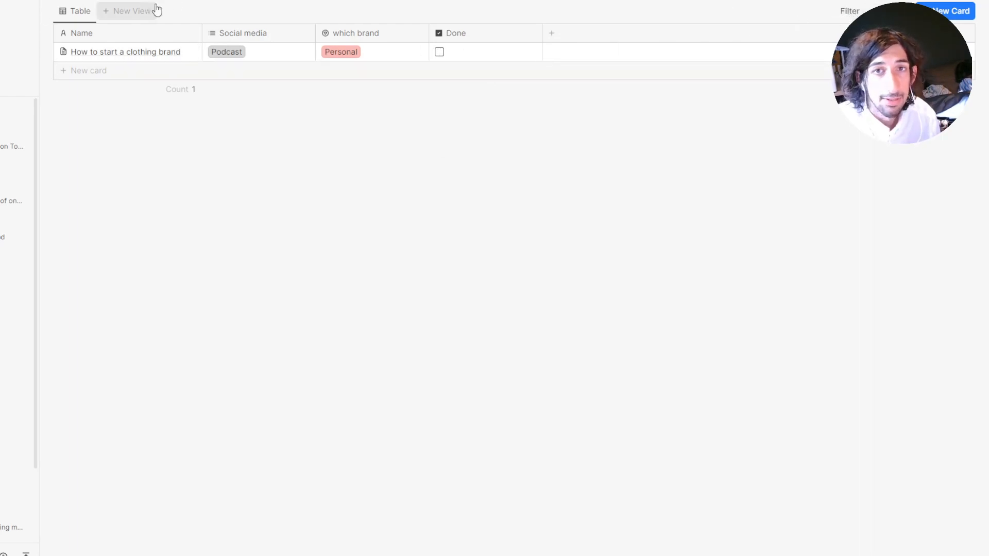
Step: Add a second table view and rename a view 'Social media ideas'
click(130, 11)
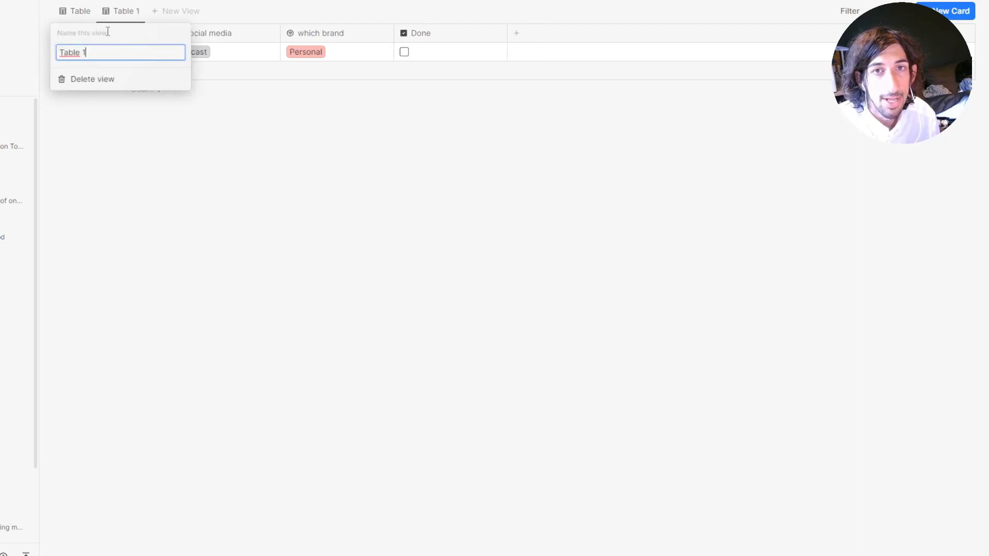
key(Backspace)
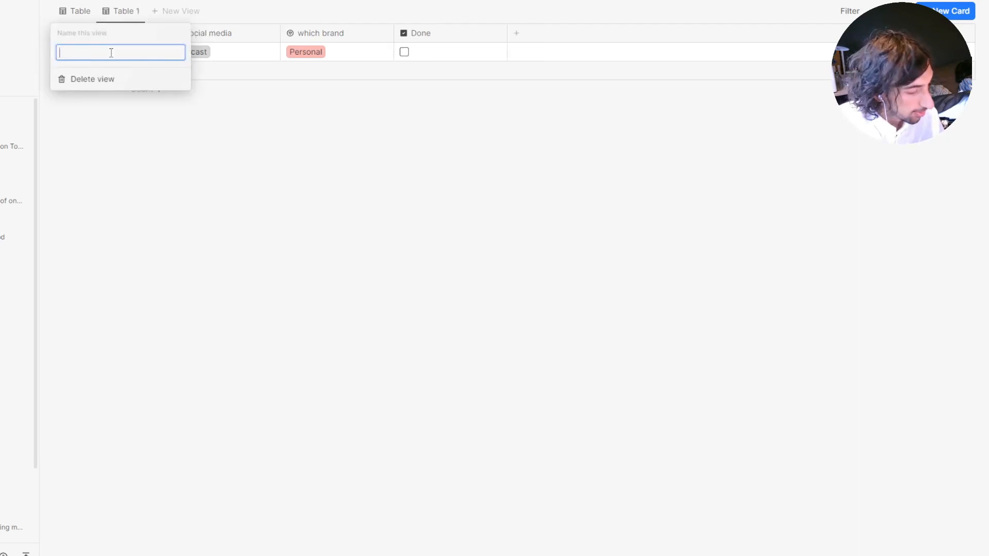
text(s)
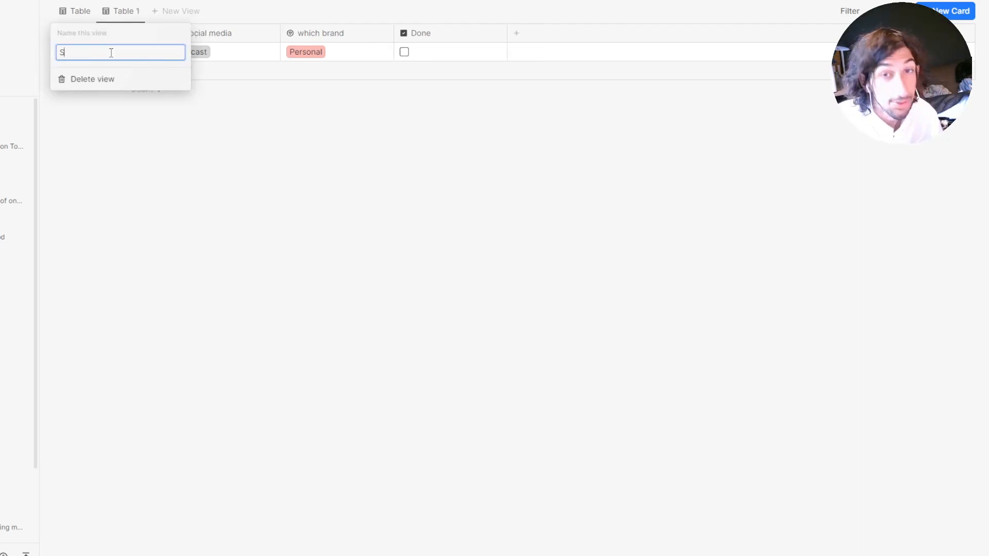
text(ocial media ideas)
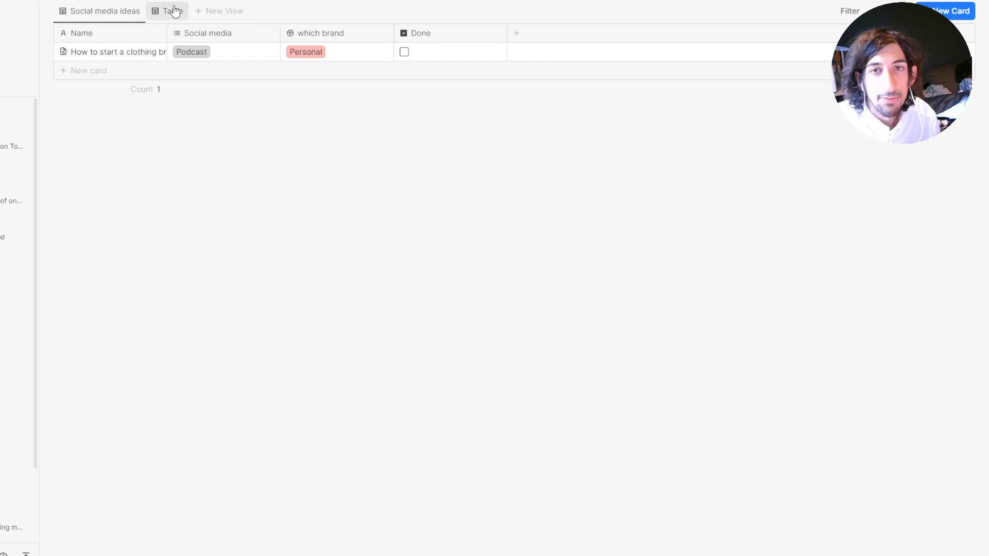
Step: Add a filter rule where Done 'Is' a chosen checkbox value
click(849, 11)
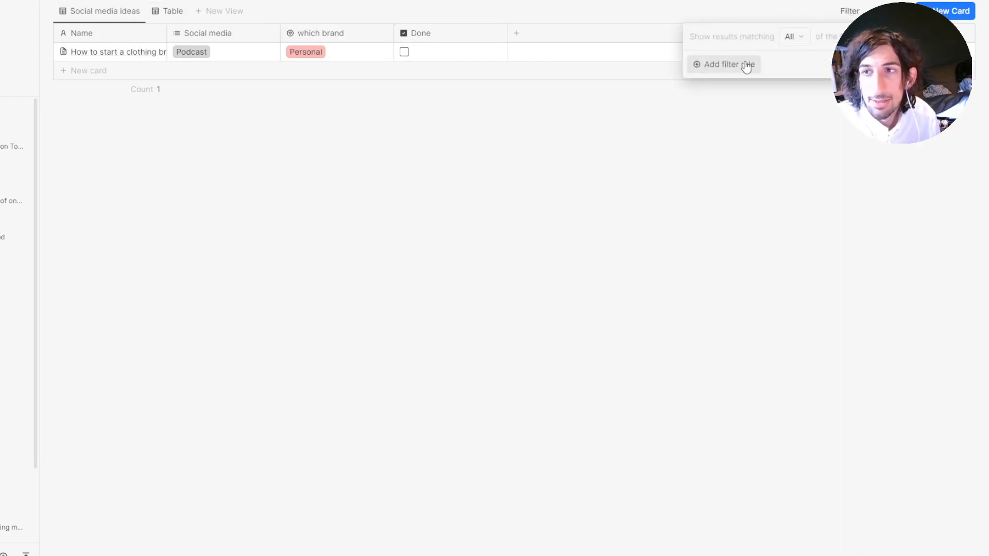
click(723, 63)
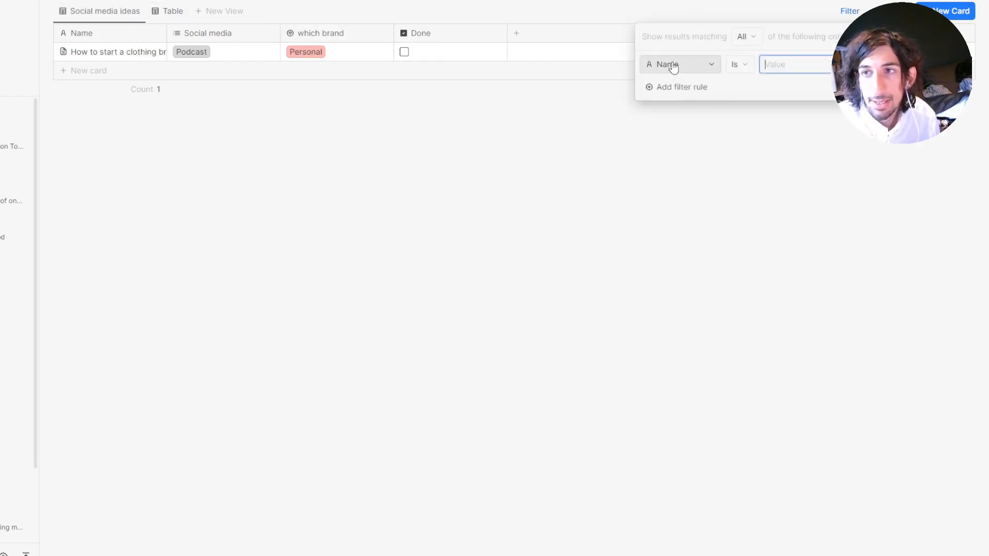
click(680, 64)
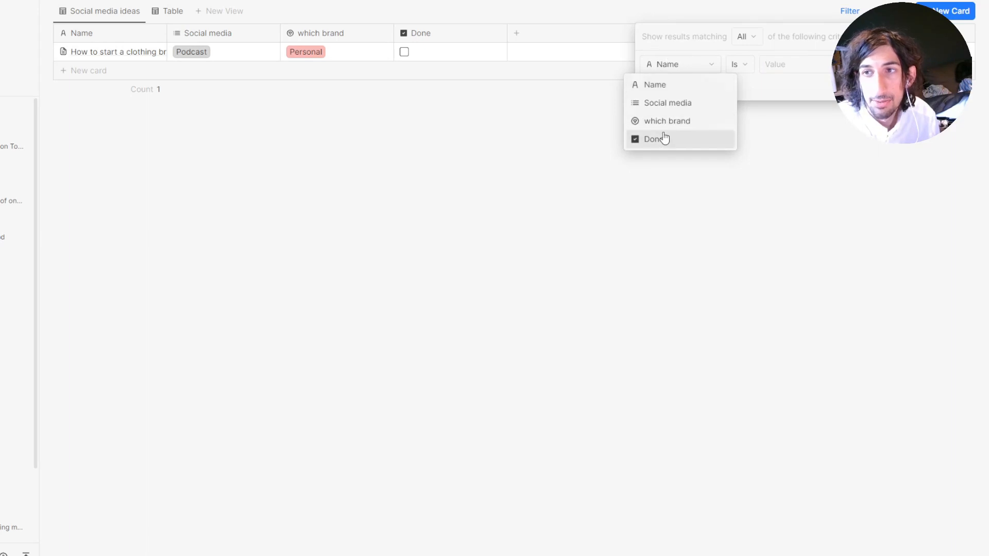
click(654, 139)
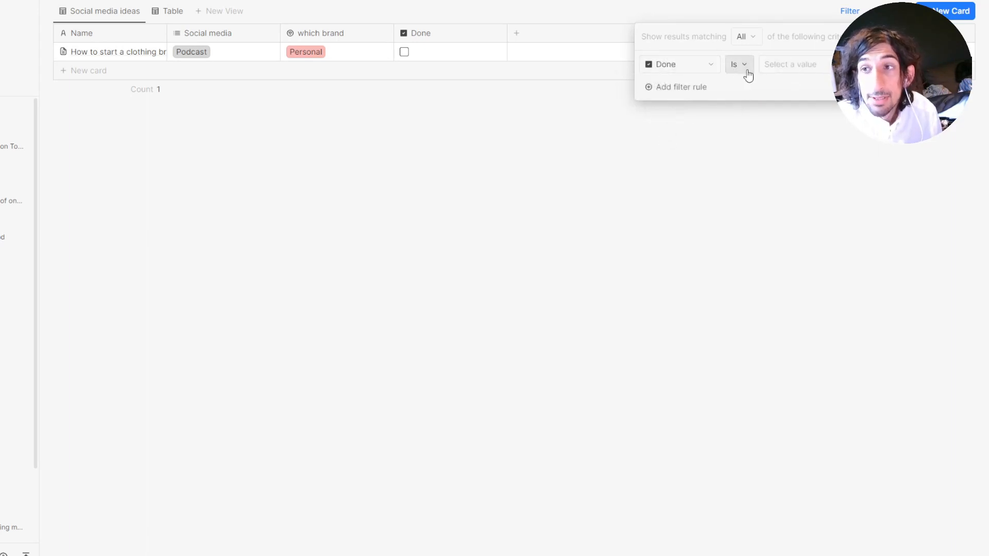
click(791, 63)
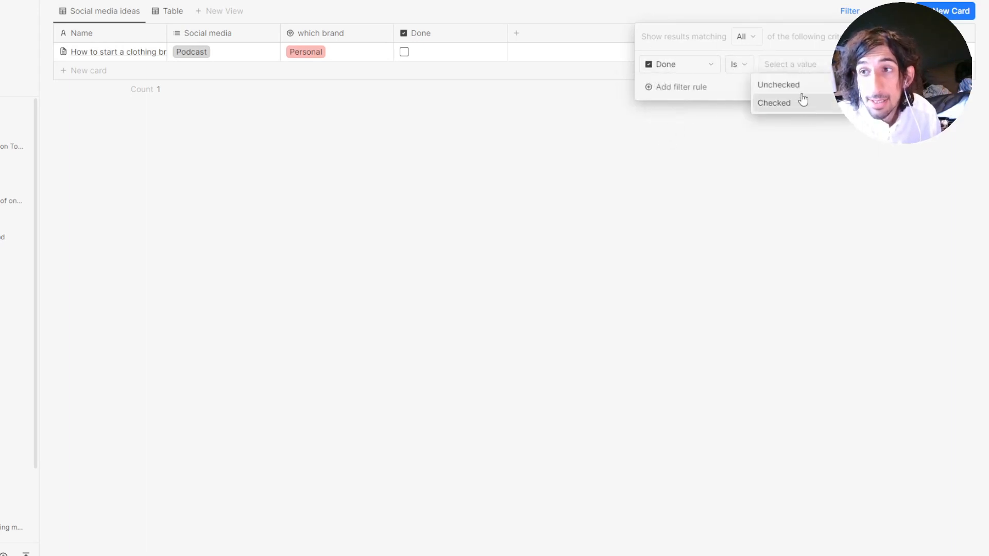
click(778, 84)
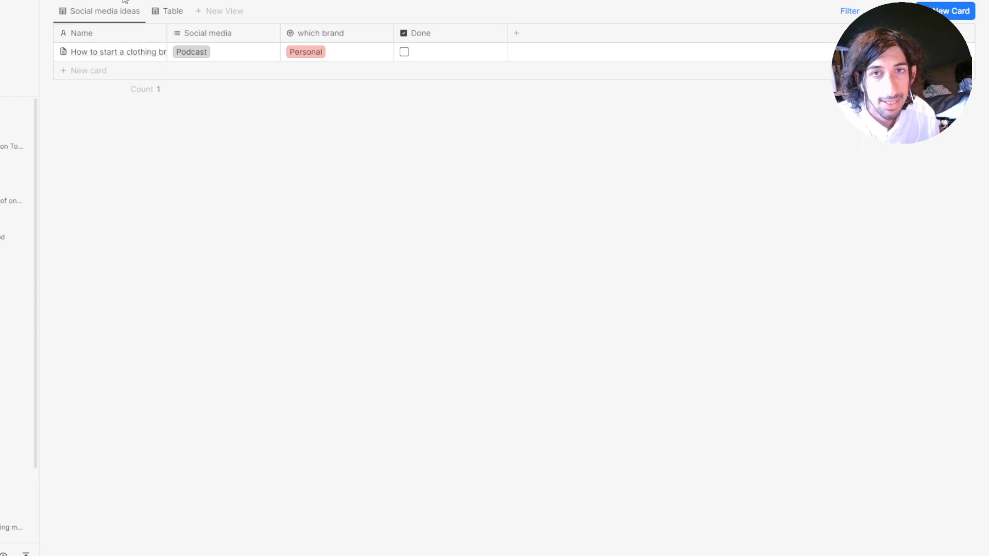
Step: Switch to the second table view and name it 'Every idea'
click(208, 33)
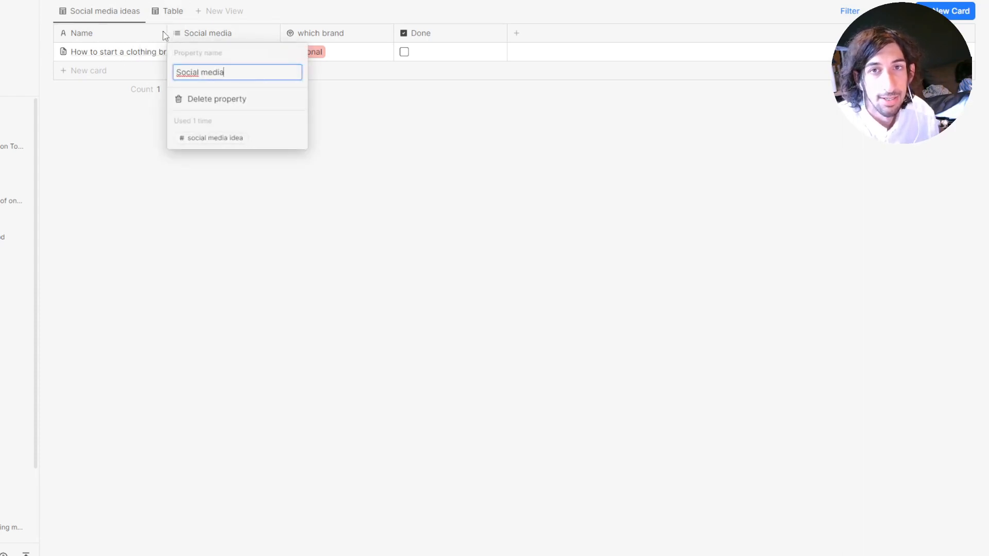
click(172, 11)
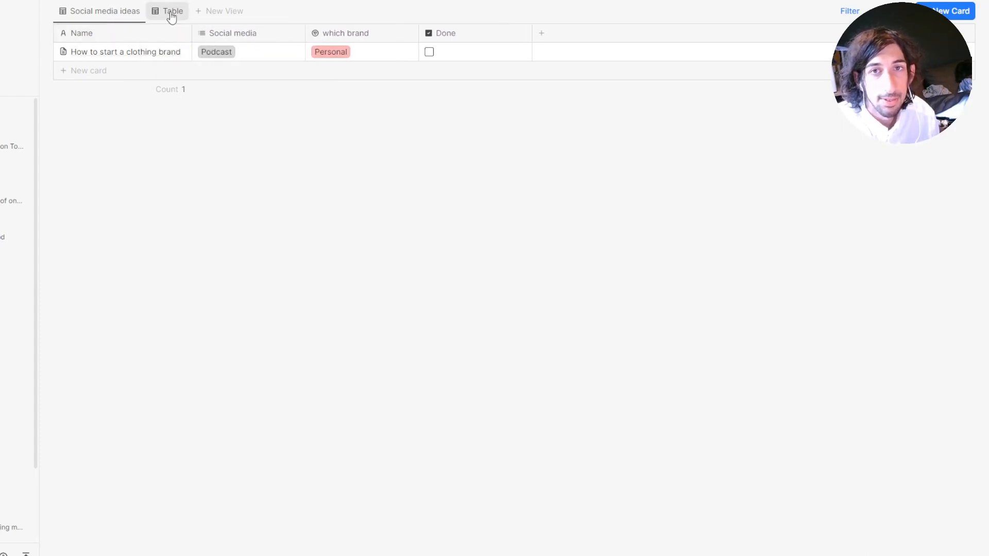
click(172, 12)
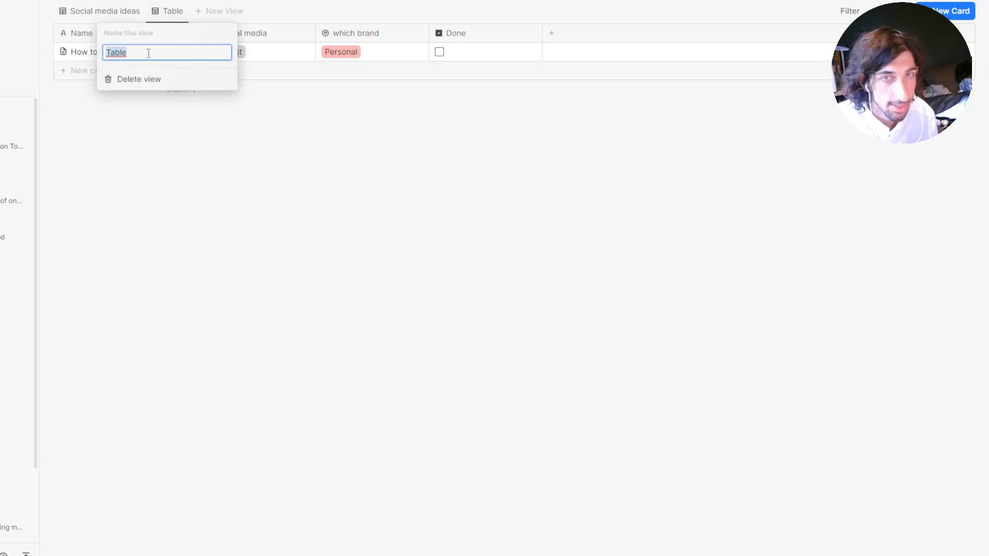
text(Every idea)
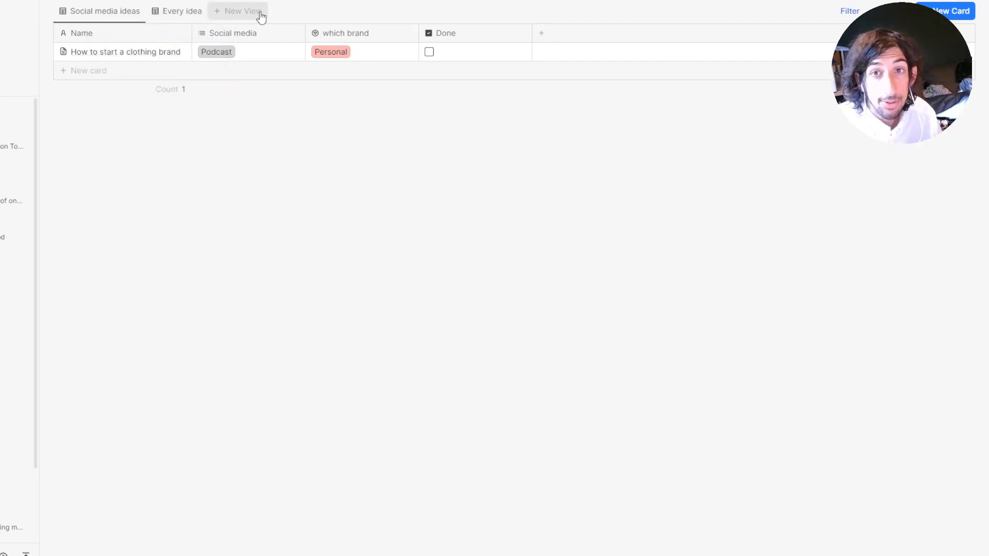
mouse_move(585, 37)
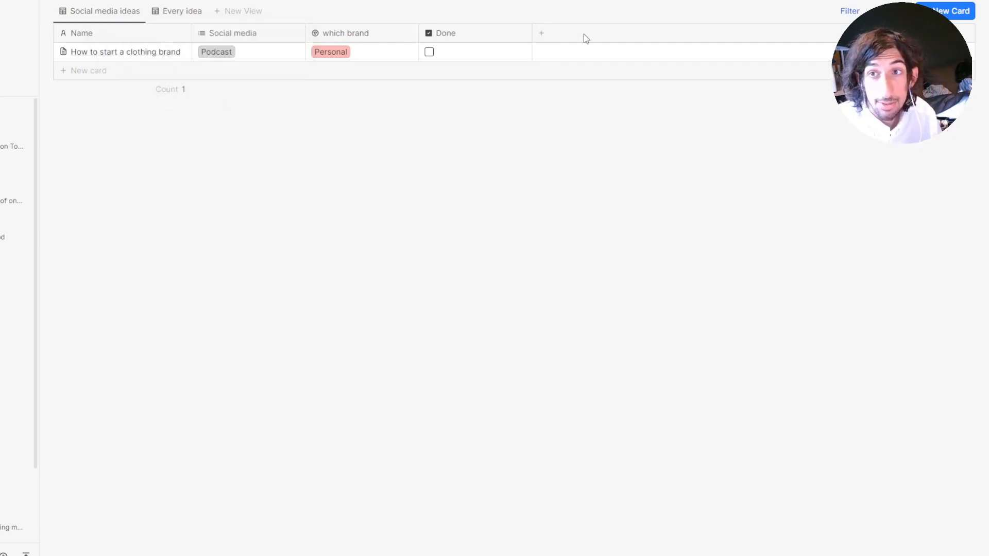
Step: Add a 'Status' select property with a 'Goign to do' option
click(542, 33)
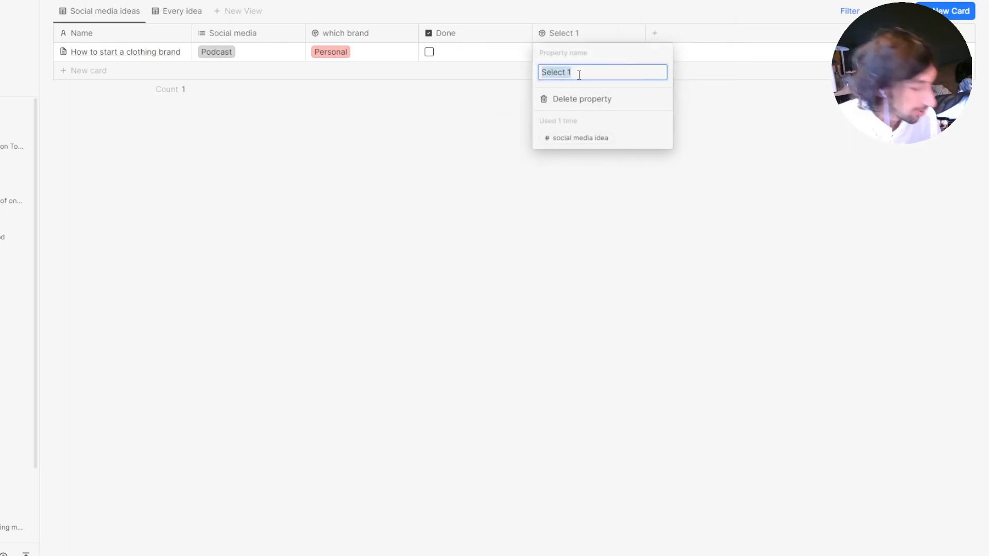
text(Status)
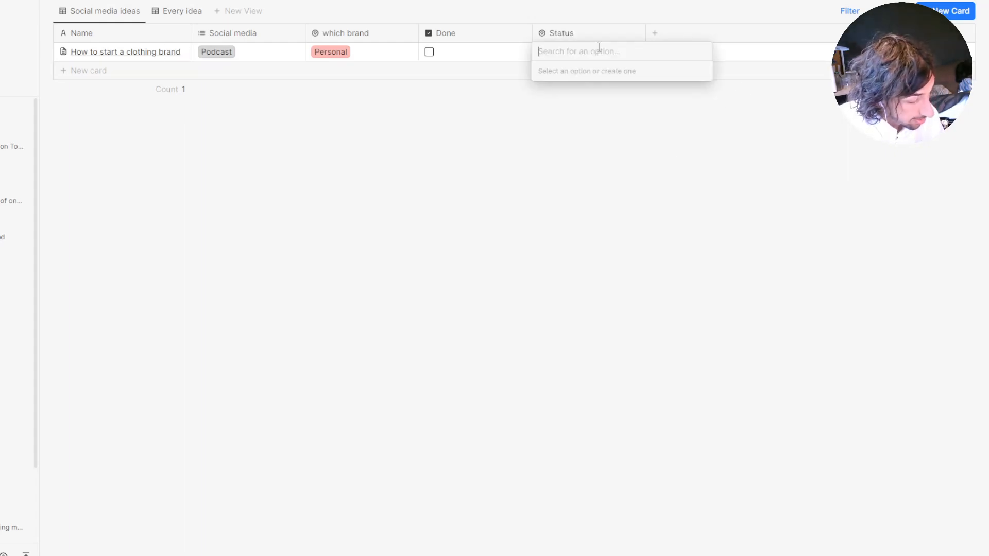
text(Star)
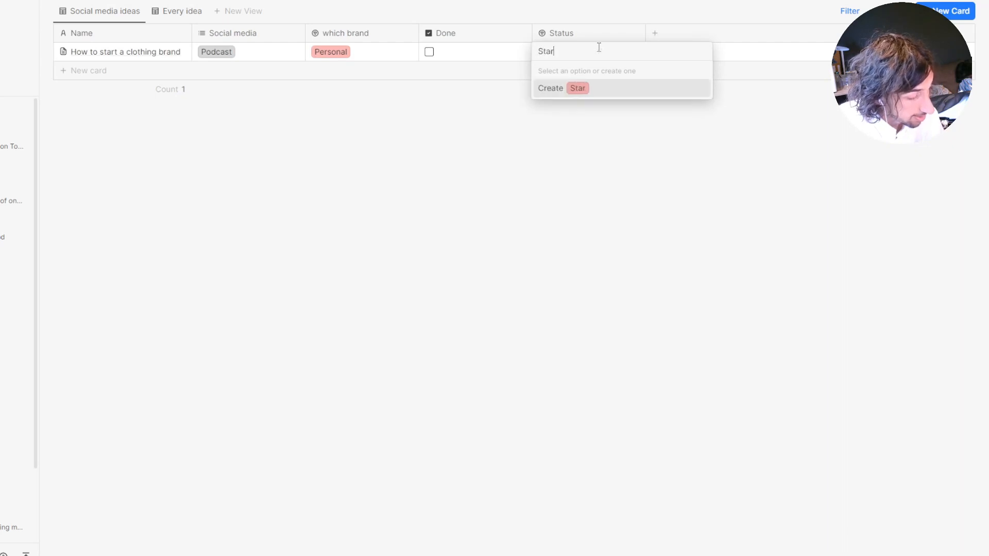
key(BackSpace)
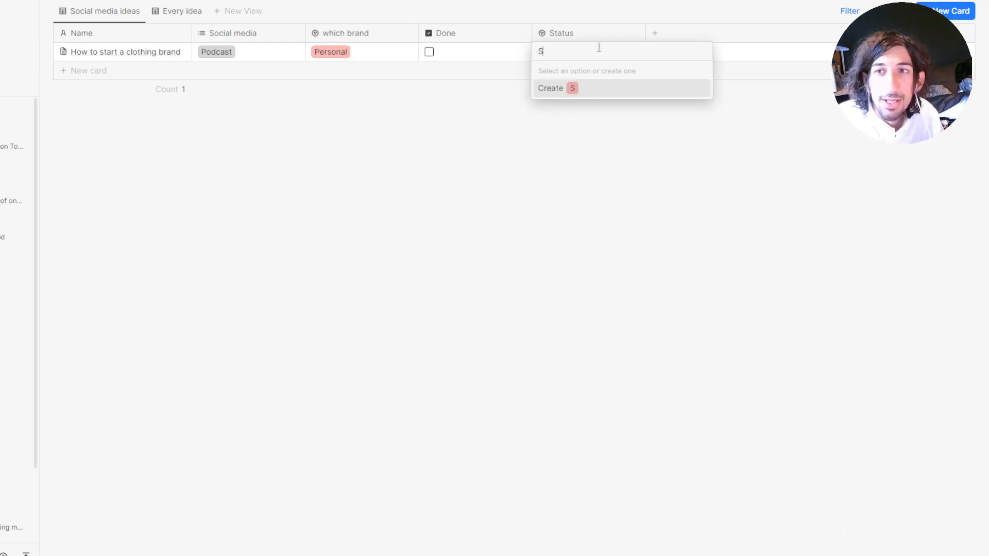
text(oign t)
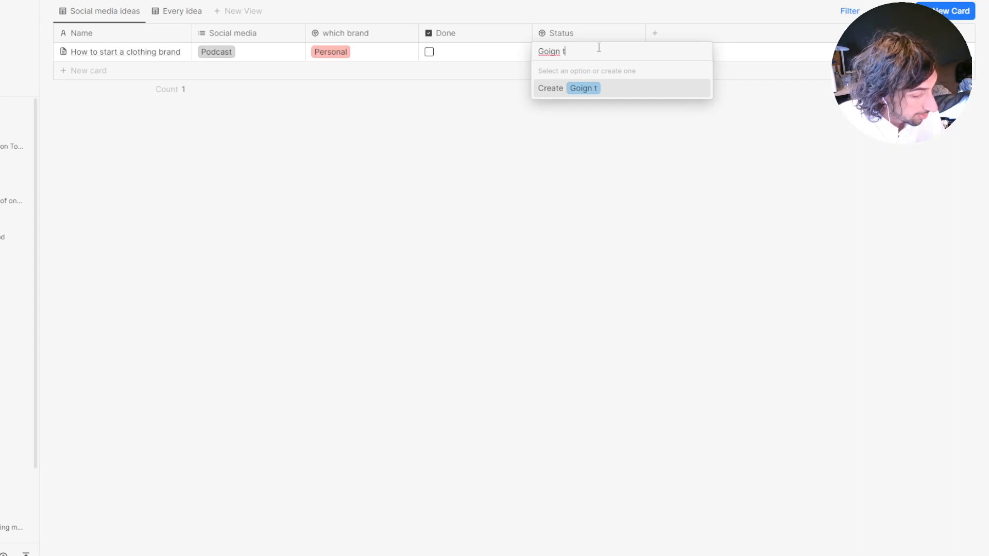
click(566, 88)
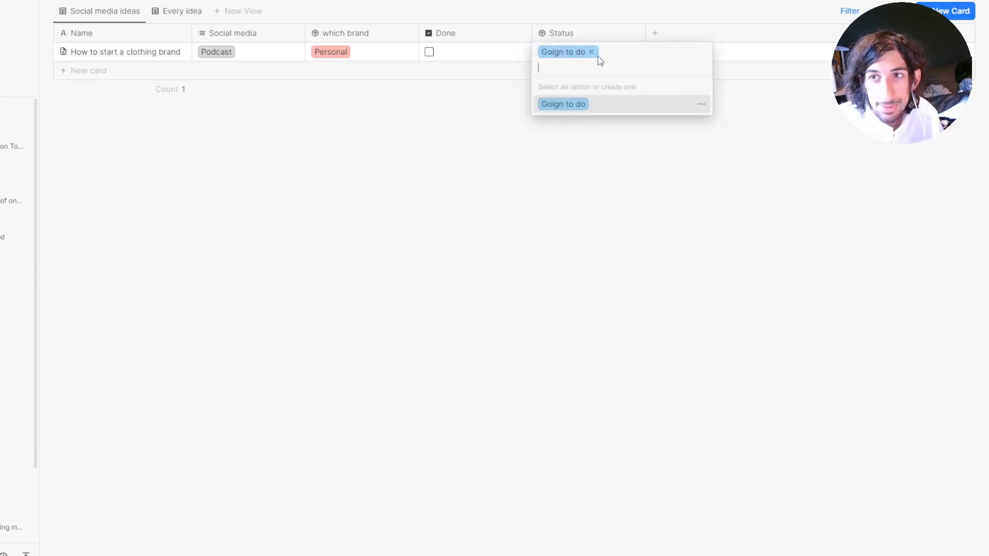
Step: Add 'Doing' and 'Done' status options, marking the card Done
text(Doing)
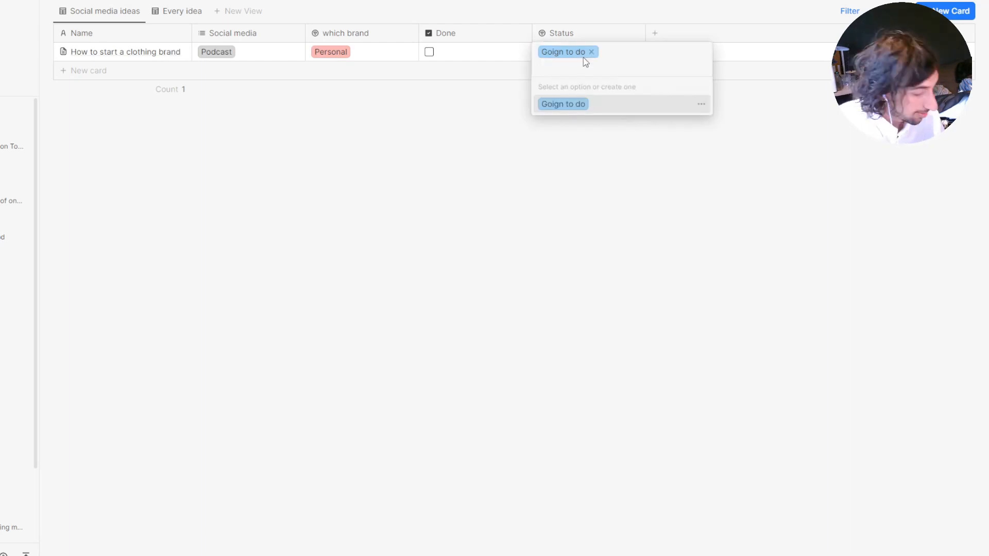
text(Doing)
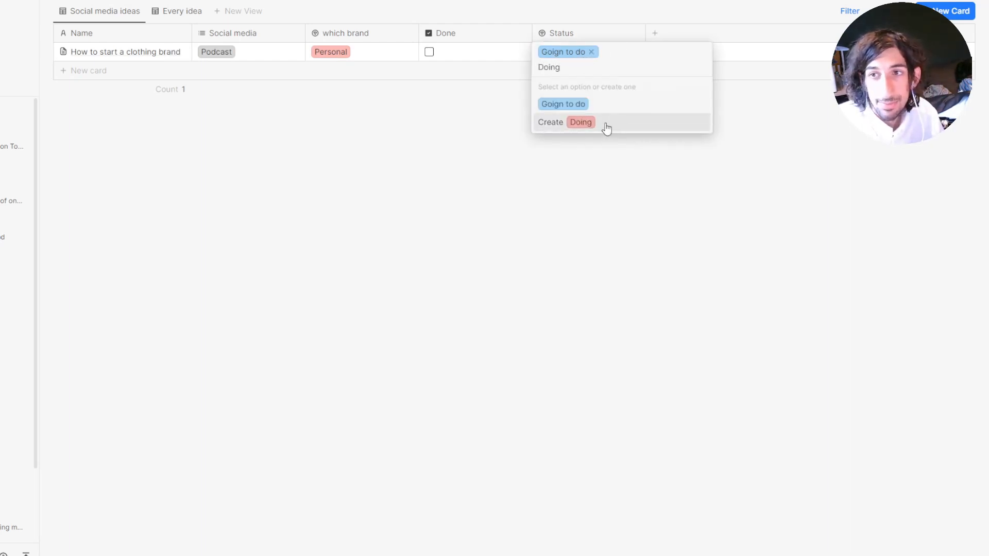
click(566, 121)
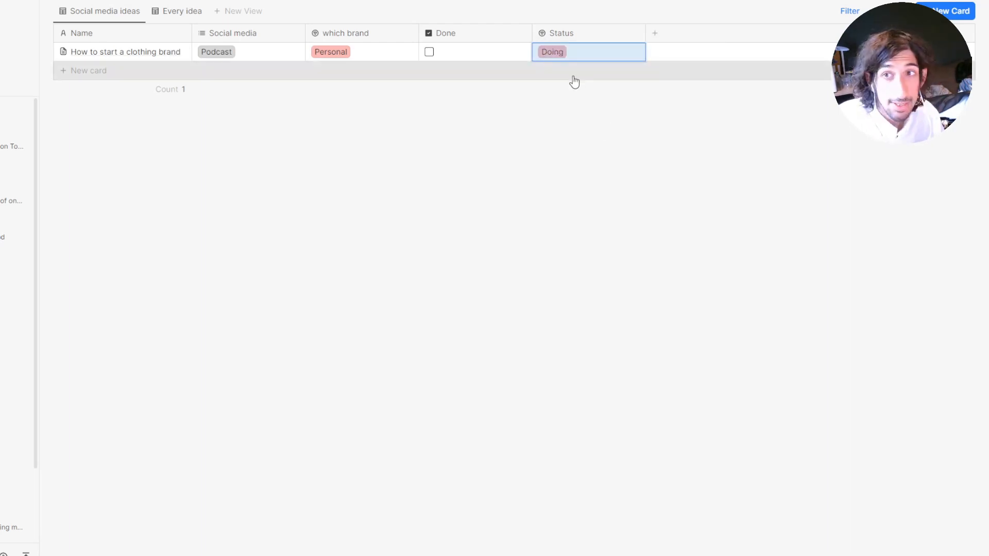
text(Do)
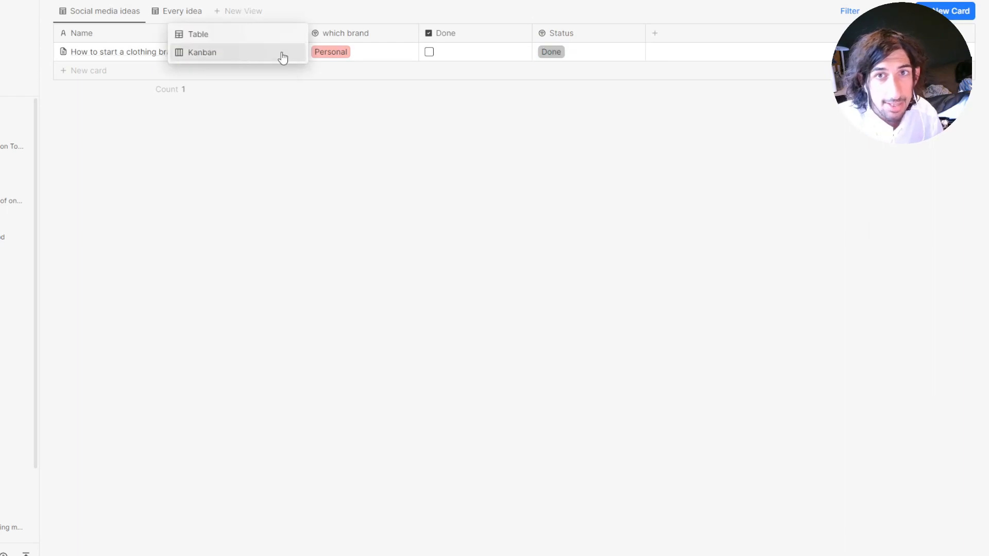
Step: Add a Kanban view by Status, move the clothing brand card to 'Goign to do', and return to Every idea
click(202, 52)
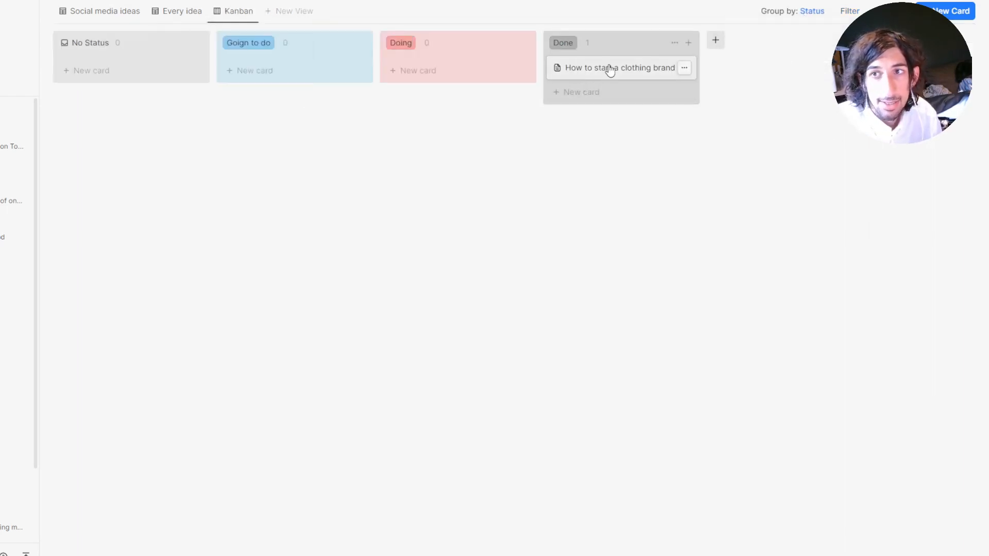
drag(620, 67, 265, 69)
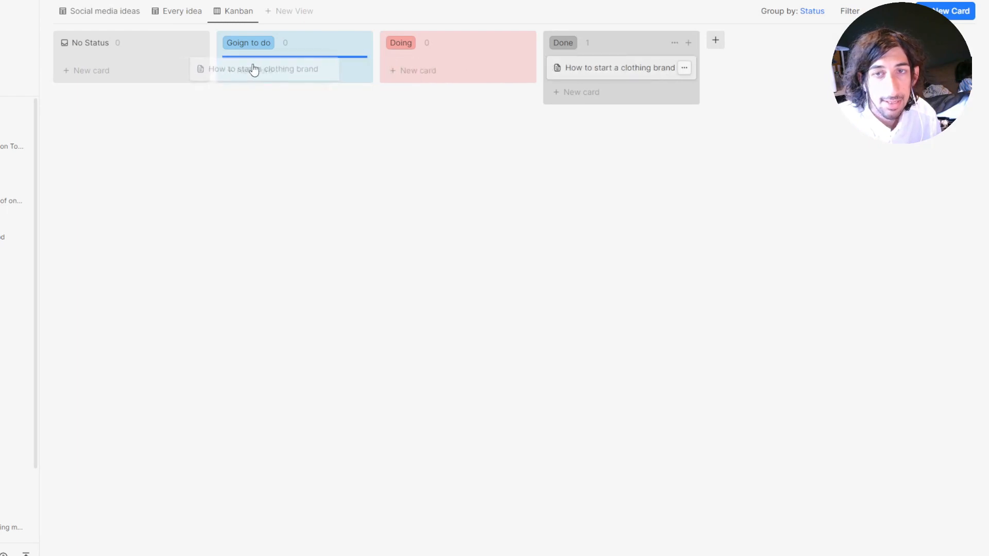
drag(620, 68, 293, 67)
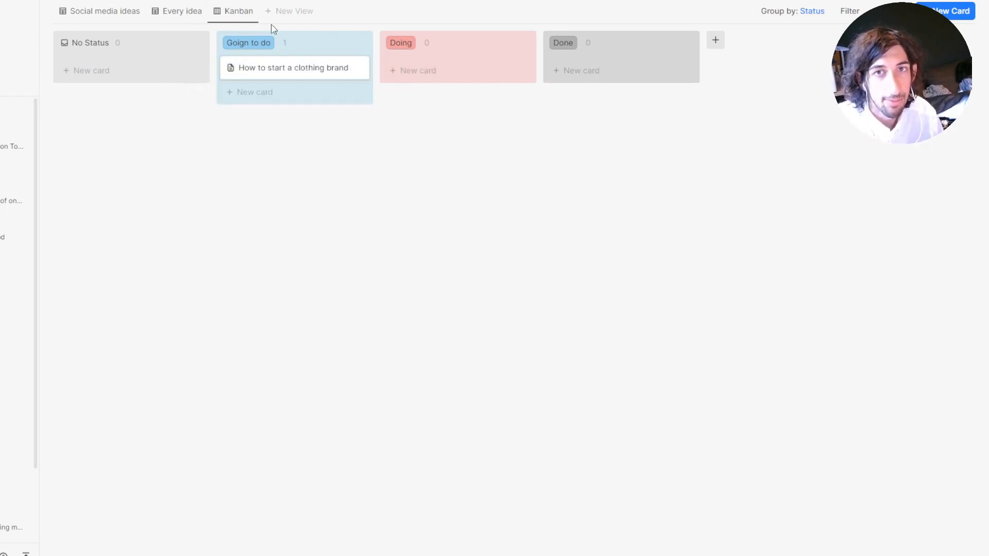
click(182, 11)
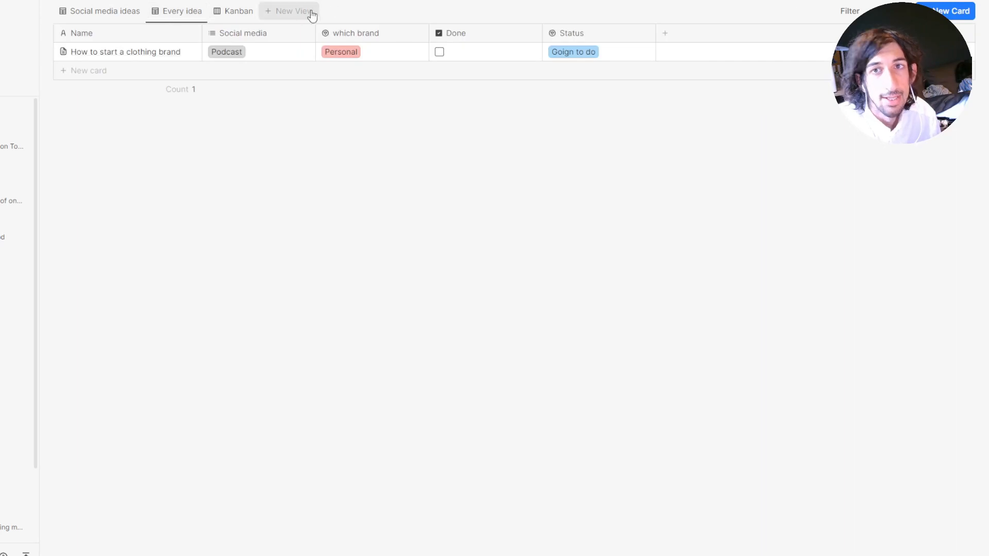
Step: Create a 'Done social media ideas' table view with a filter rule on the Done property
click(289, 11)
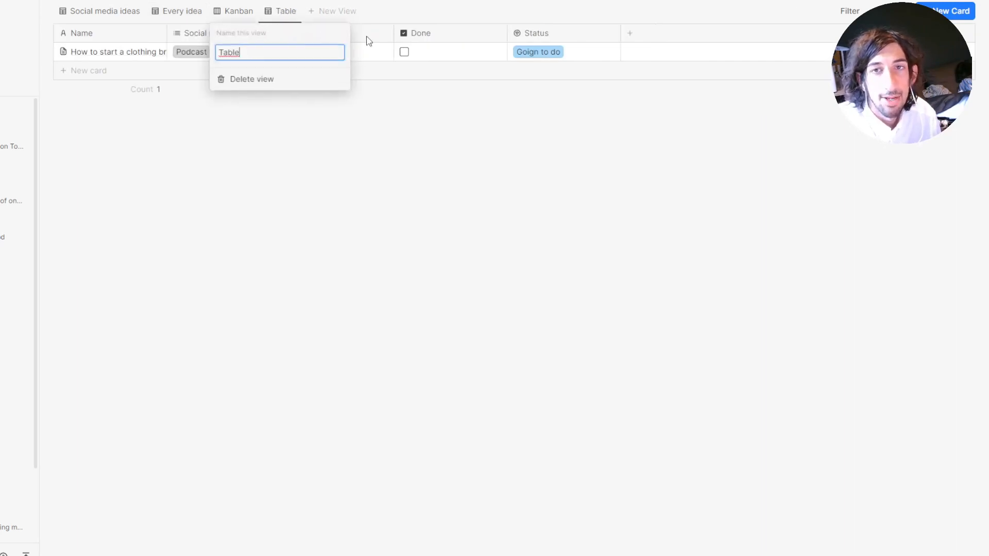
text(Done social media ideas)
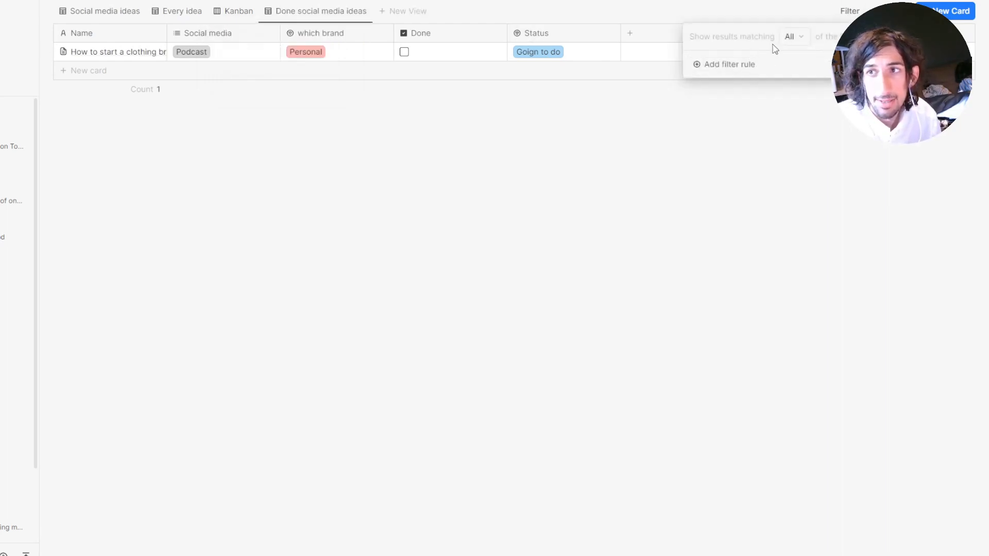
click(729, 64)
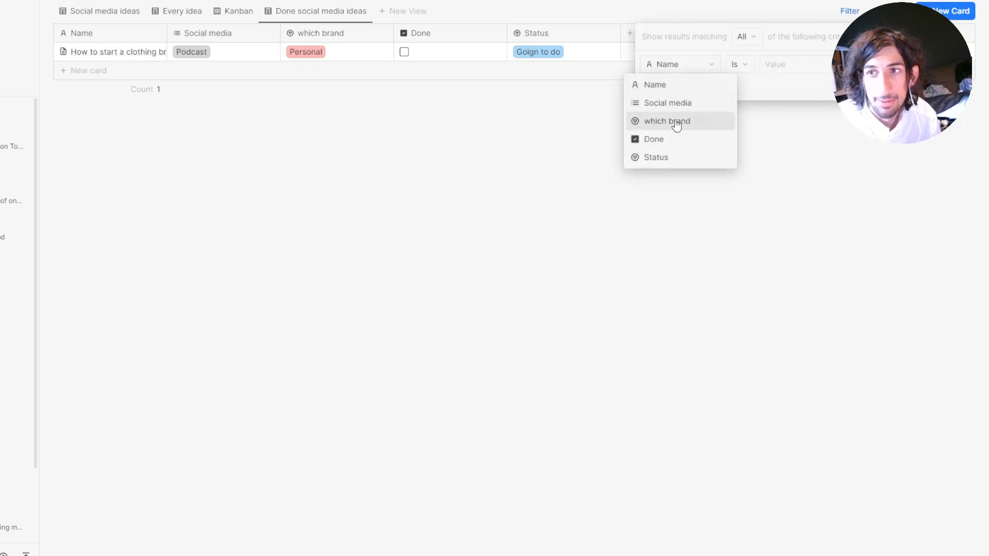
click(653, 138)
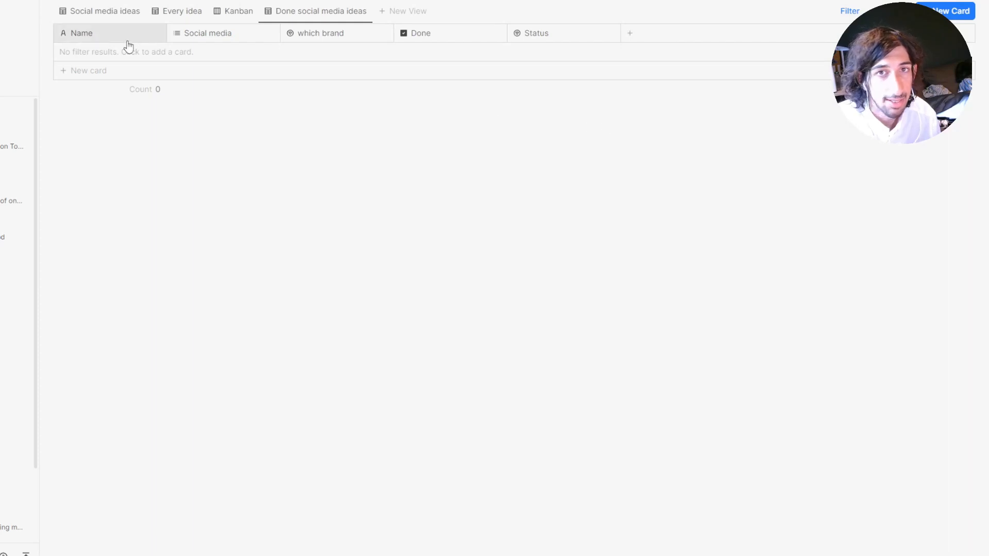
click(104, 10)
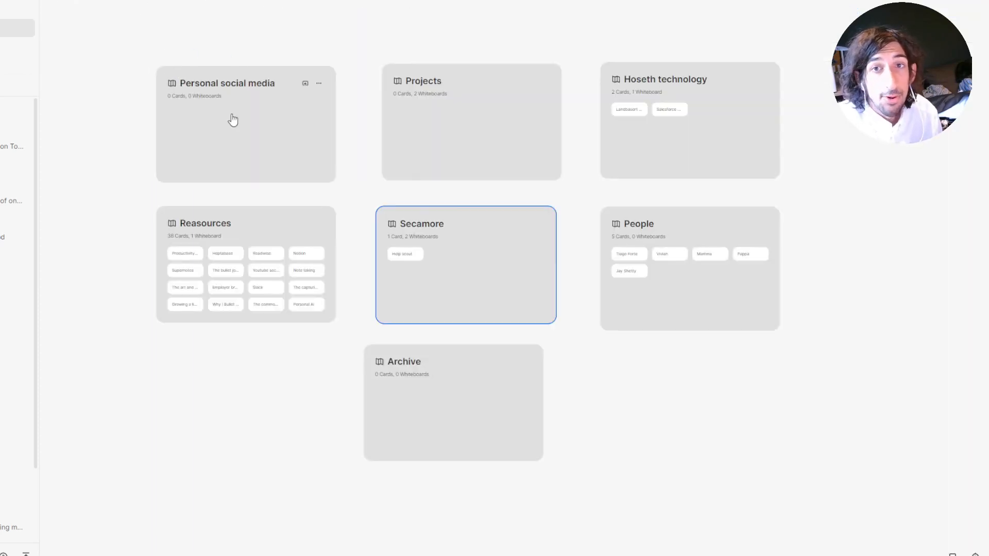
mouse_move(233, 115)
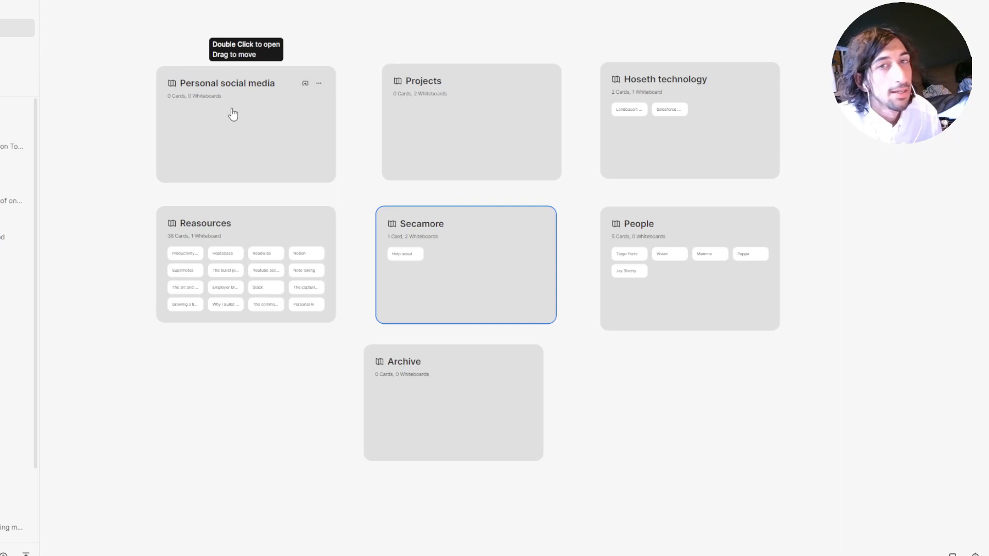
Step: Create a card titled 'All note taking apps video' describing a video looking through apps
double_click(465, 264)
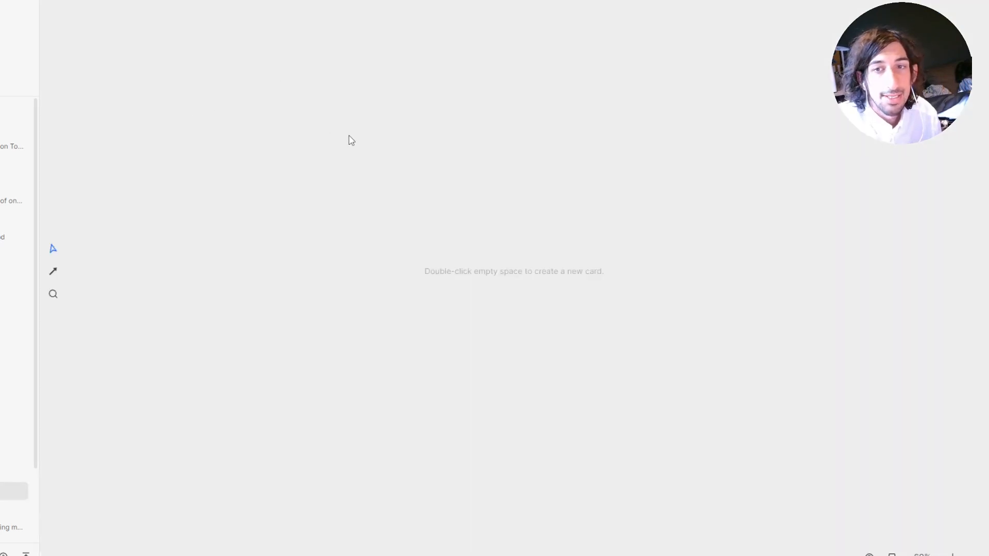
mouse_move(355, 120)
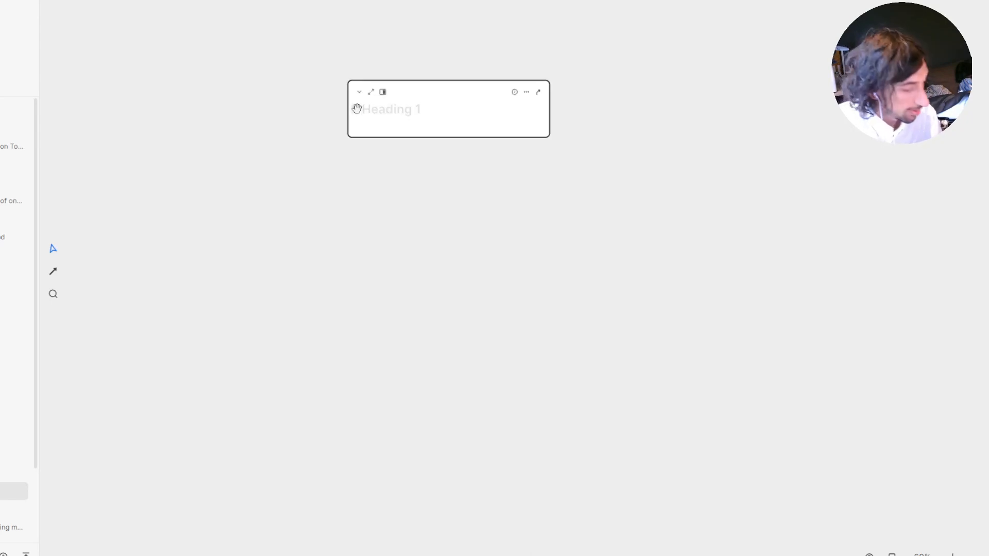
text(All note taking apps video)
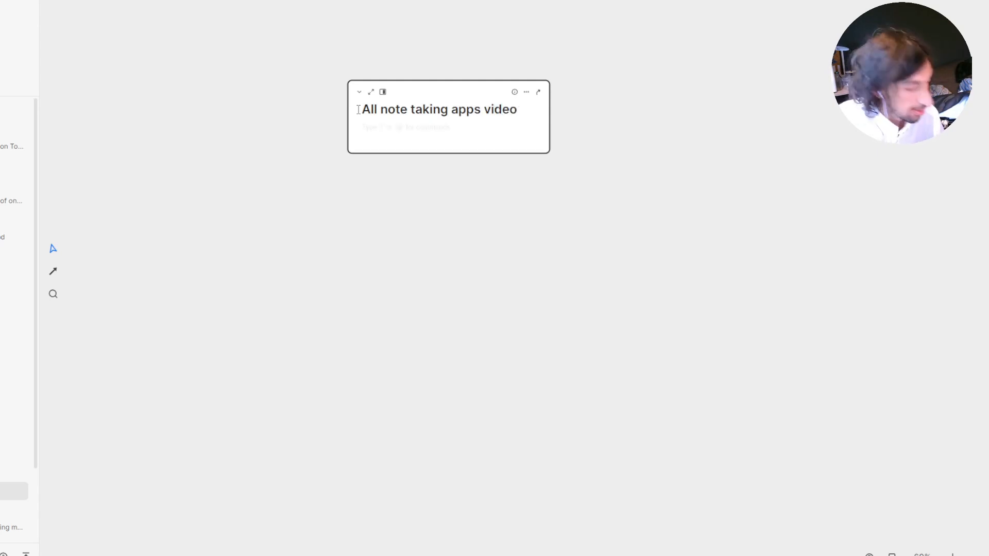
text(A video ()
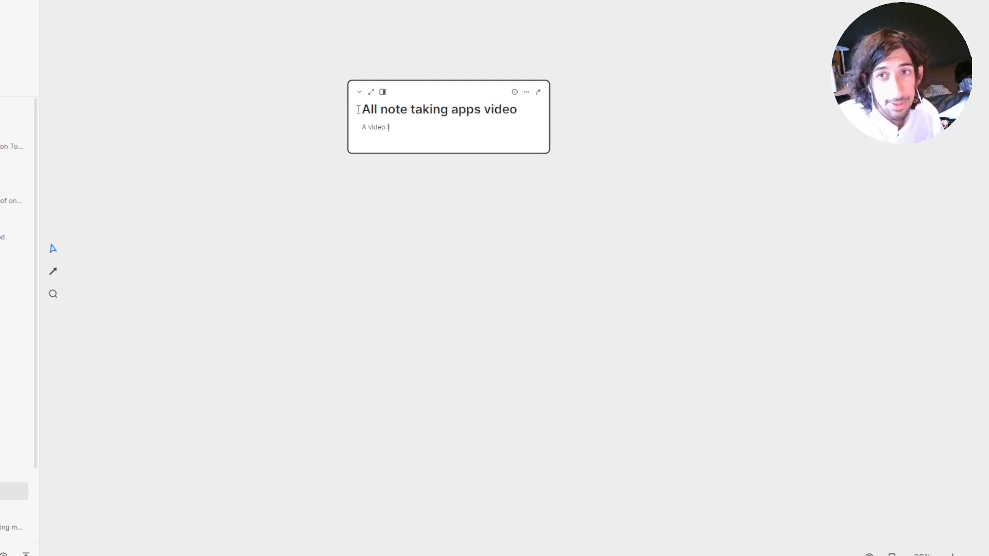
text(looking trough all social medi)
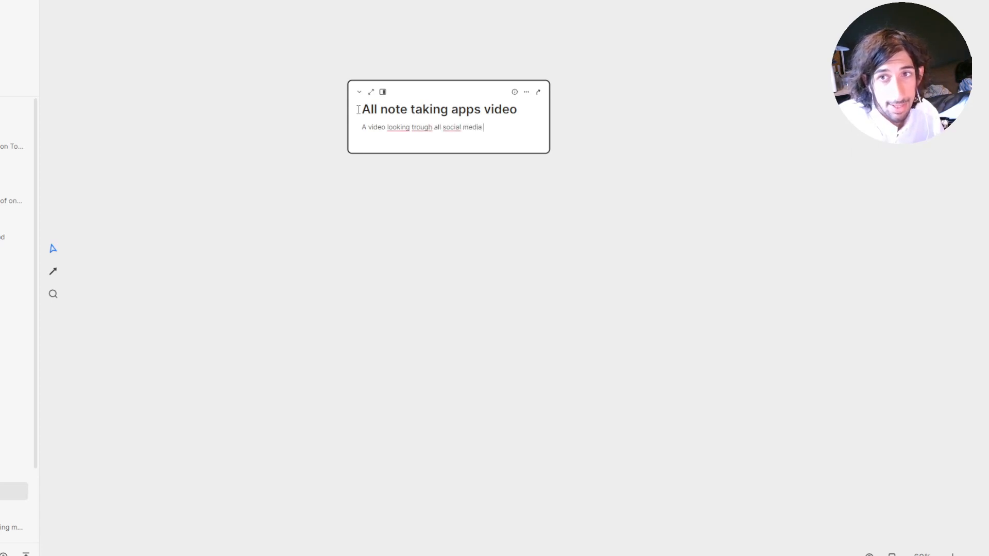
text(apps)
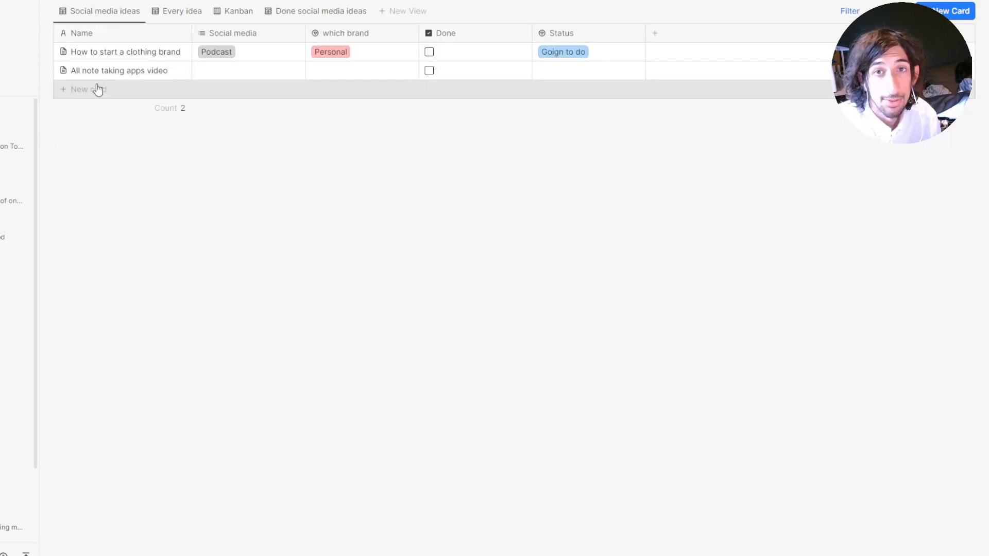
Step: Set the video idea's Social media to Youtube and its brand to Personal
click(247, 70)
text(Youtube)
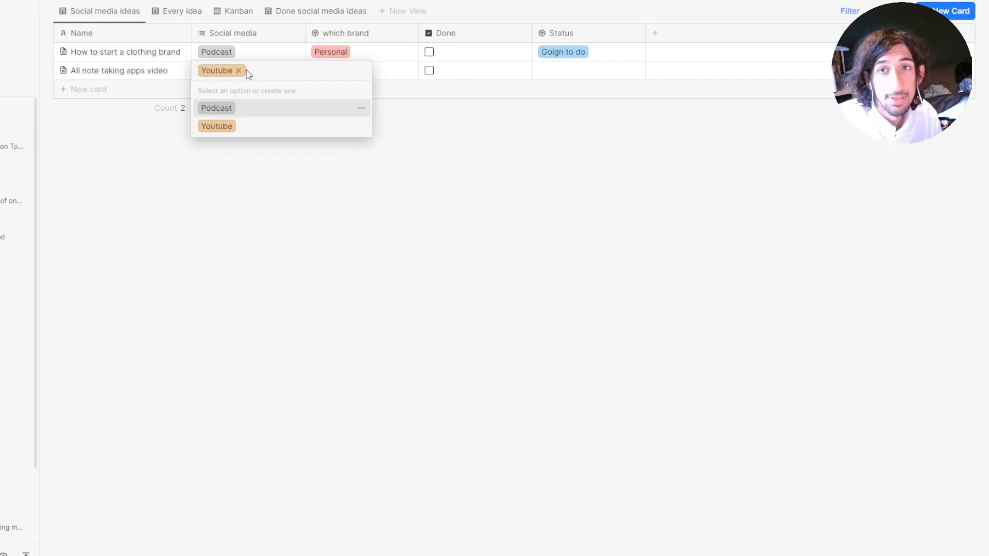
click(359, 70)
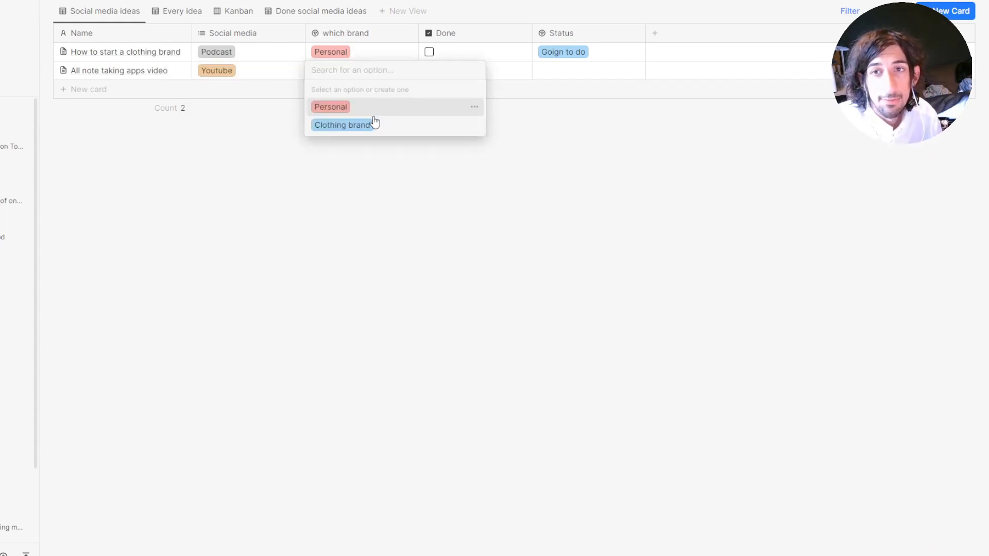
click(343, 124)
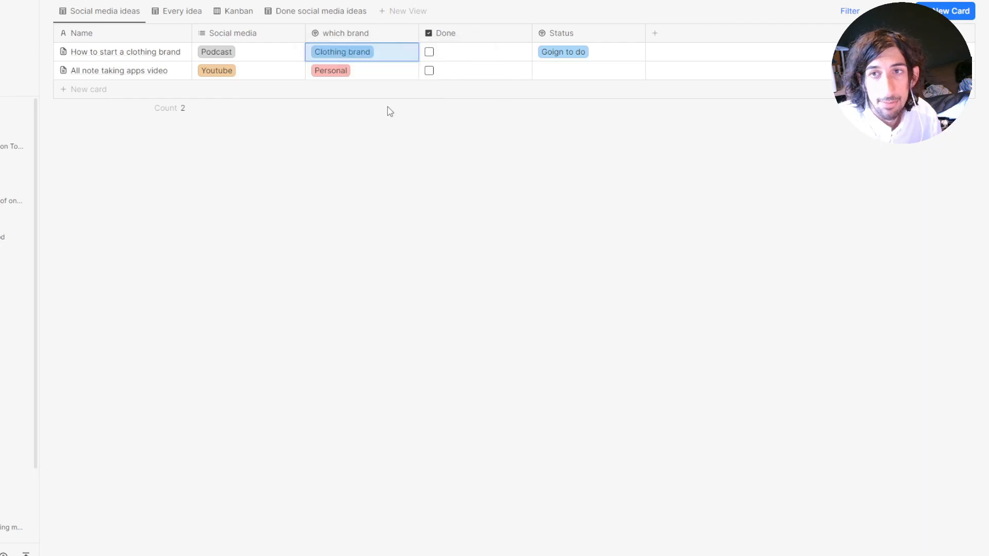
click(562, 51)
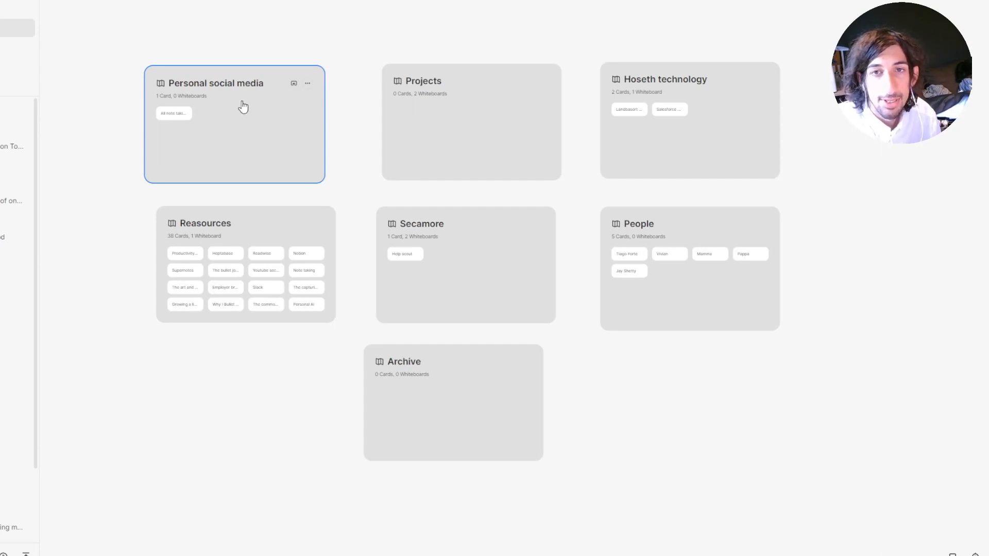
Step: Place the 'All note taking apps video' card beside the Librarian apps column on Note taking apps
click(174, 114)
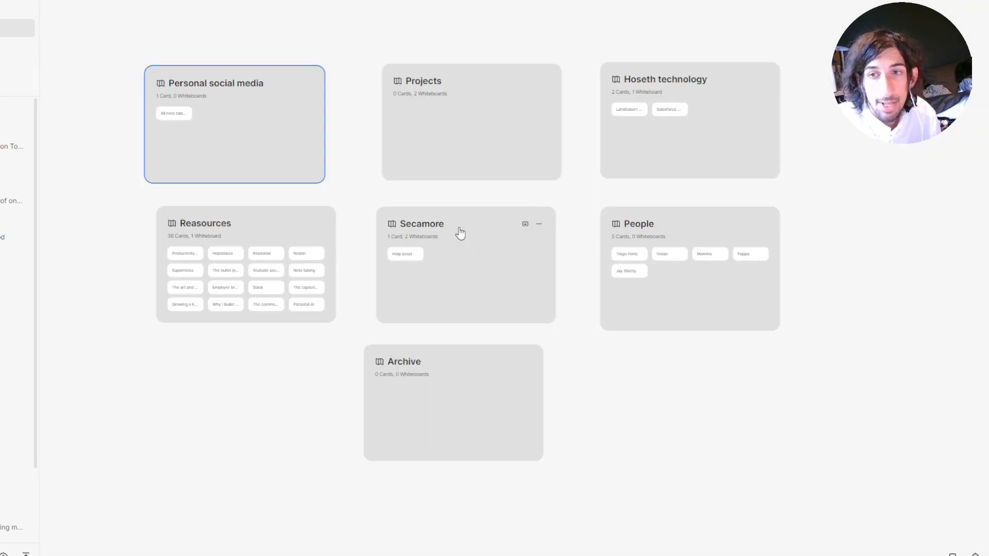
mouse_move(416, 228)
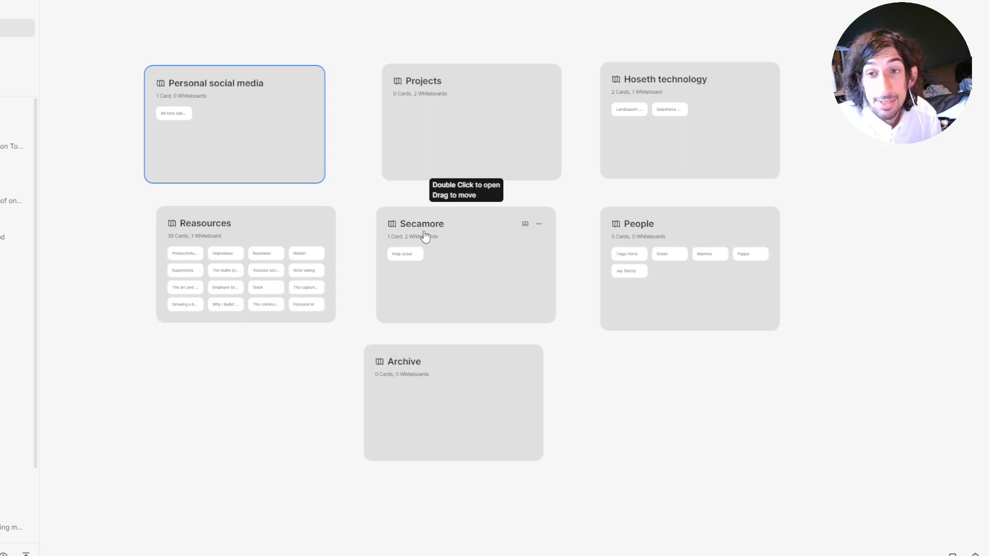
mouse_move(217, 84)
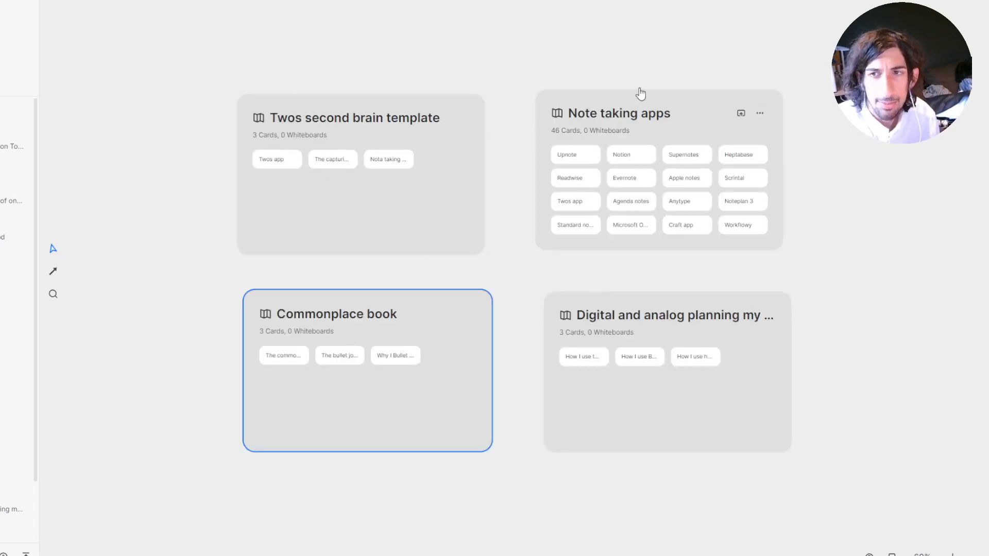
mouse_move(618, 107)
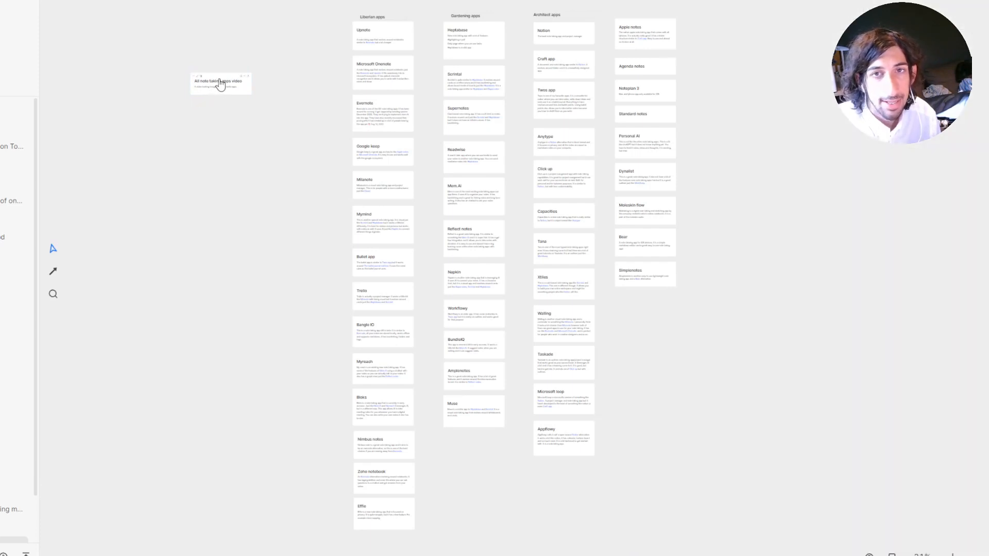
drag(221, 82, 241, 53)
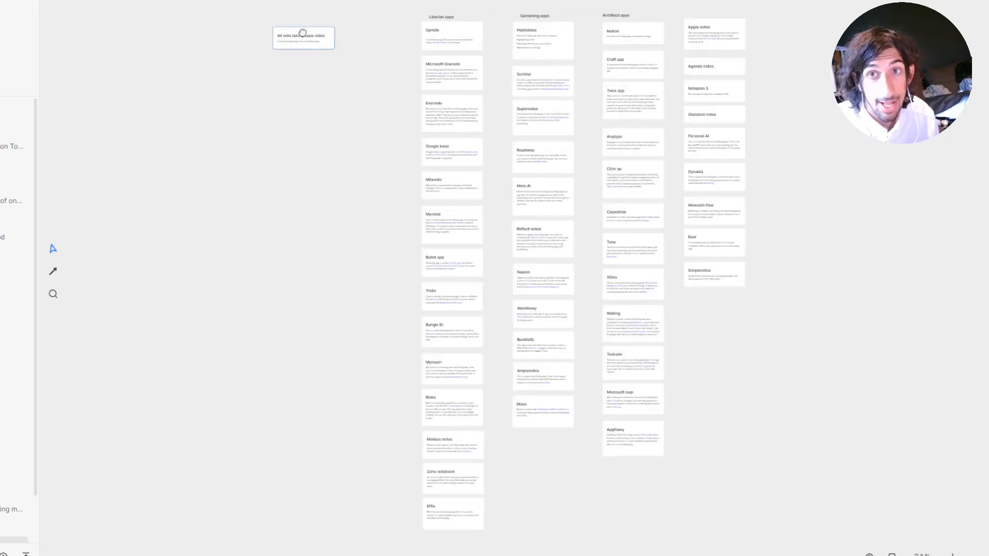
drag(303, 36, 263, 25)
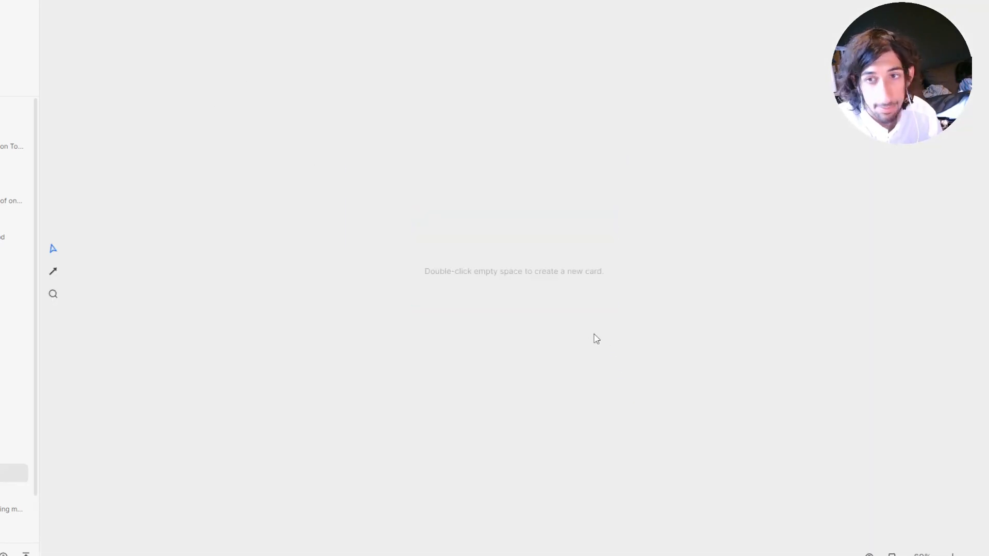
mouse_move(137, 30)
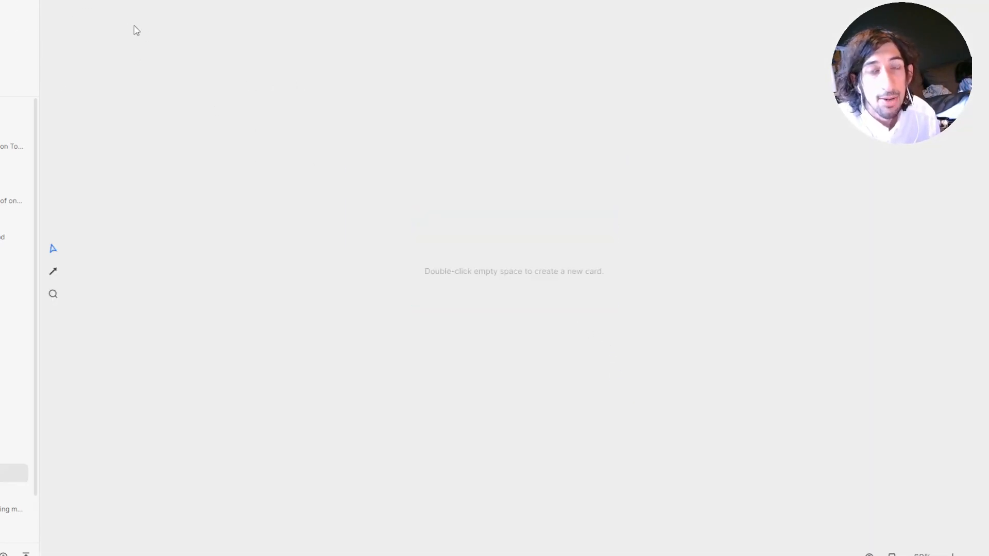
mouse_move(297, 328)
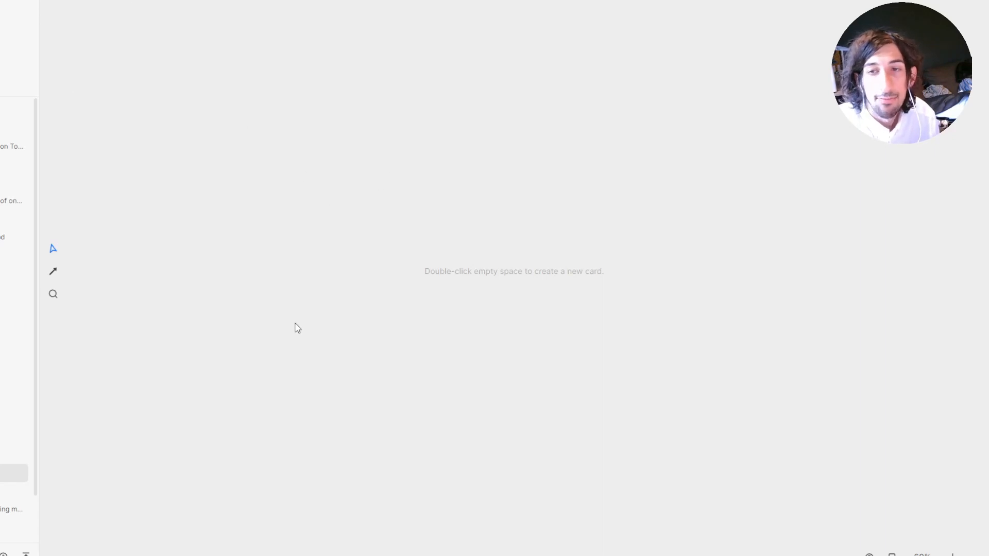
mouse_move(337, 188)
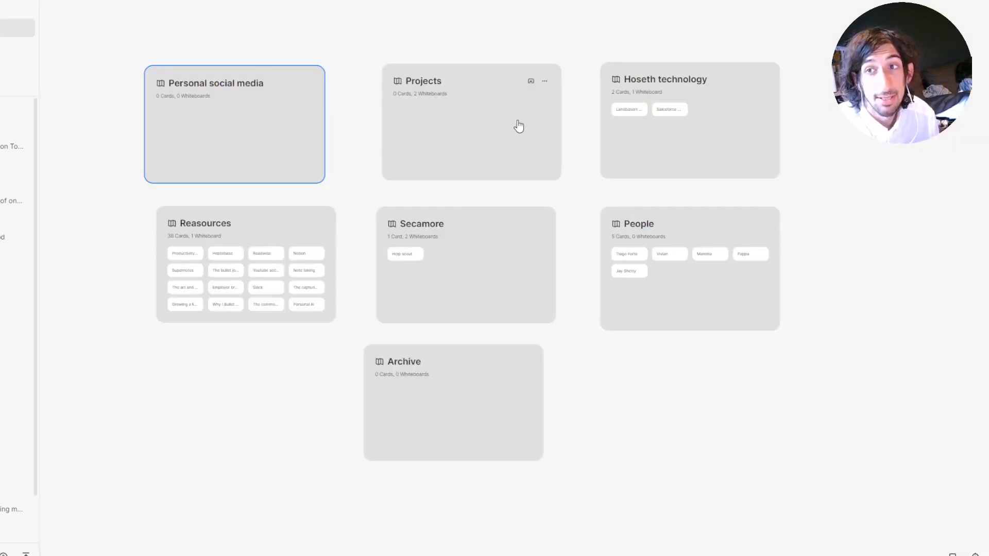
mouse_move(467, 80)
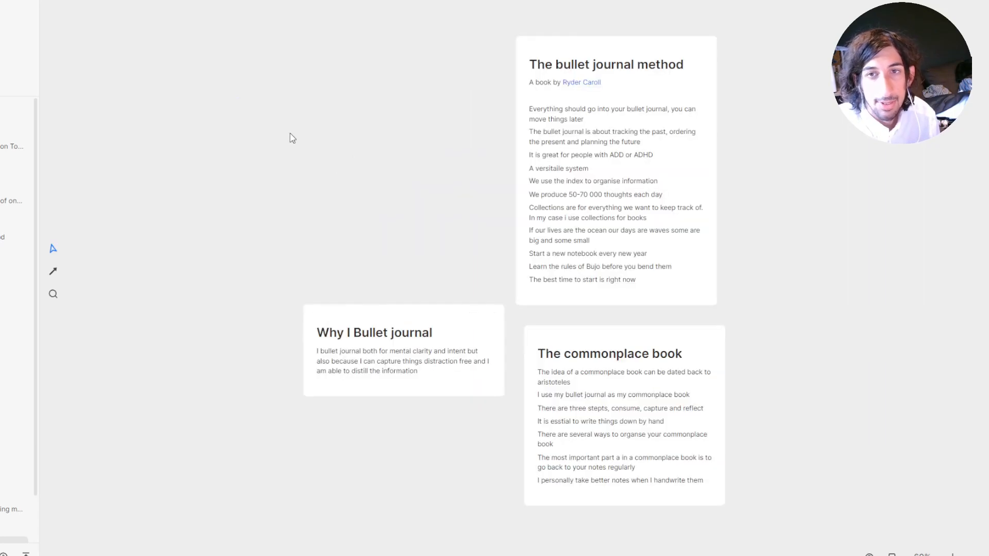
Step: Type the heading 'Video on commonplace books' and a description about how I am using commonplace books
text(Video o)
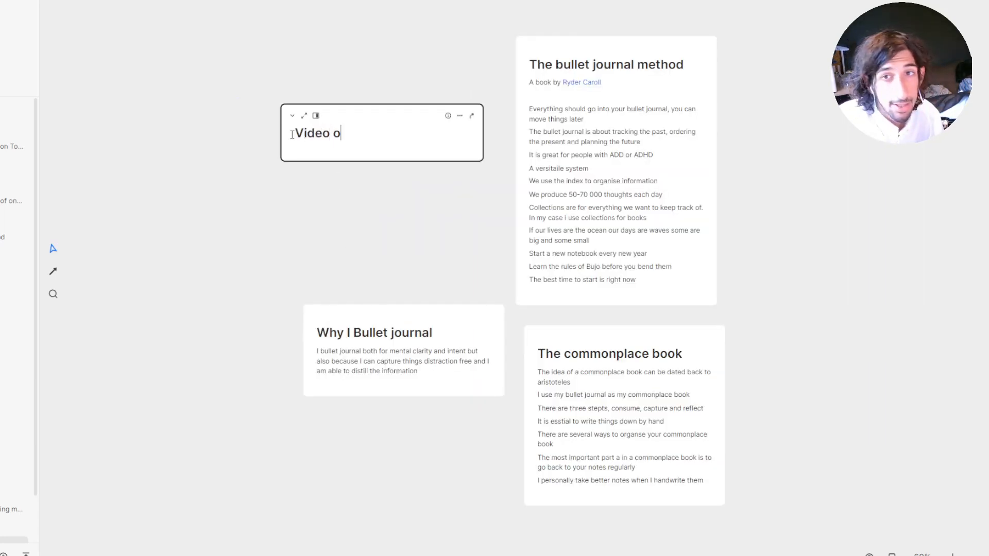
text(n commonplace books)
text(A video on)
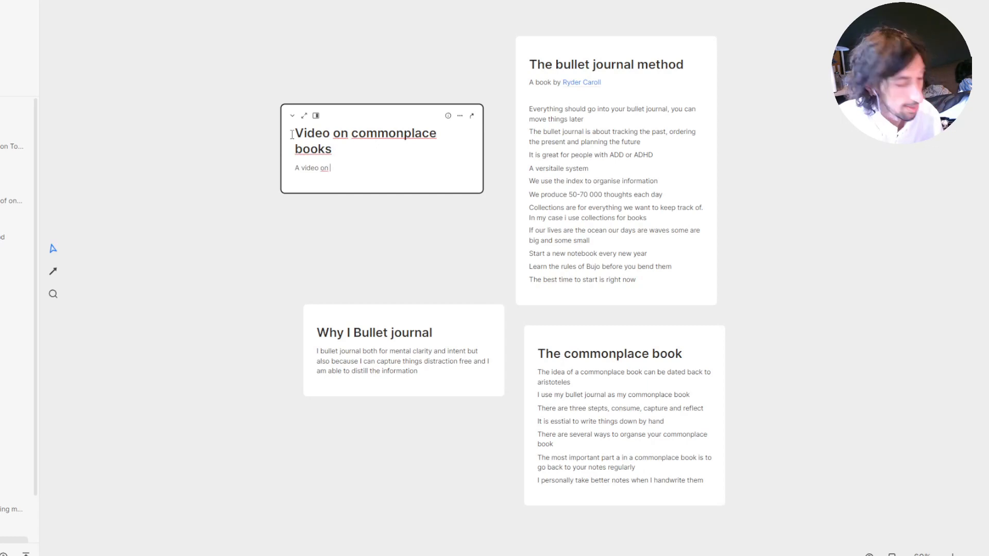
text(how I am)
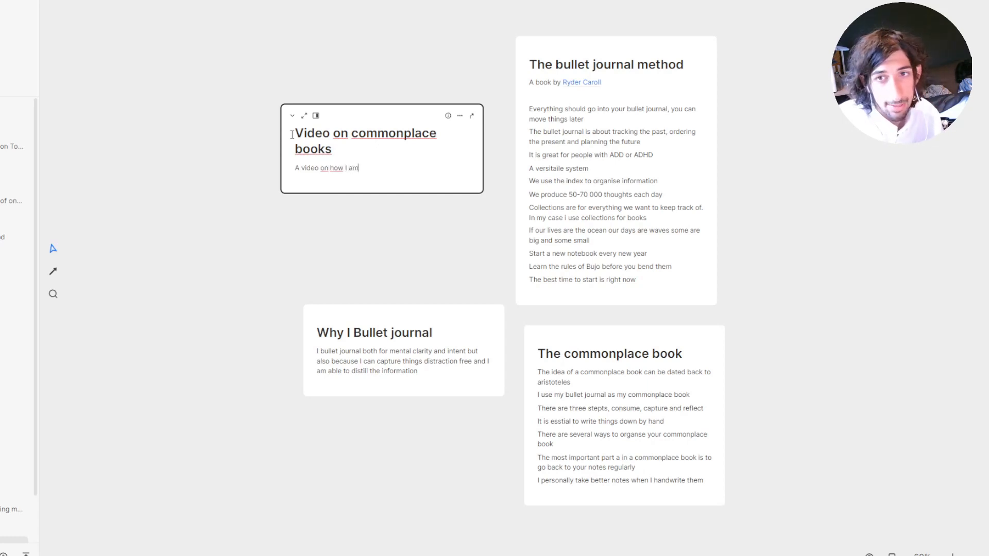
text(using commo)
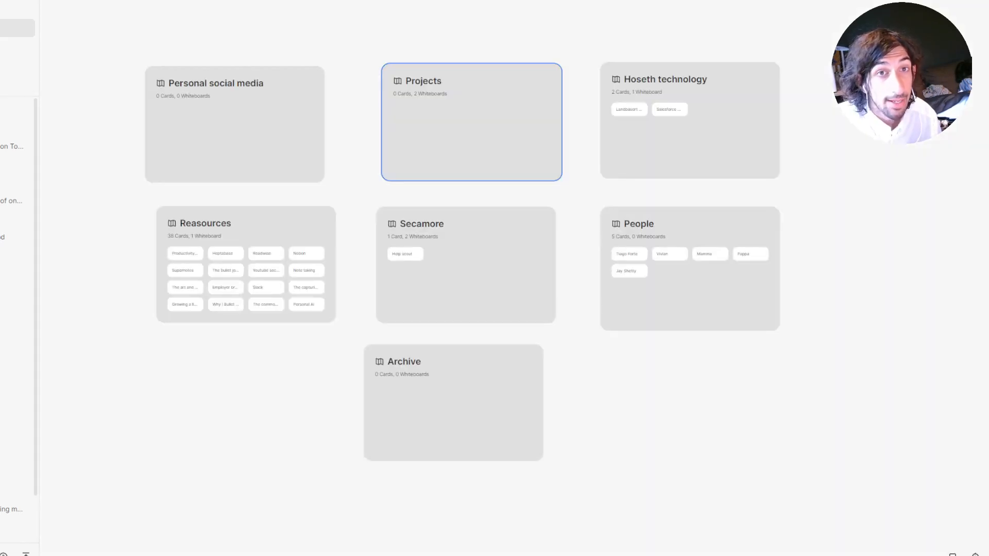
mouse_move(448, 114)
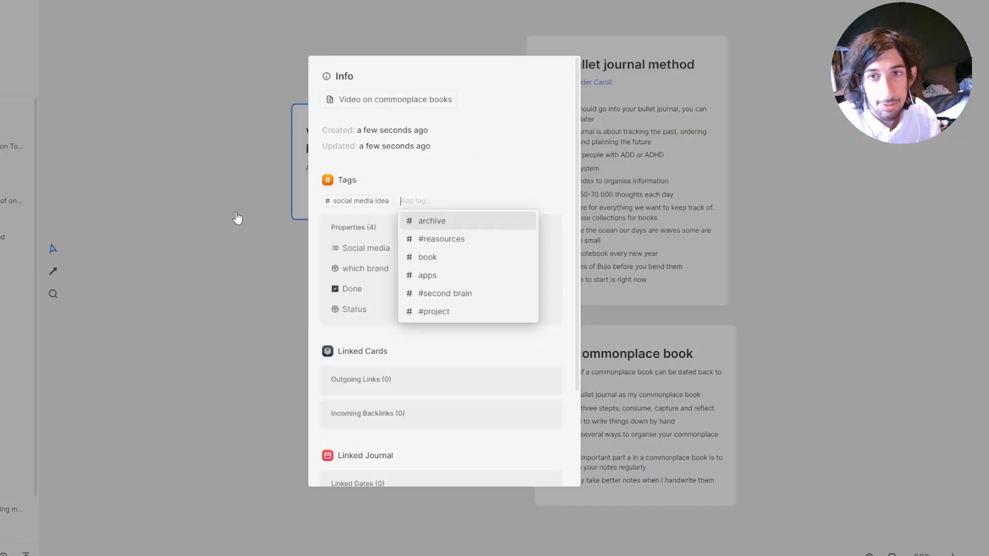
Step: Add the 'social media idea' tag to the commonplace video card and move the Commonplace book whiteboard to Archive
click(239, 217)
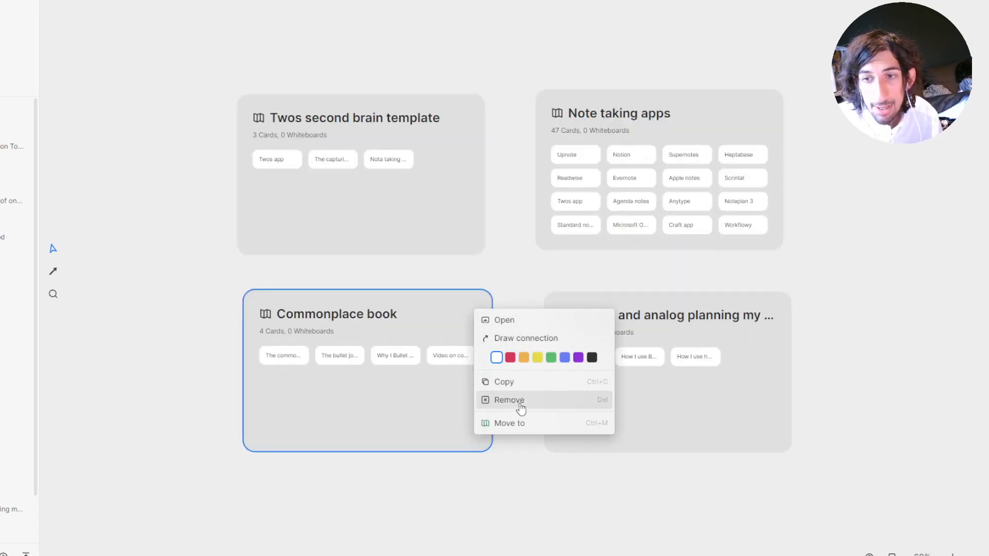
click(508, 423)
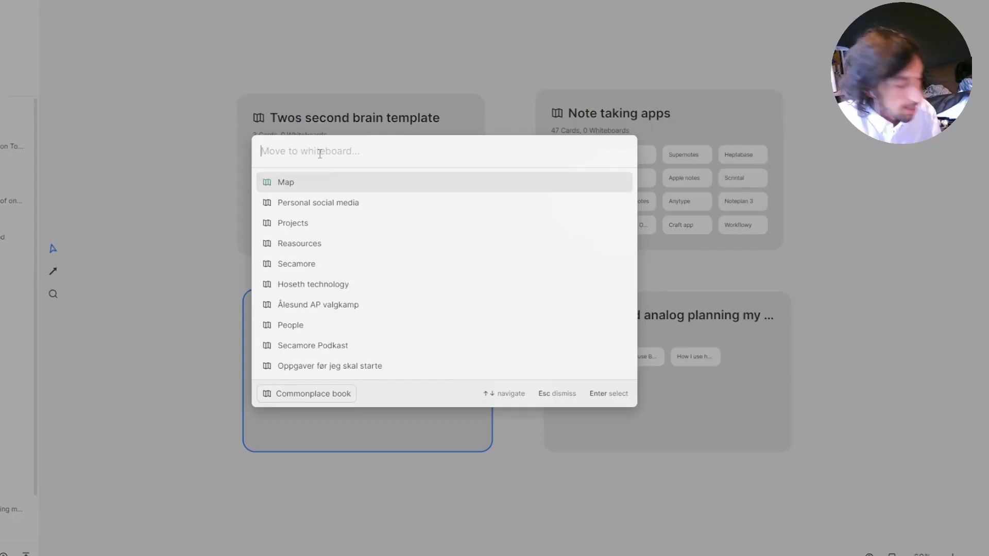
text(archive)
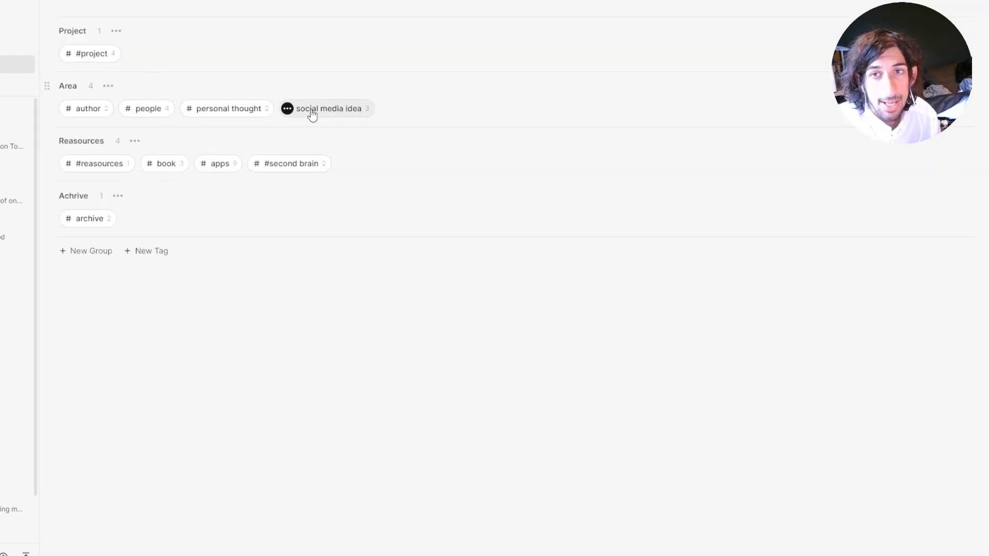
Step: Mark 'Video on commonplace books' as Done, check it in the Kanban view, then open the whiteboards overview
click(328, 107)
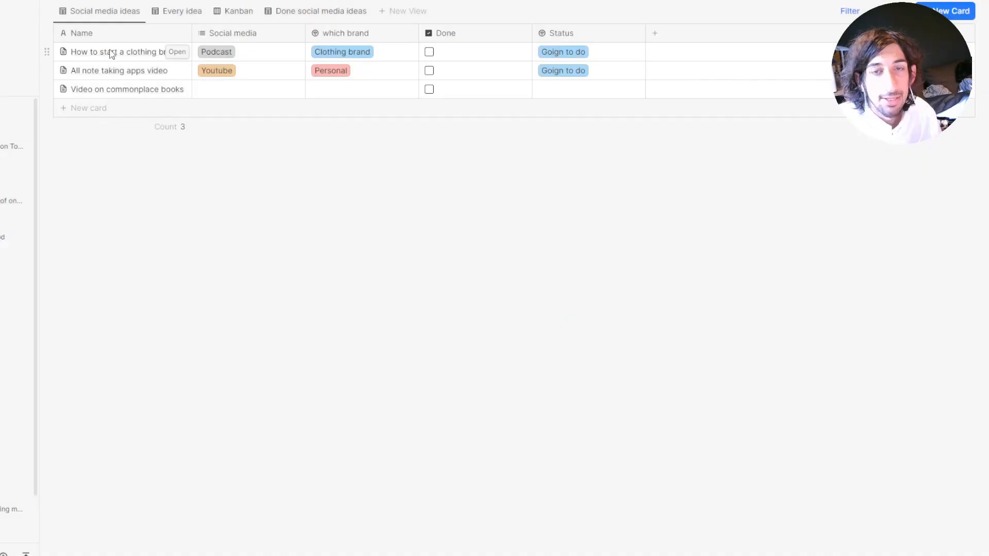
click(246, 89)
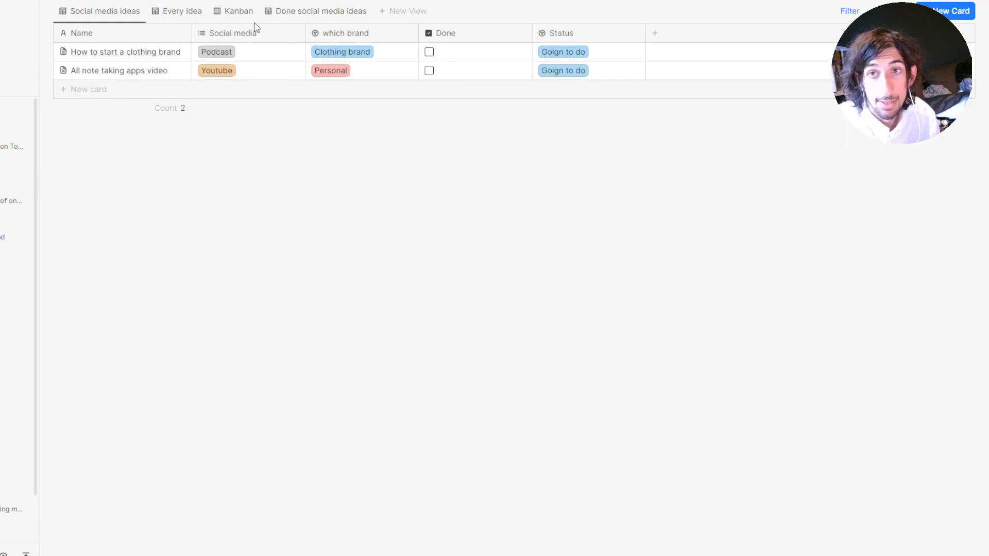
click(320, 11)
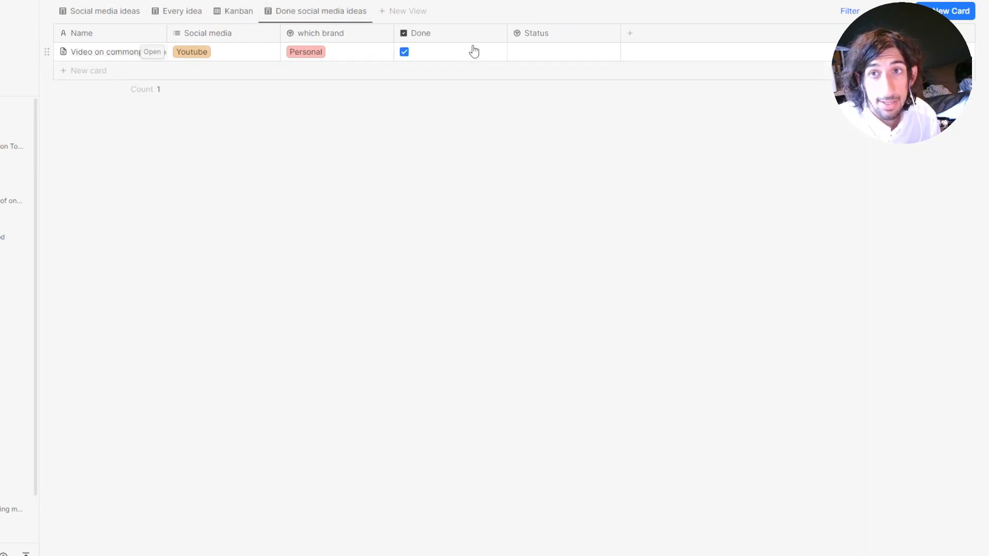
click(562, 51)
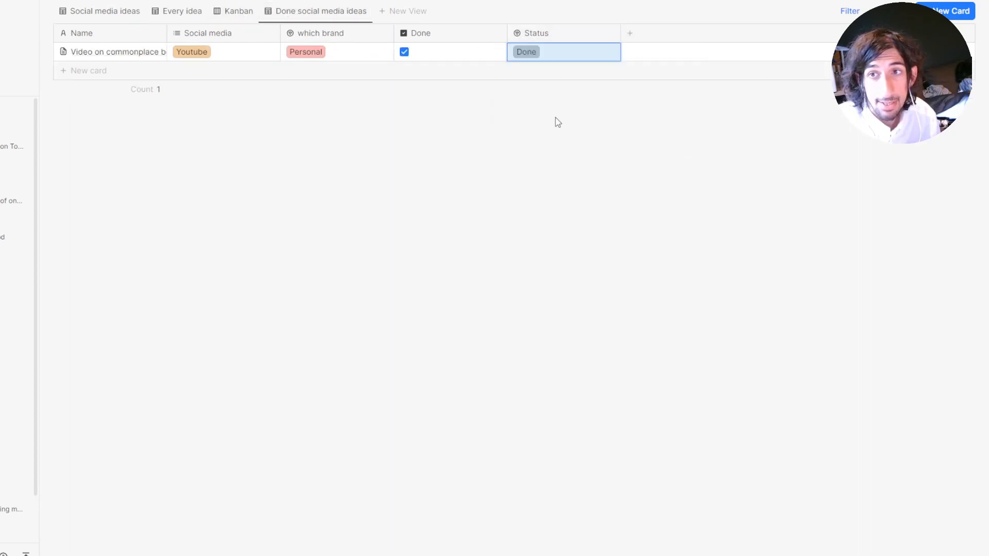
click(239, 11)
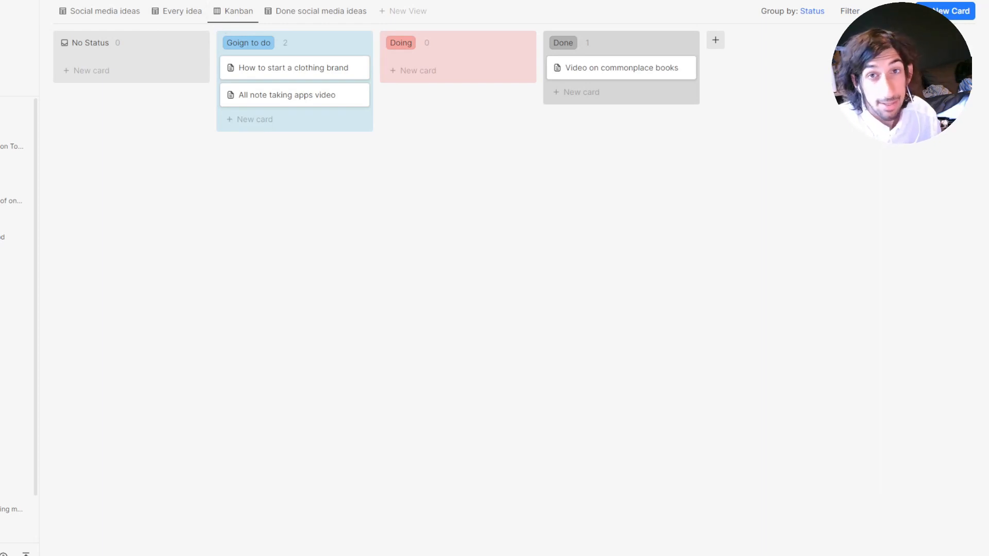
click(104, 11)
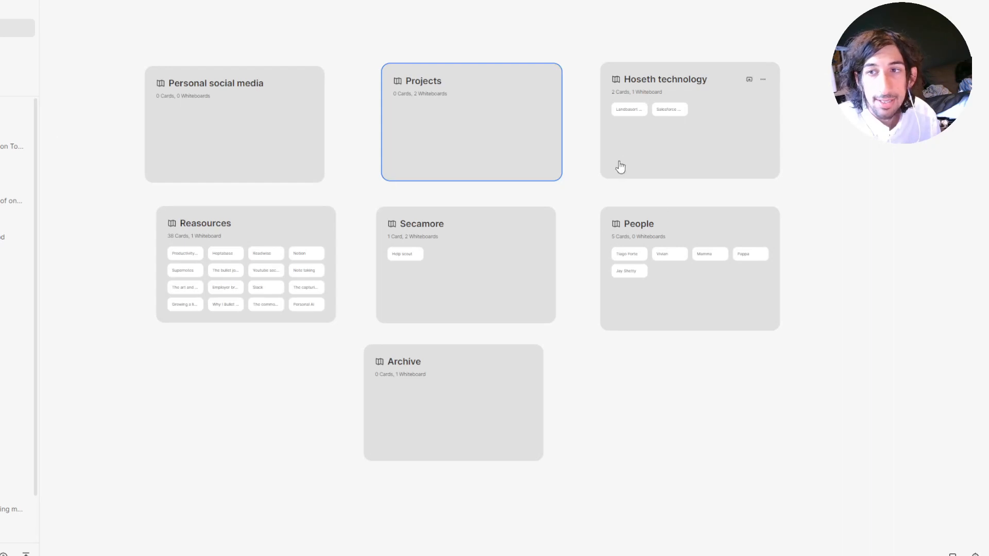
mouse_move(439, 238)
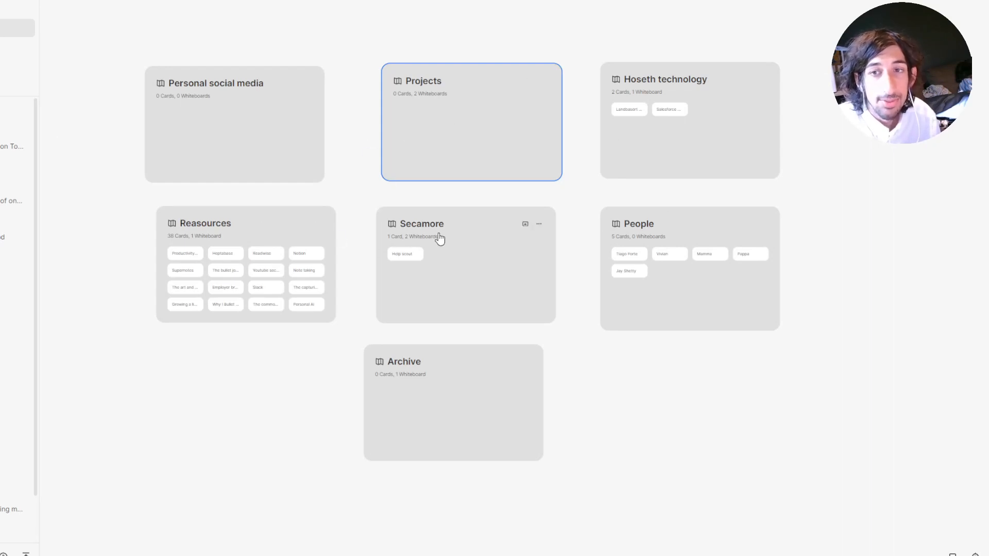
mouse_move(379, 171)
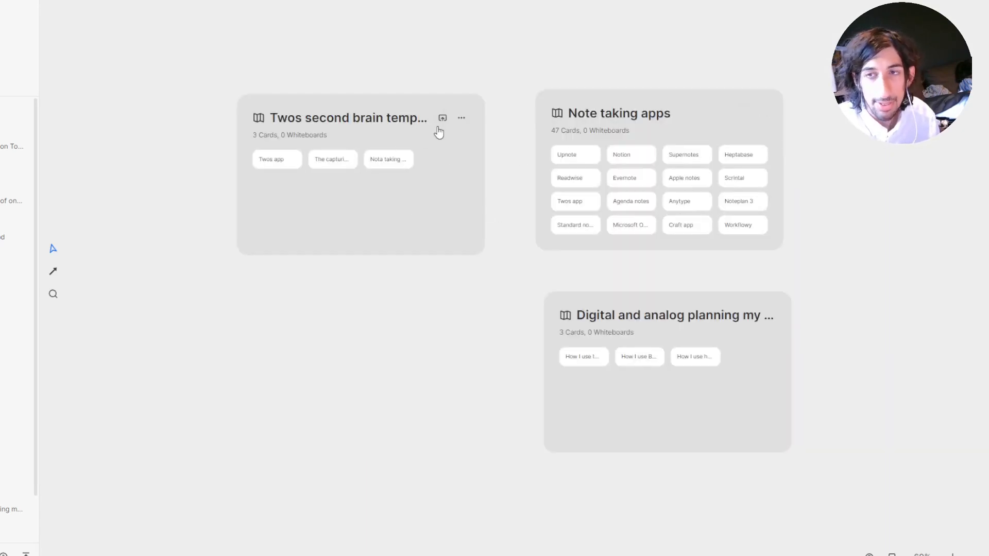
Step: Visit the Twos second brain template whiteboard, then open the grouped Tags page
click(442, 118)
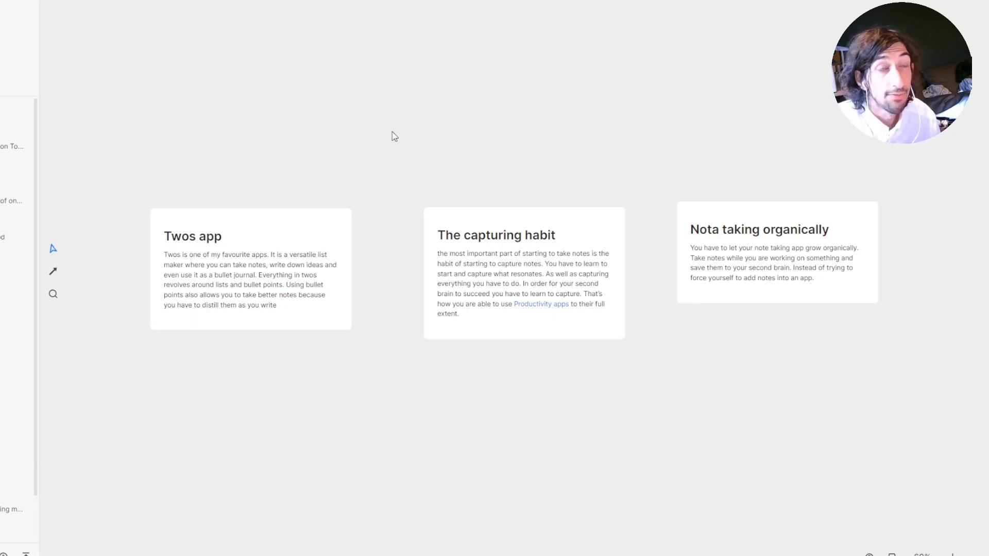
mouse_move(517, 194)
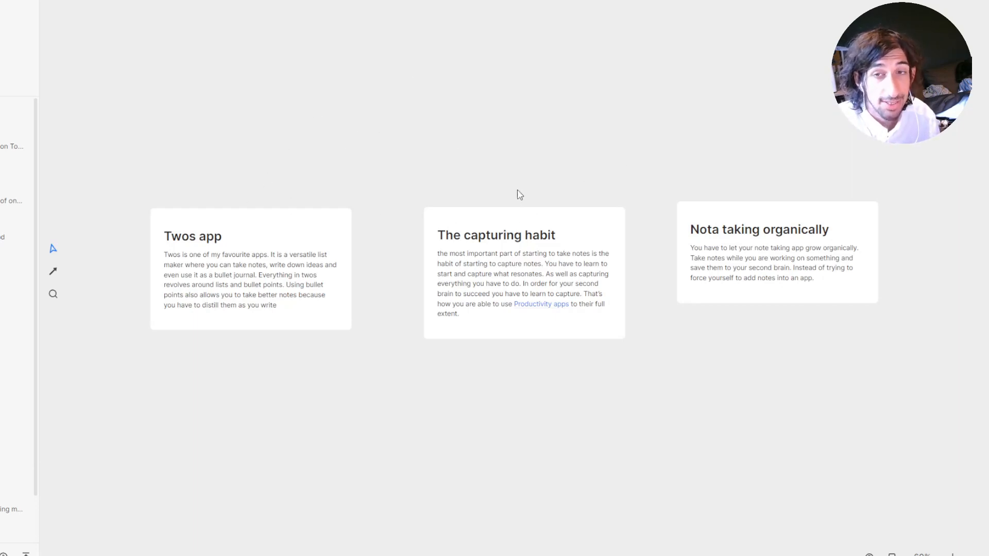
mouse_move(280, 135)
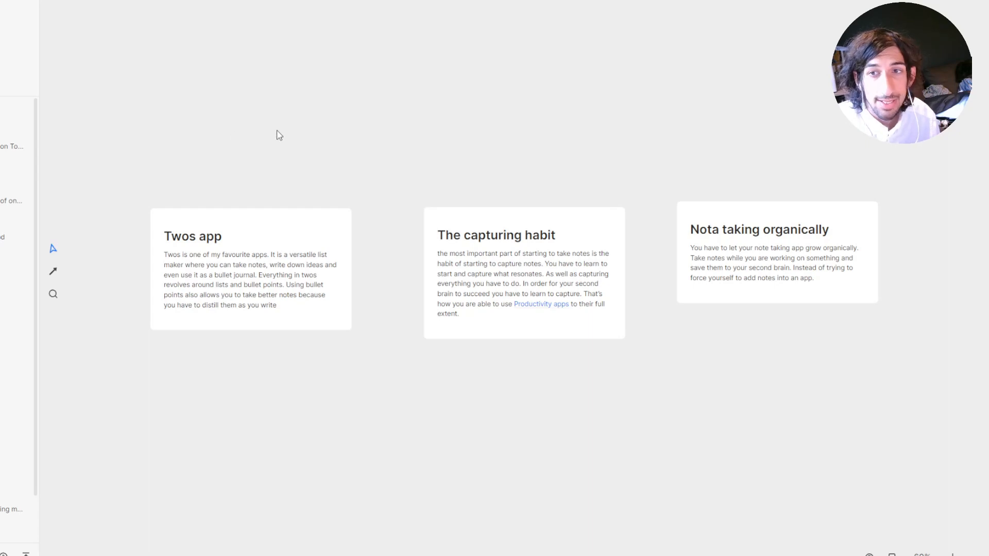
mouse_move(281, 90)
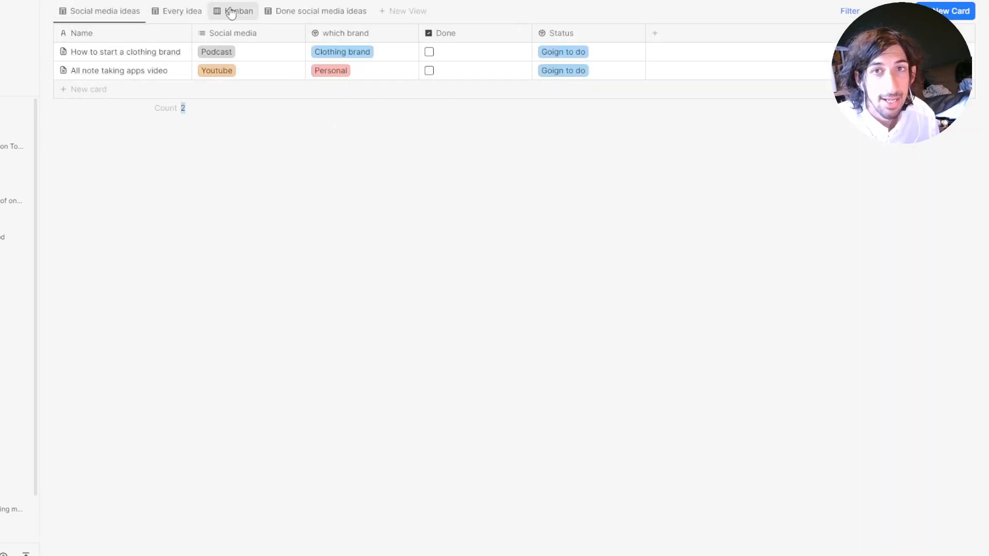
click(239, 11)
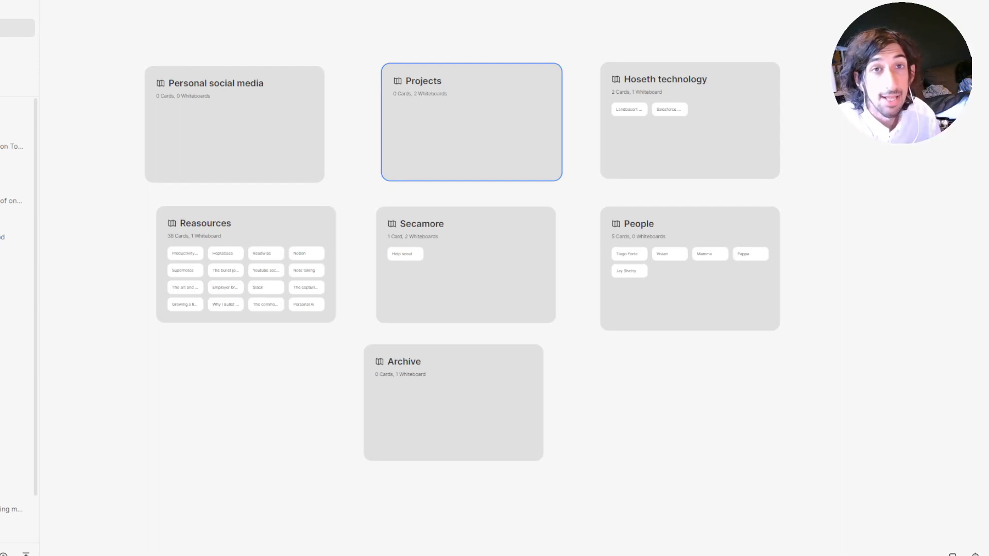
mouse_move(227, 102)
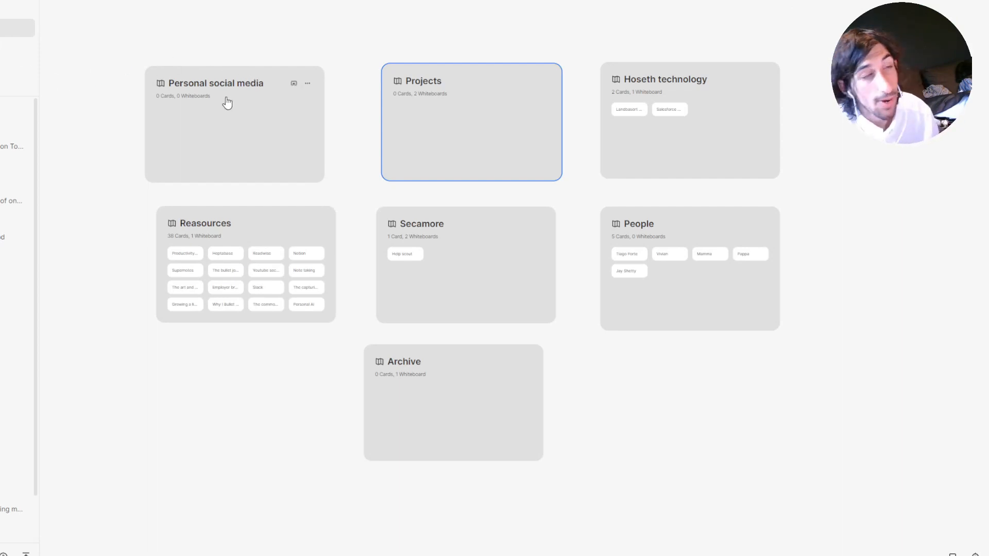
mouse_move(161, 79)
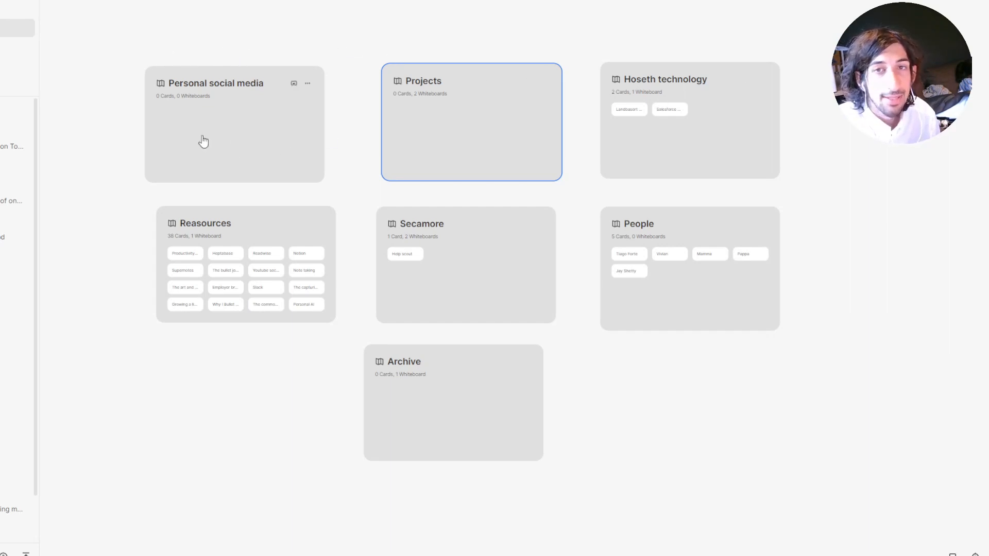
mouse_move(435, 163)
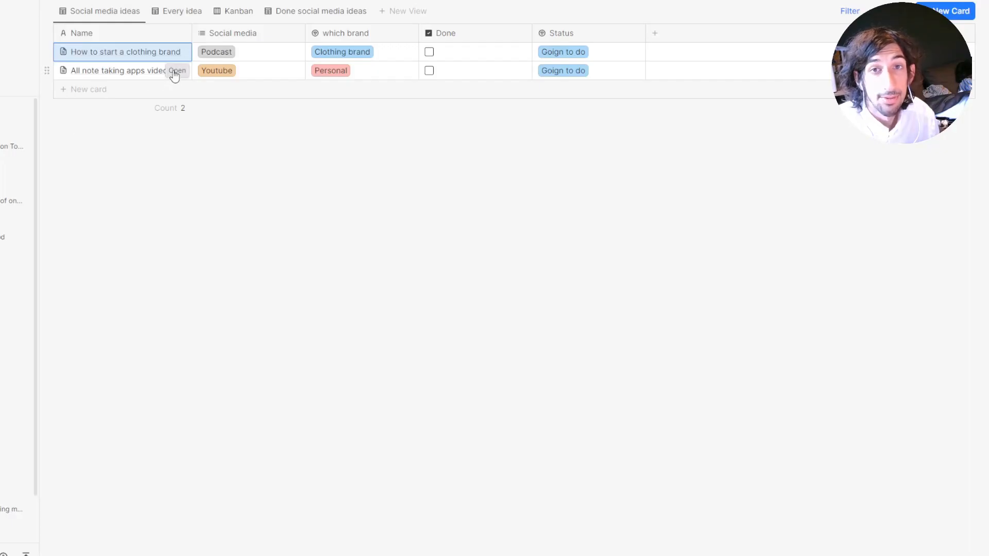
click(122, 70)
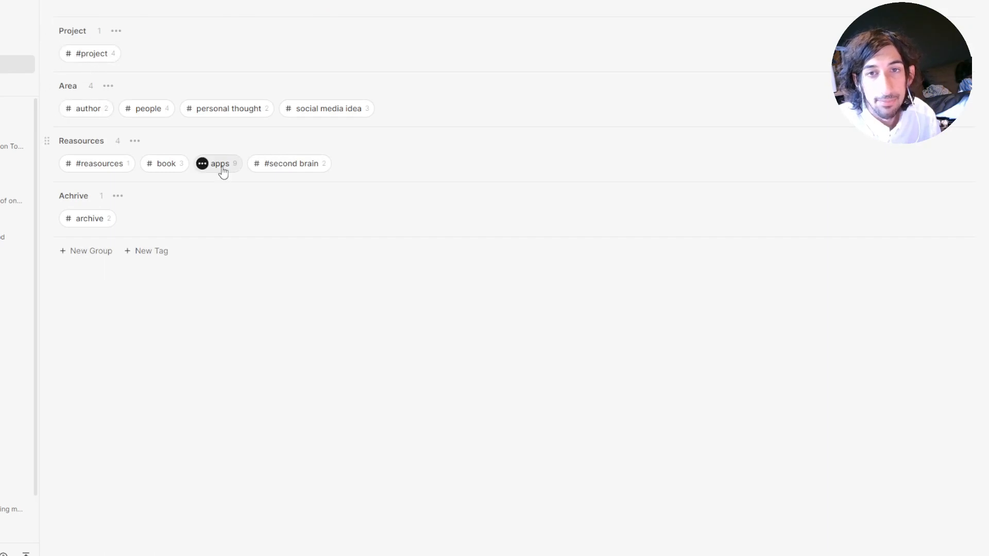
Step: Give the remaining apps the 'Note taking app' type and delete the Status property
click(219, 163)
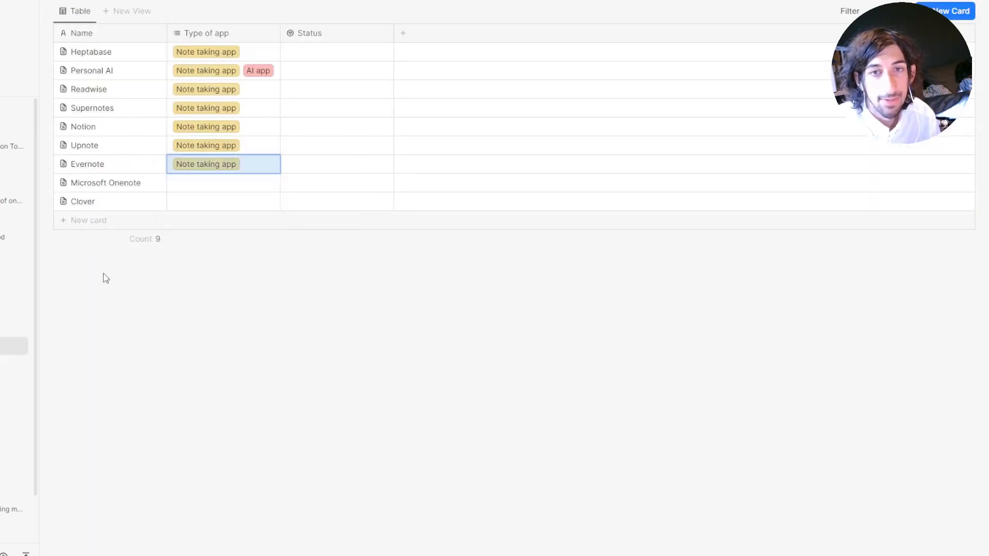
click(205, 163)
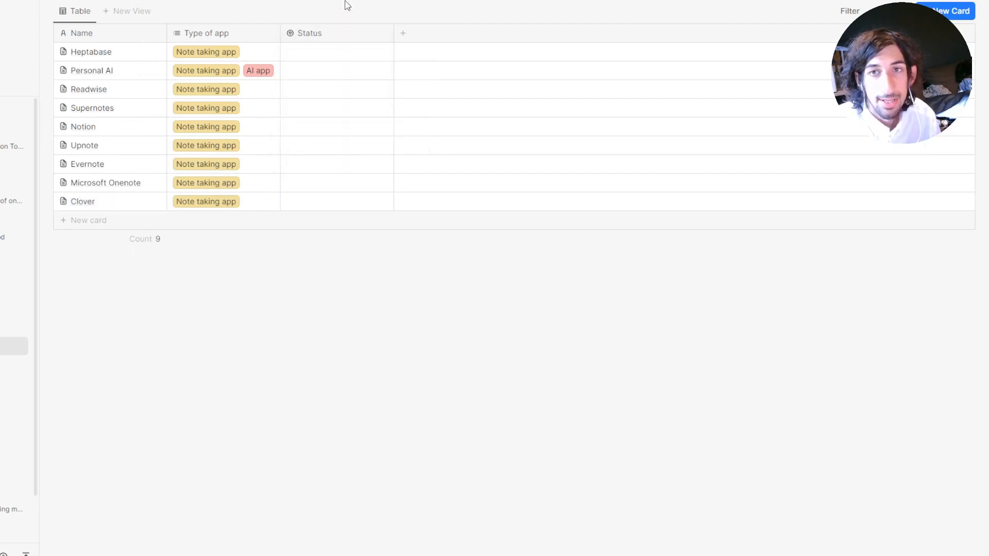
click(336, 51)
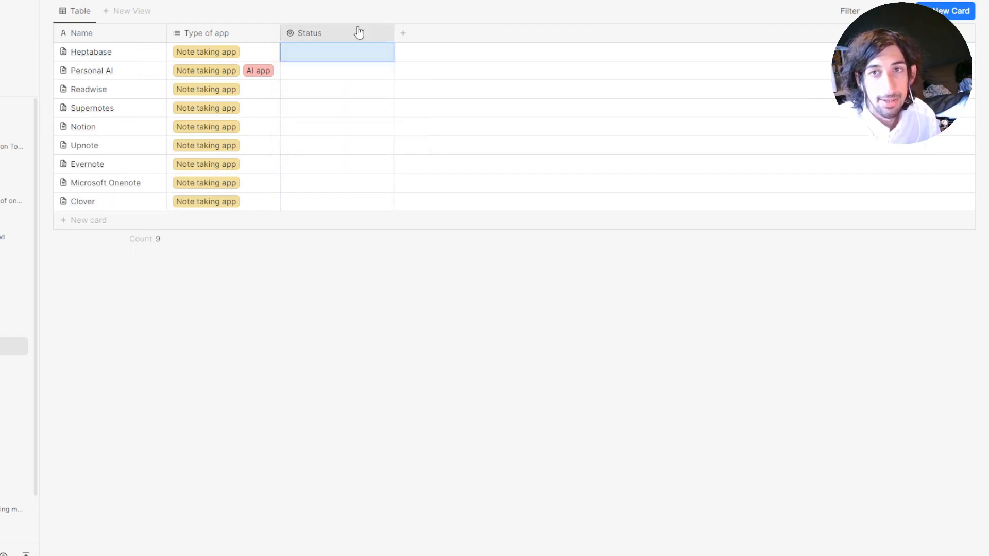
click(309, 33)
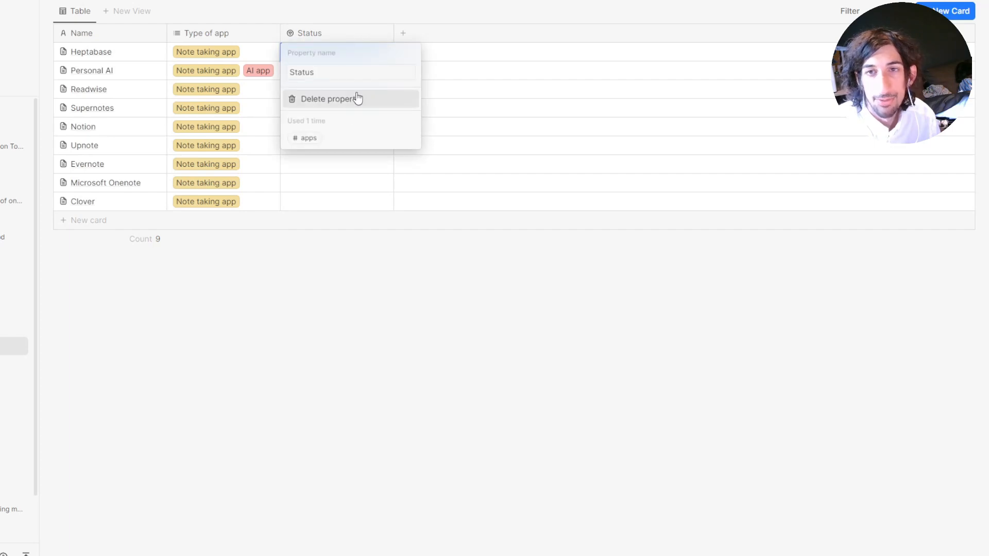
click(327, 98)
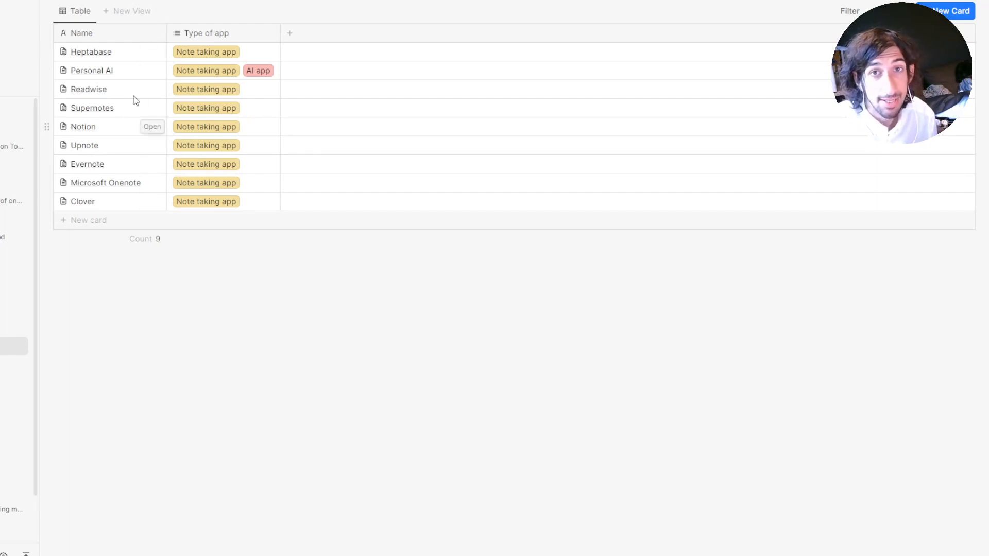
mouse_move(140, 177)
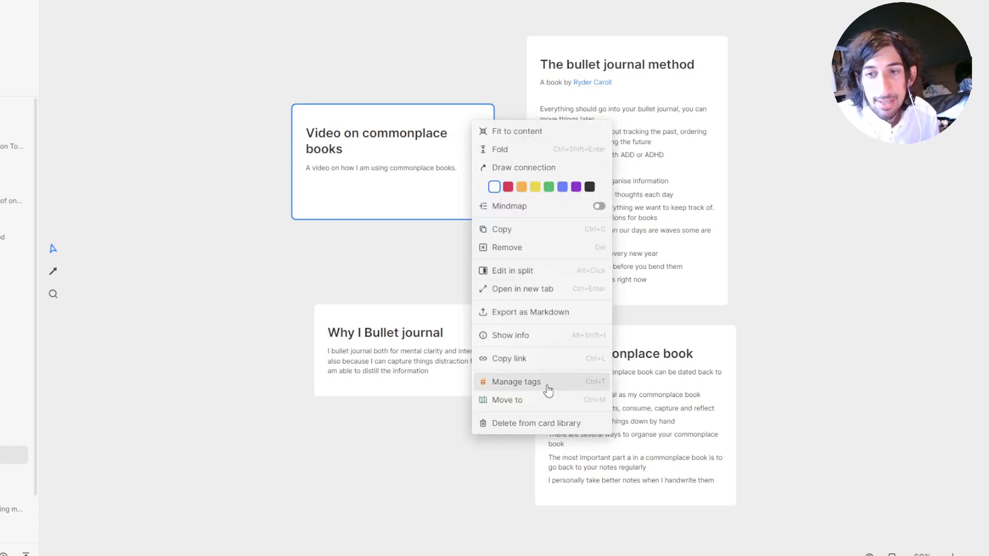
Step: Open Manage tags for the commonplace books video card
click(516, 382)
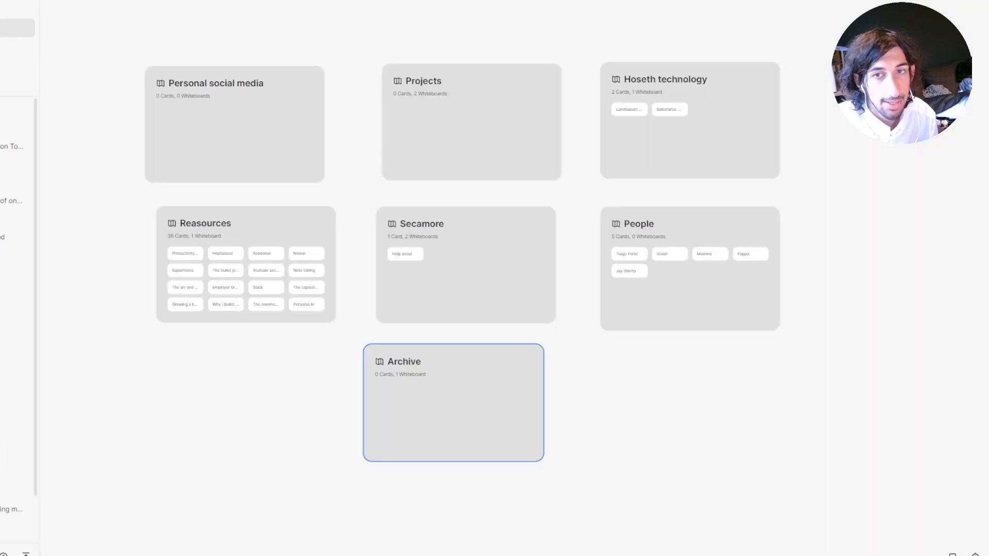
mouse_move(438, 356)
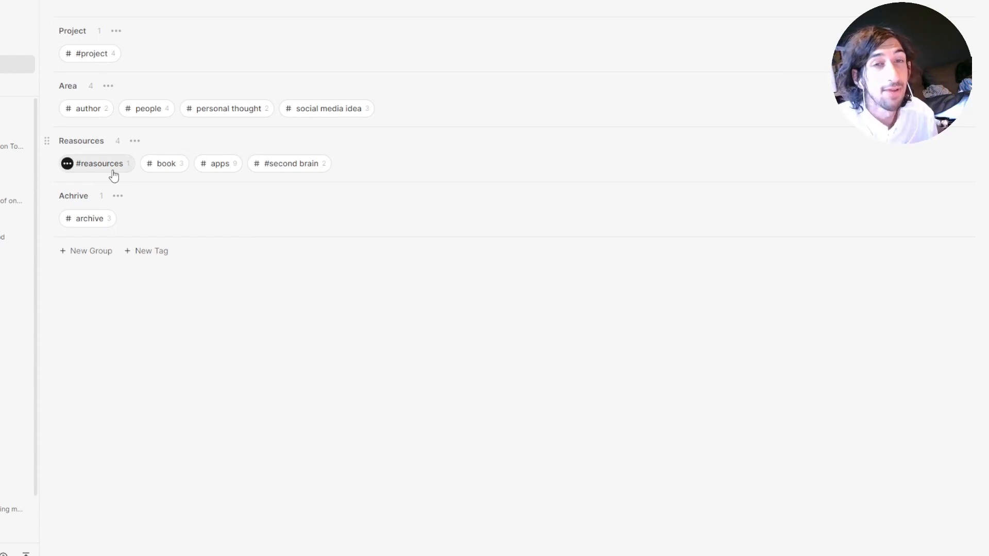
mouse_move(85, 130)
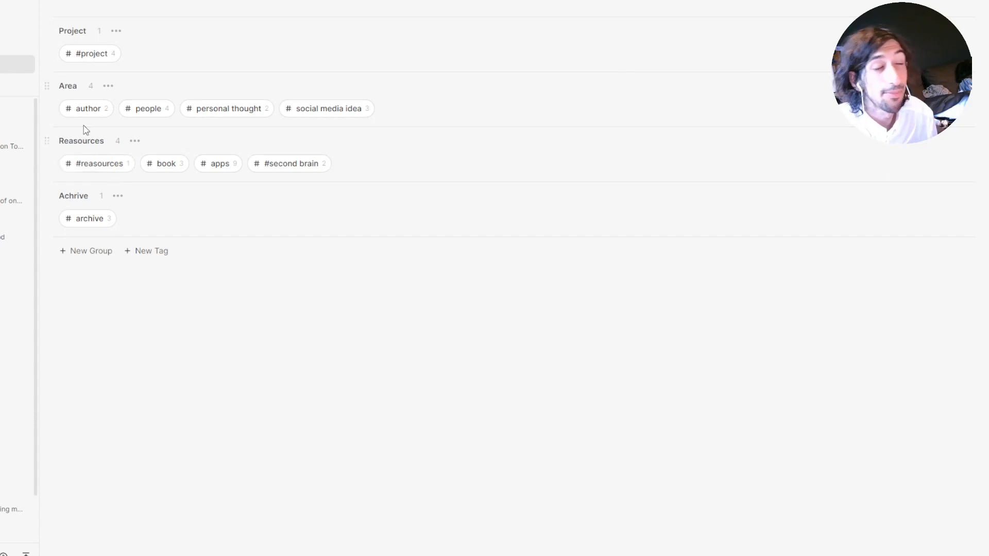